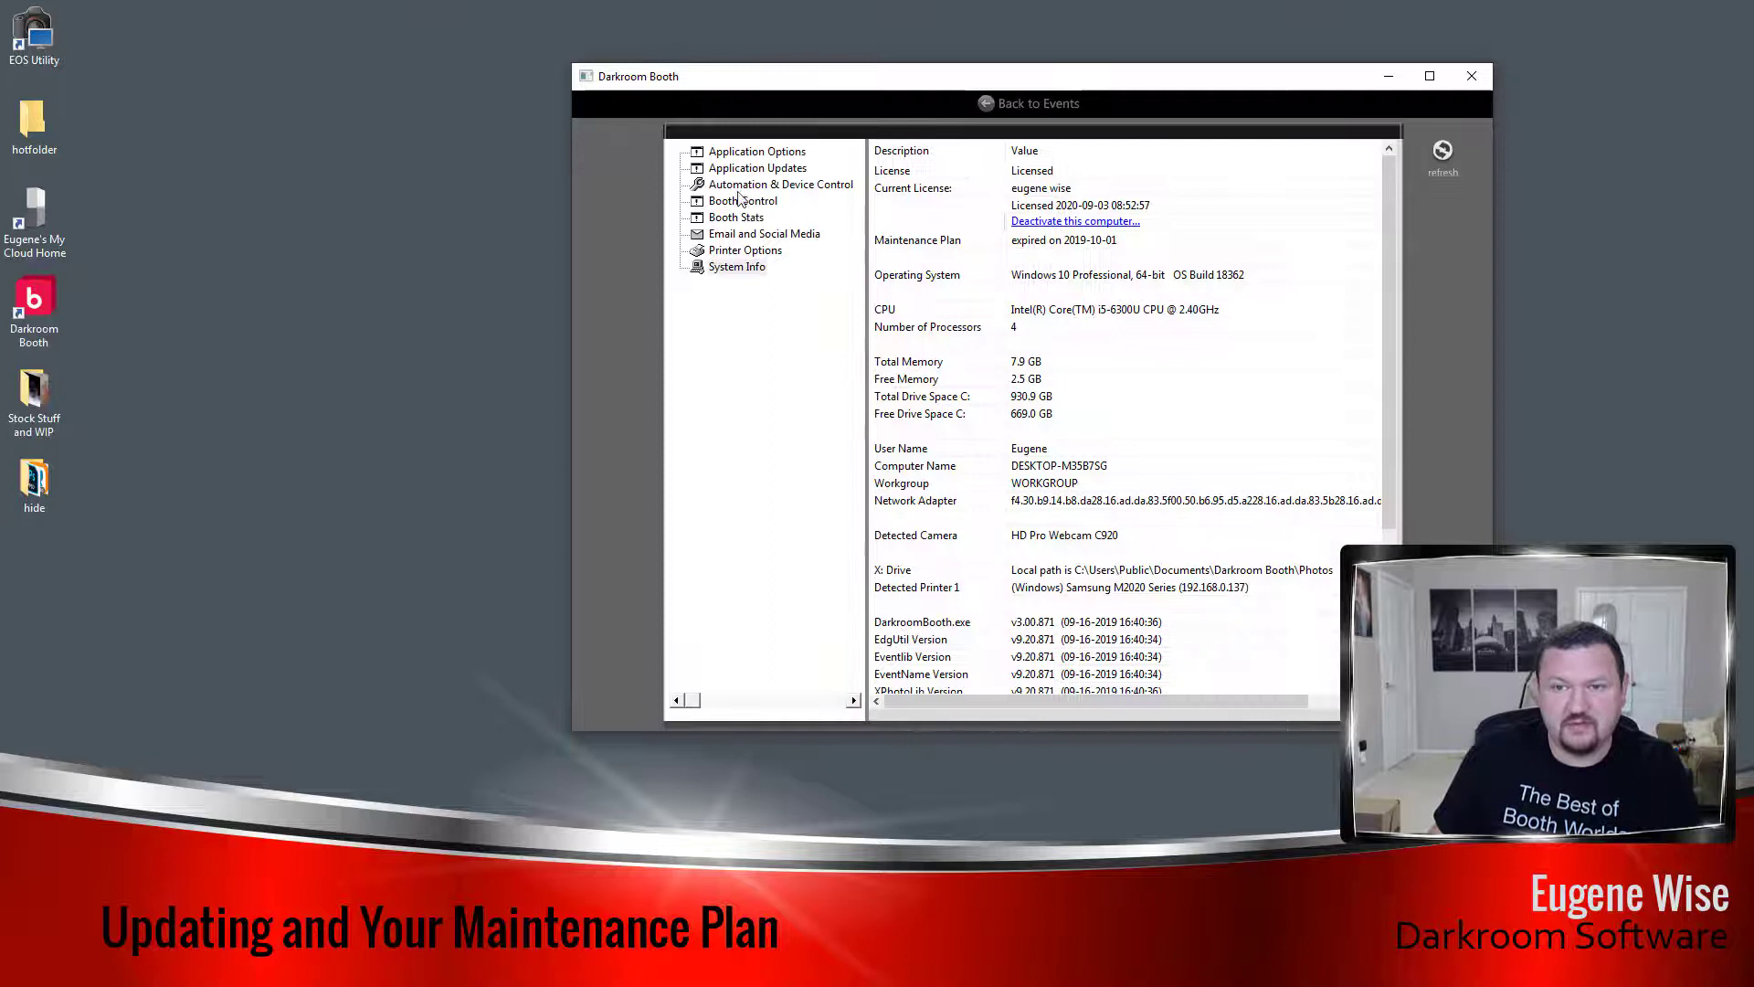
mouse_move(757, 259)
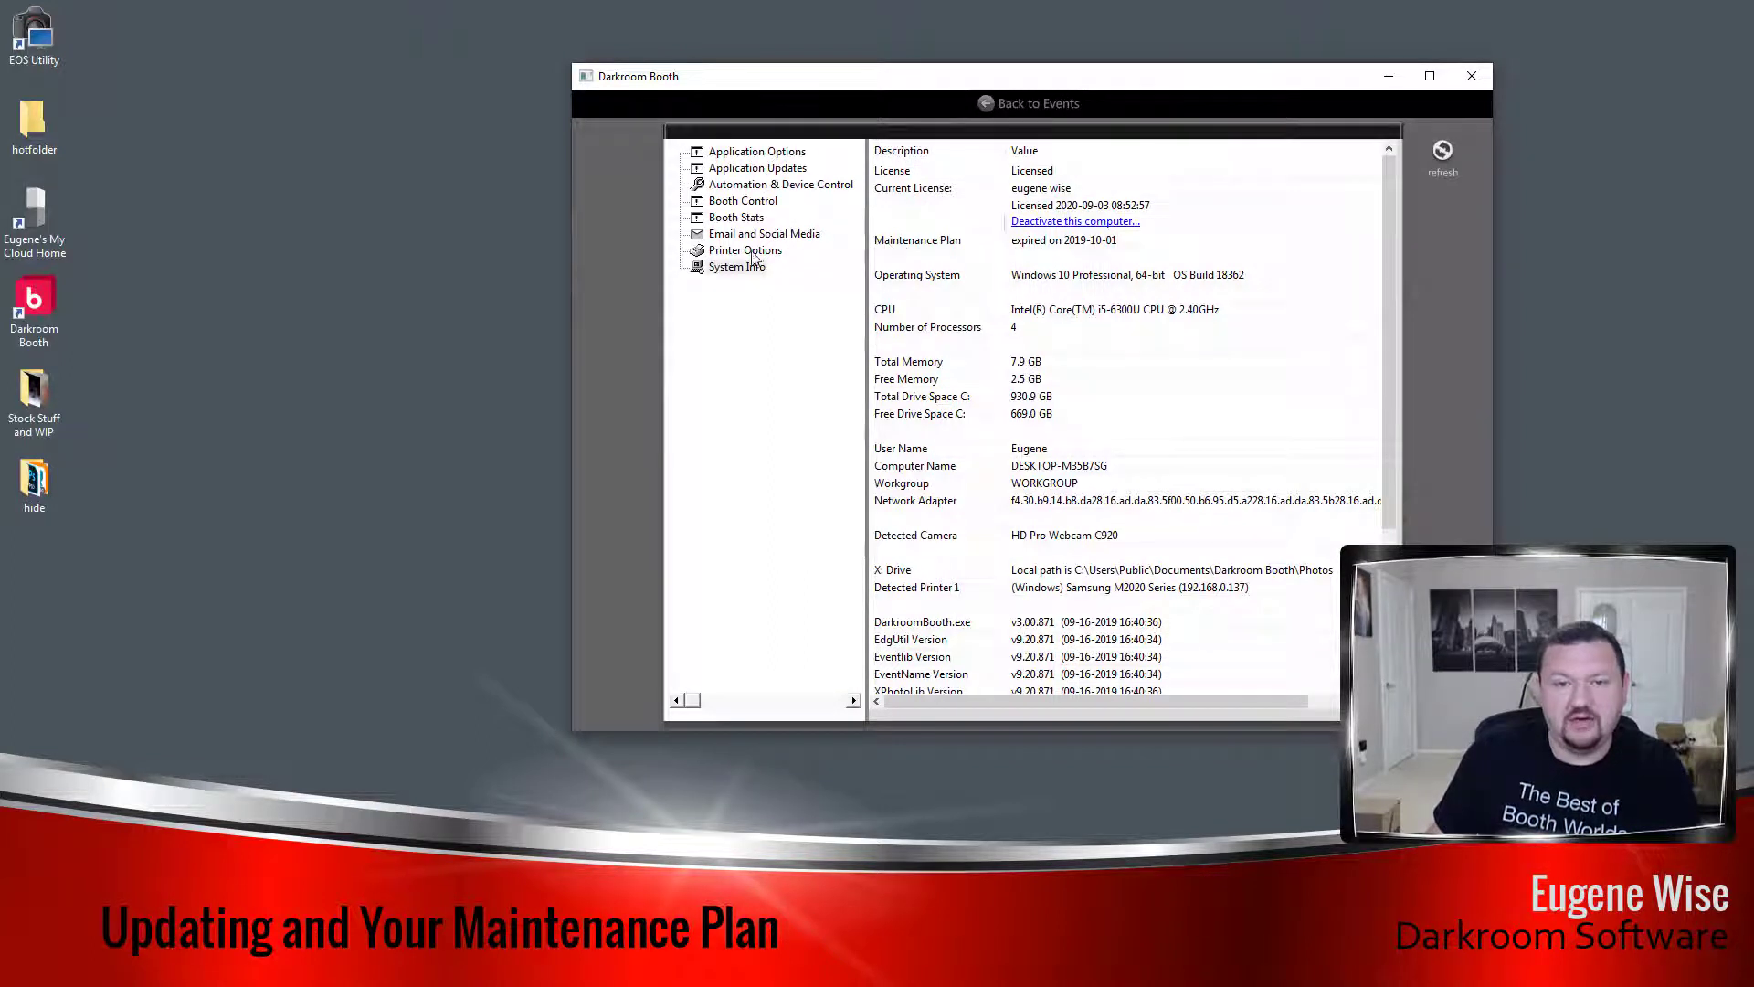
Step: View the System Info page showing the maintenance plan expired 2019-10-01
click(737, 267)
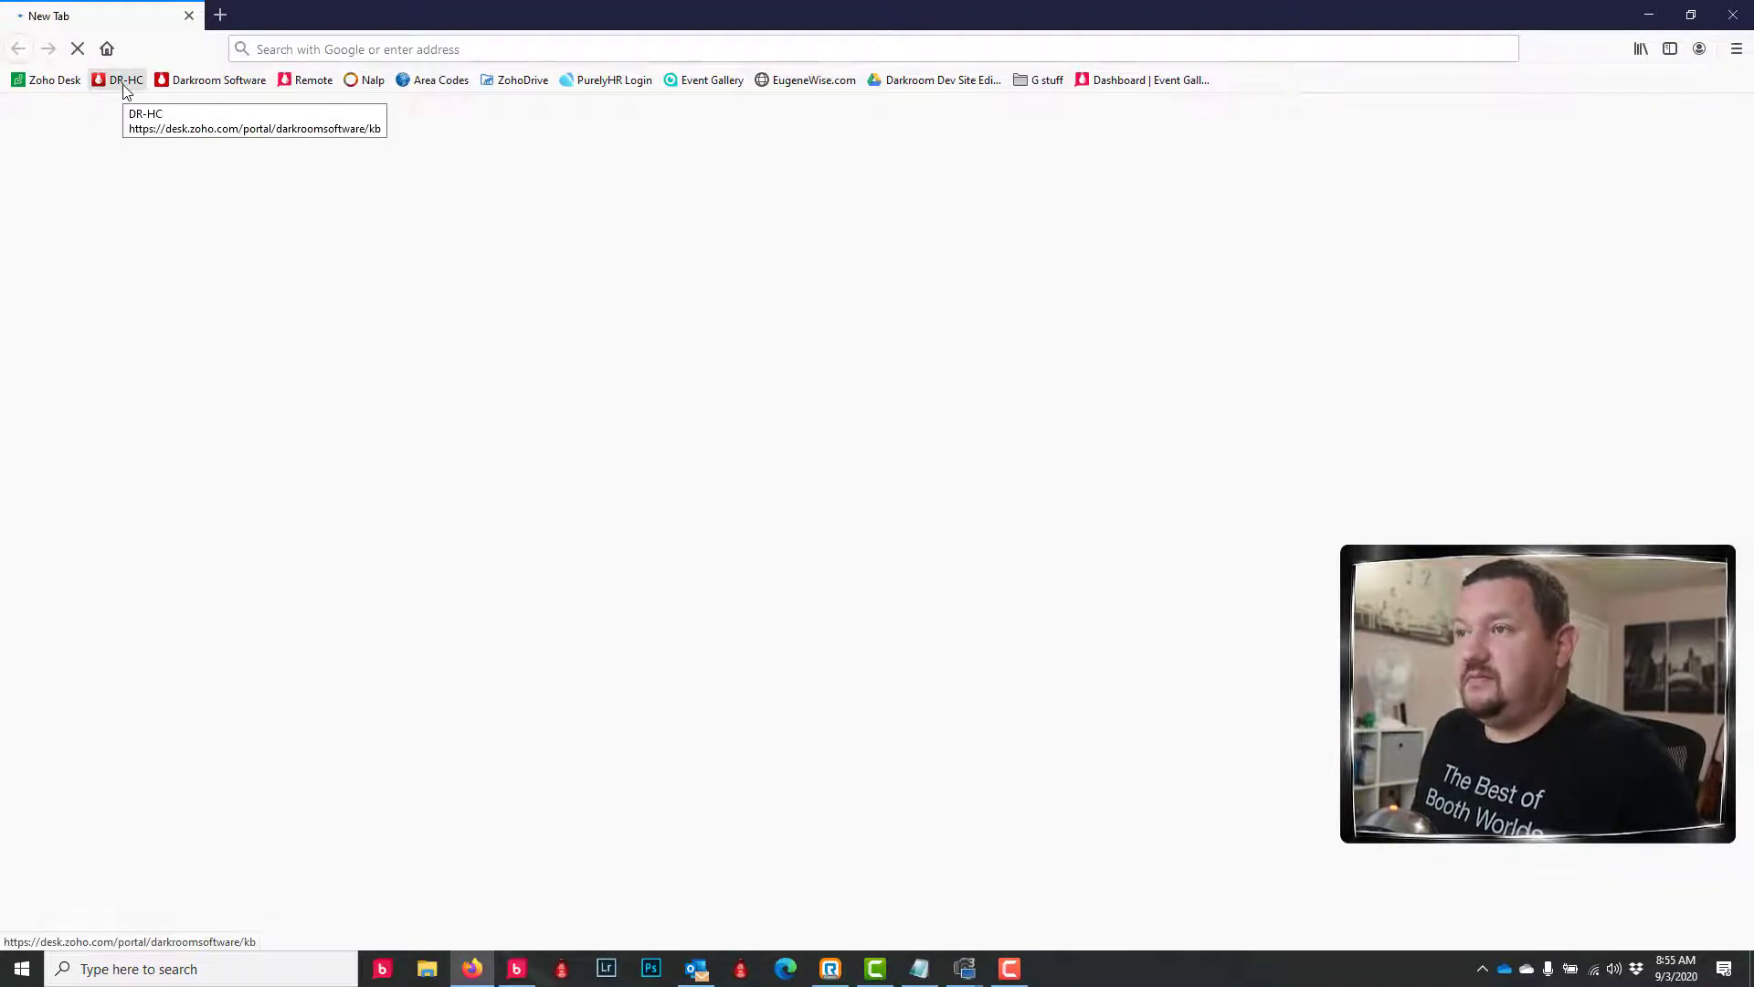
Step: Reach the Booth 3 Downloads and Release Notes article from the Help Center home
click(120, 80)
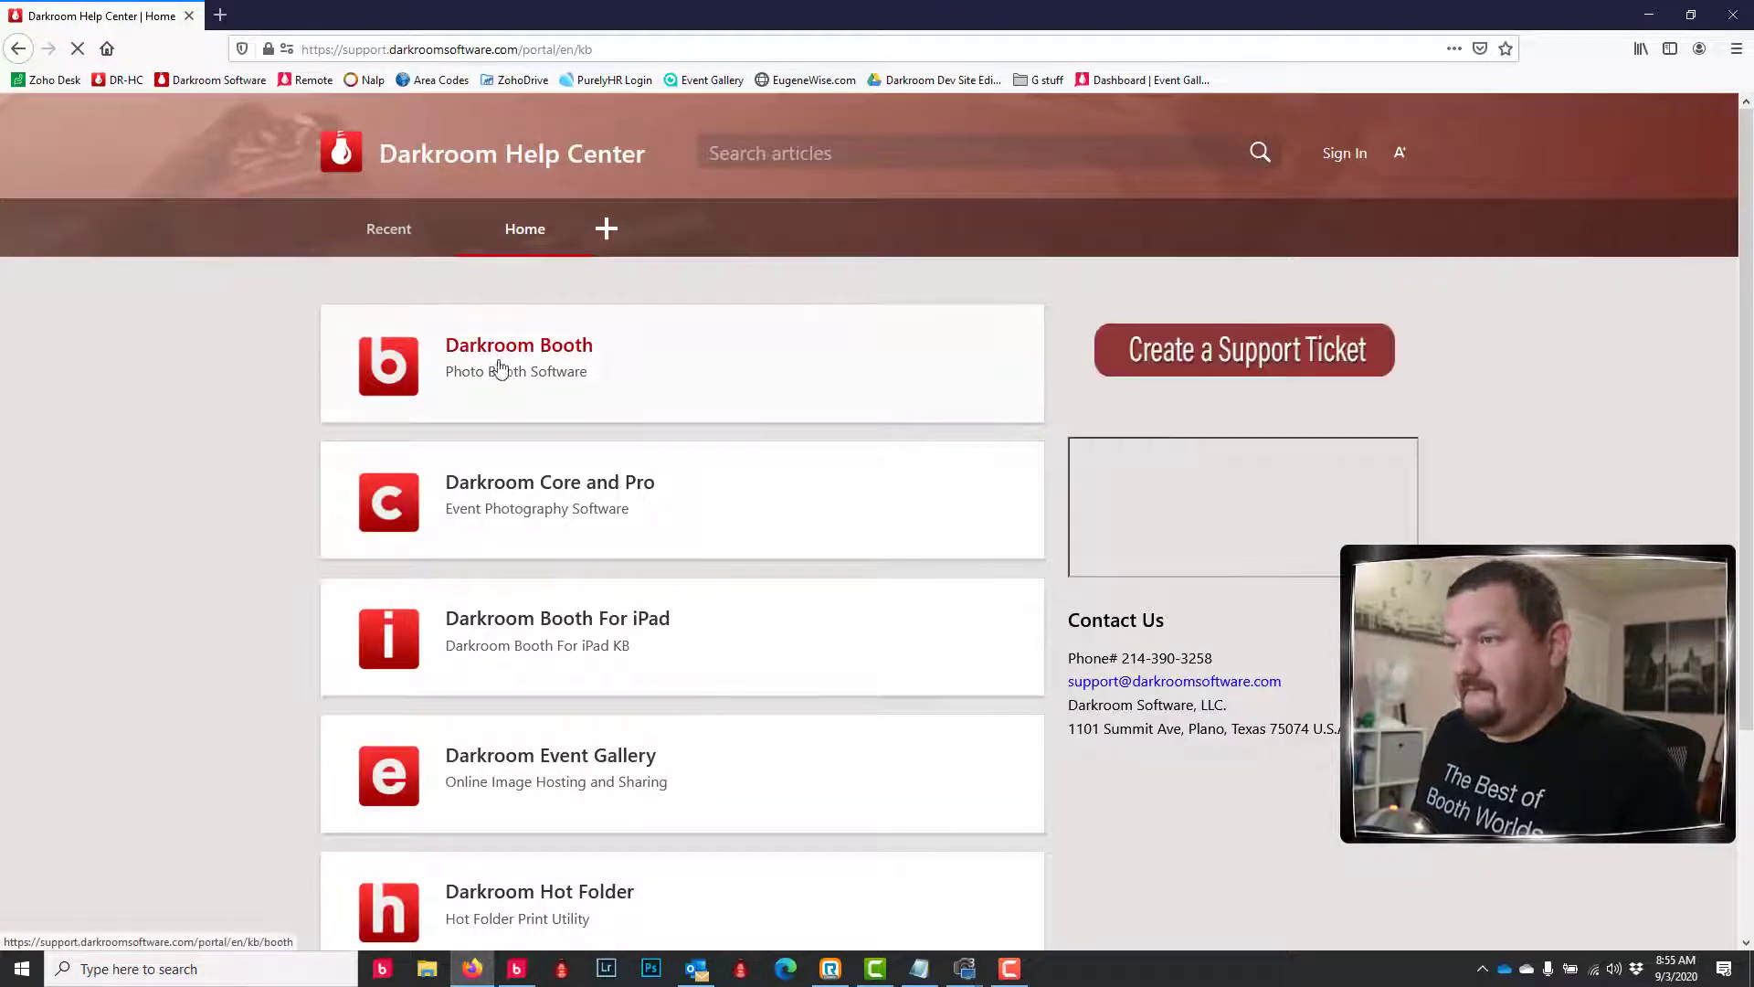
click(519, 344)
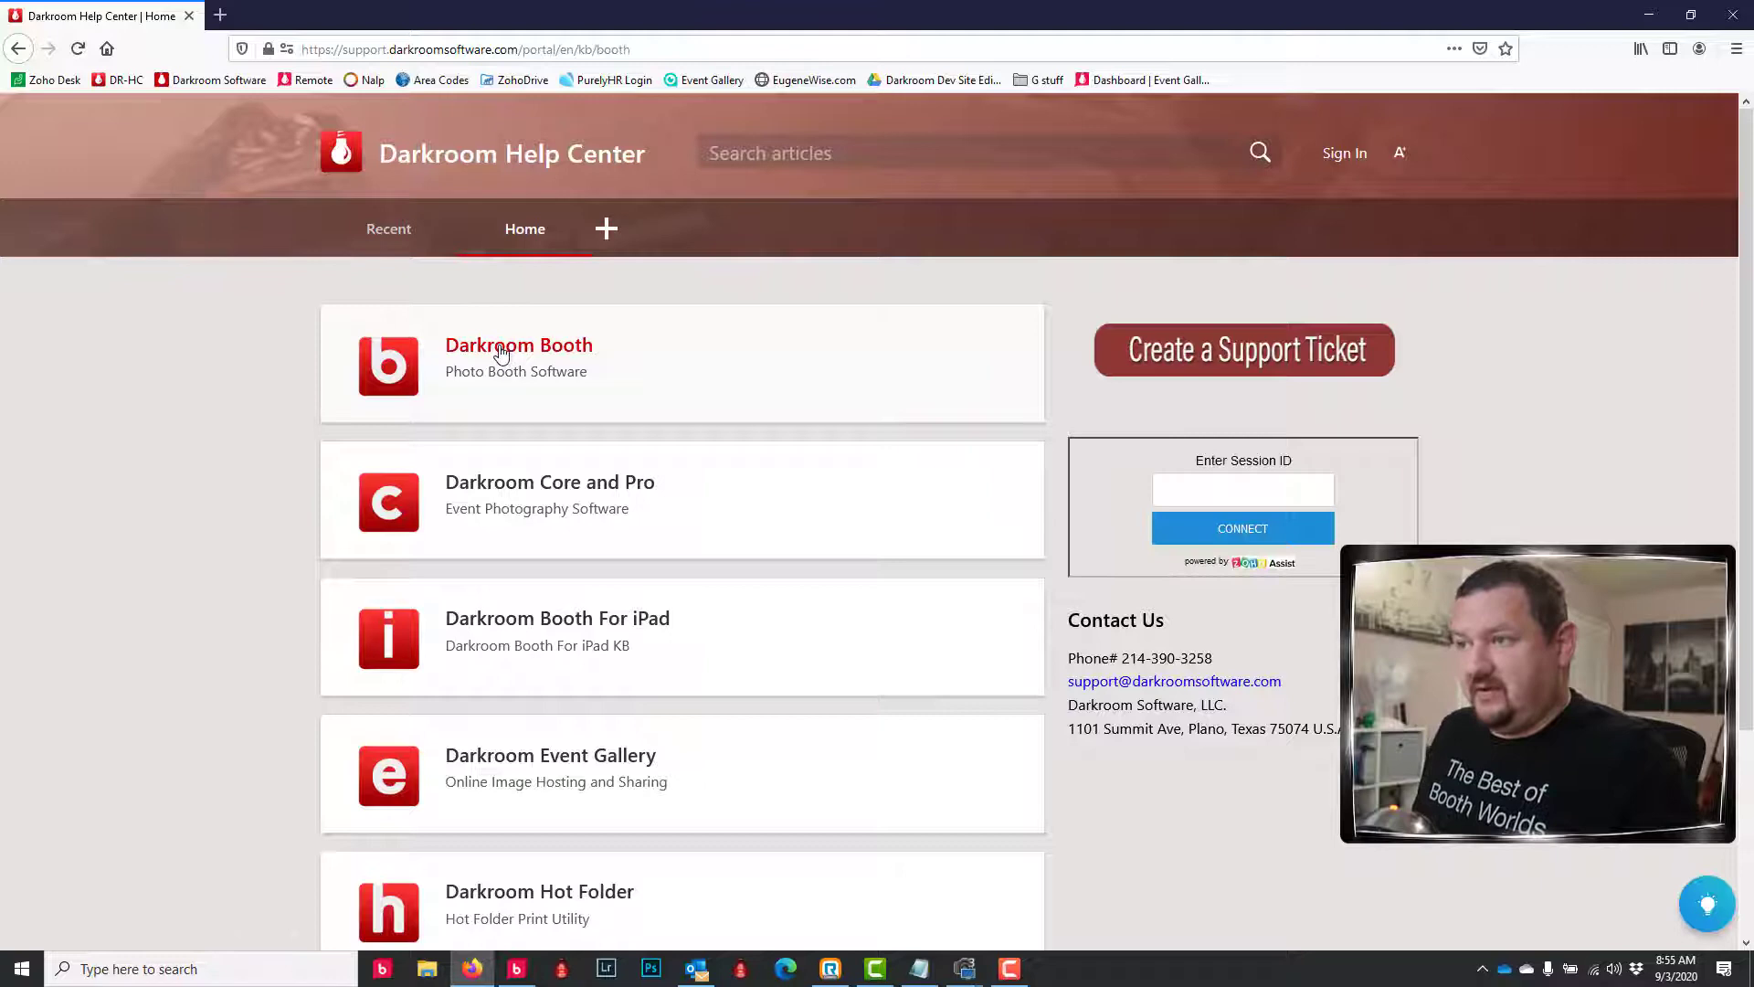
click(519, 345)
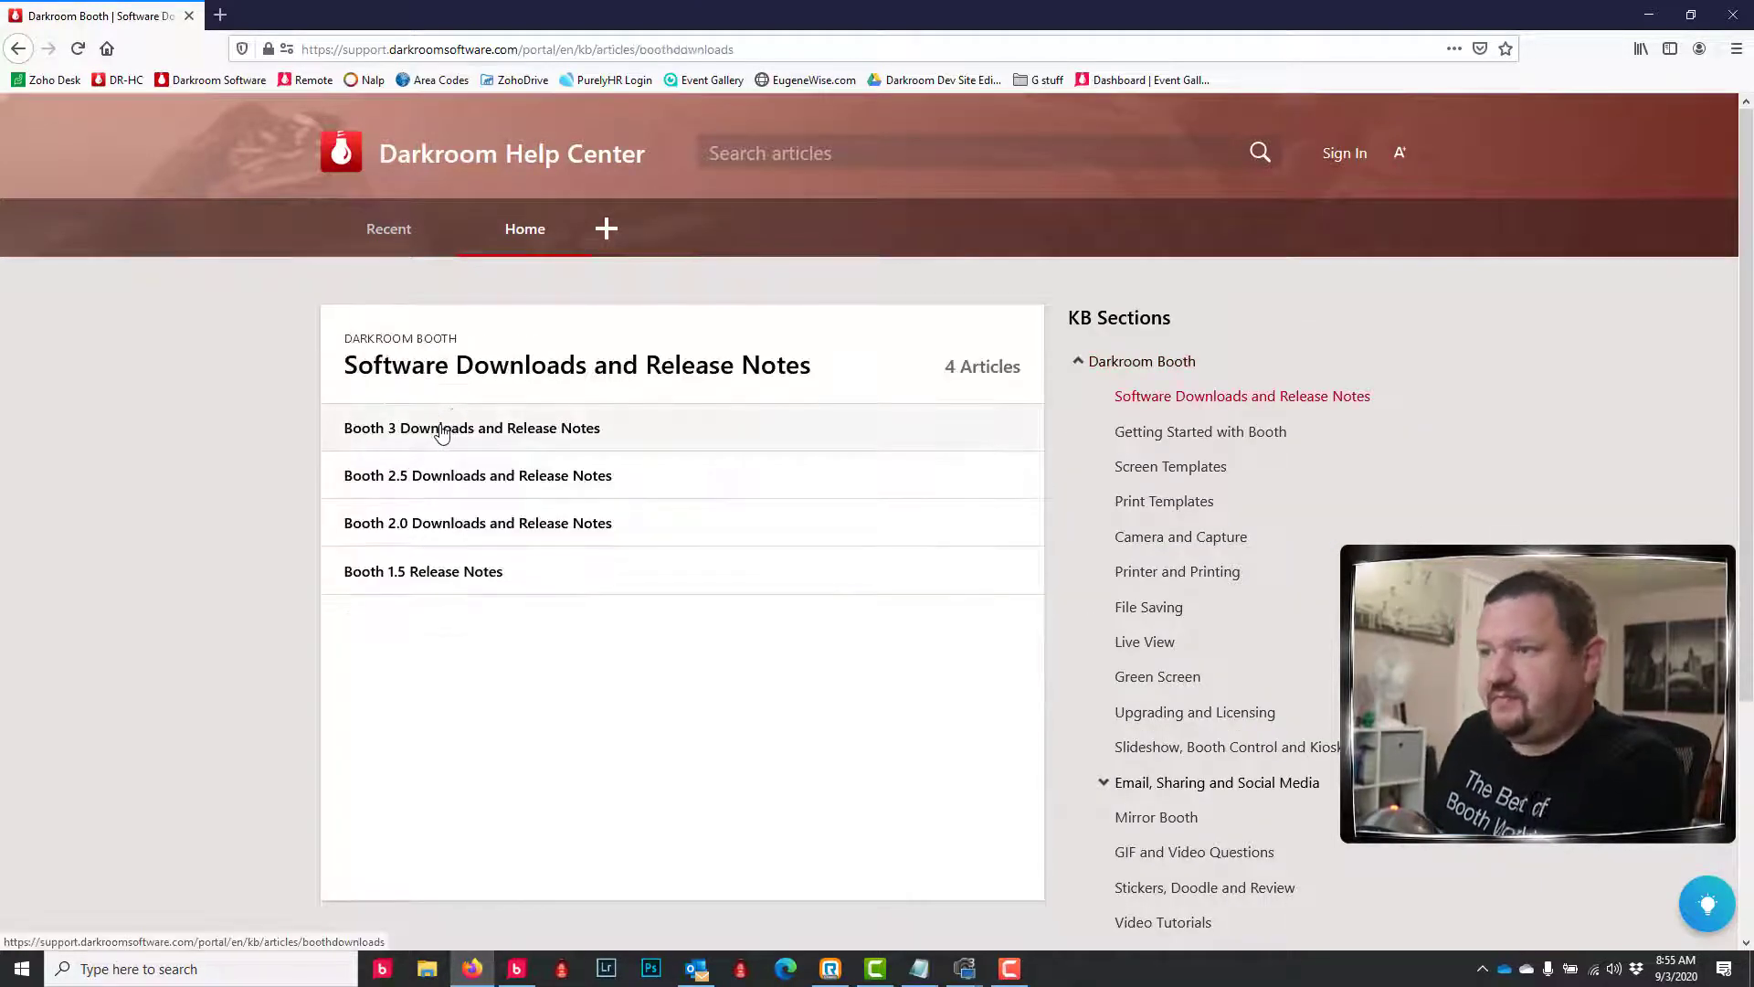
click(442, 427)
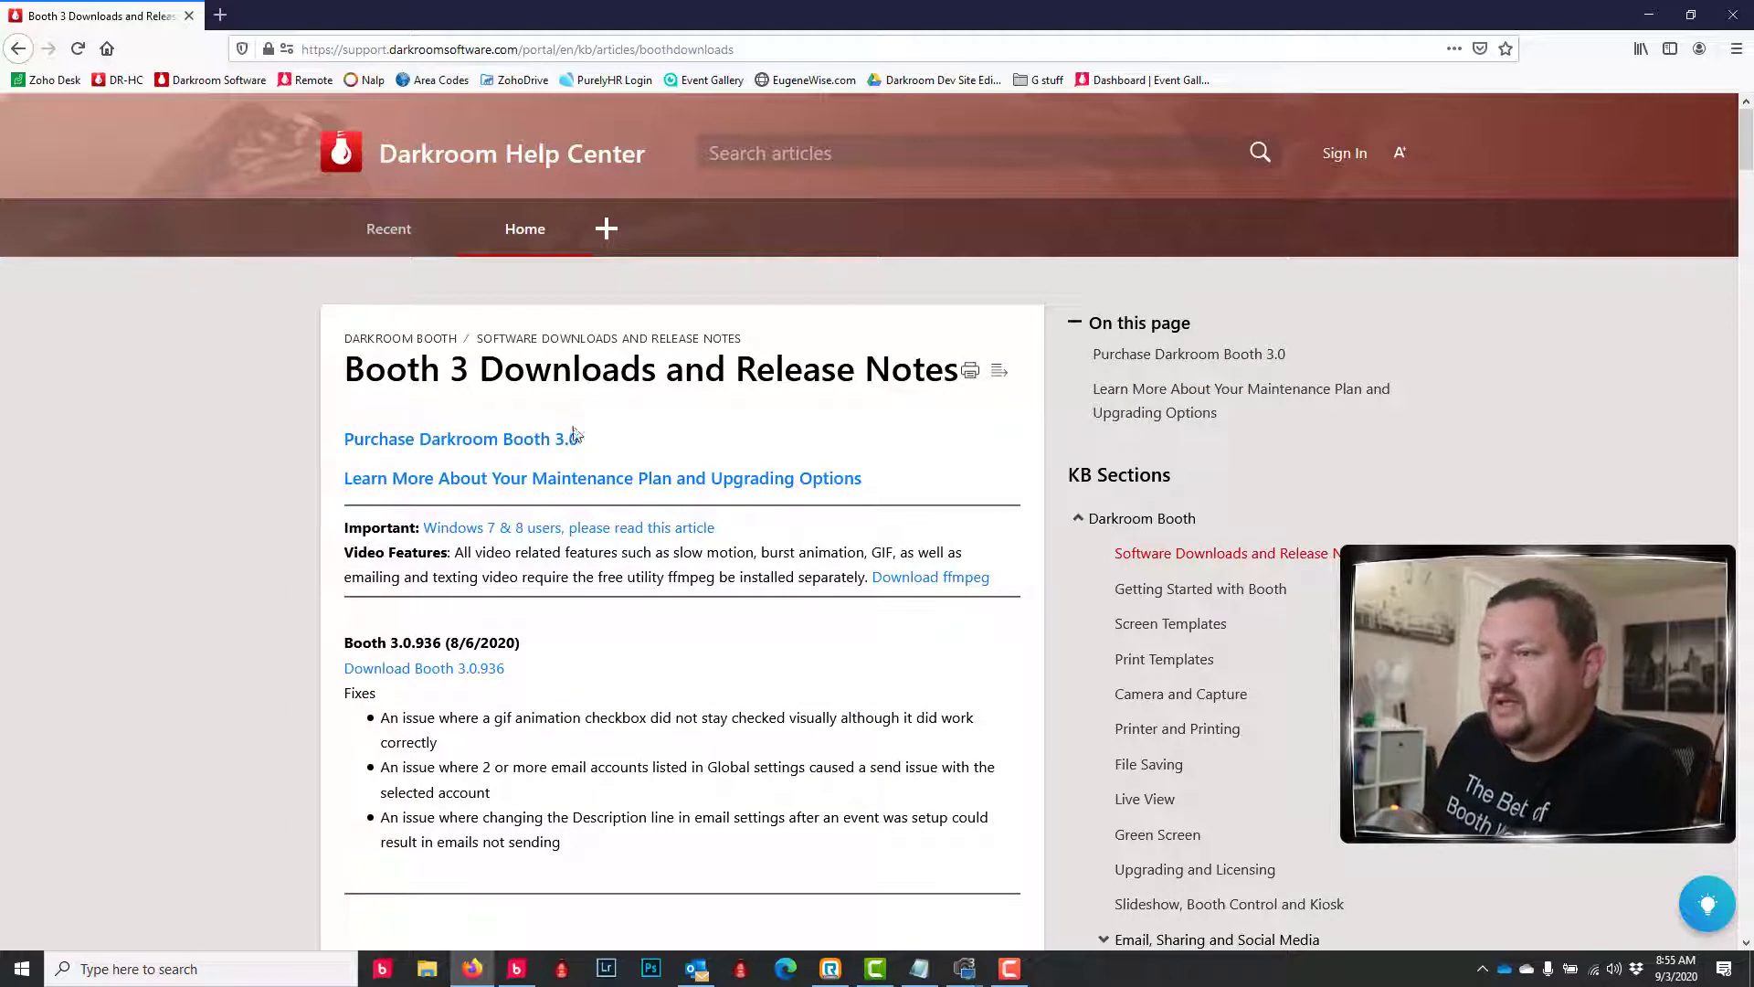
Step: Scroll down the release notes to the September 2019 release 3.0.871
scroll(down, 3)
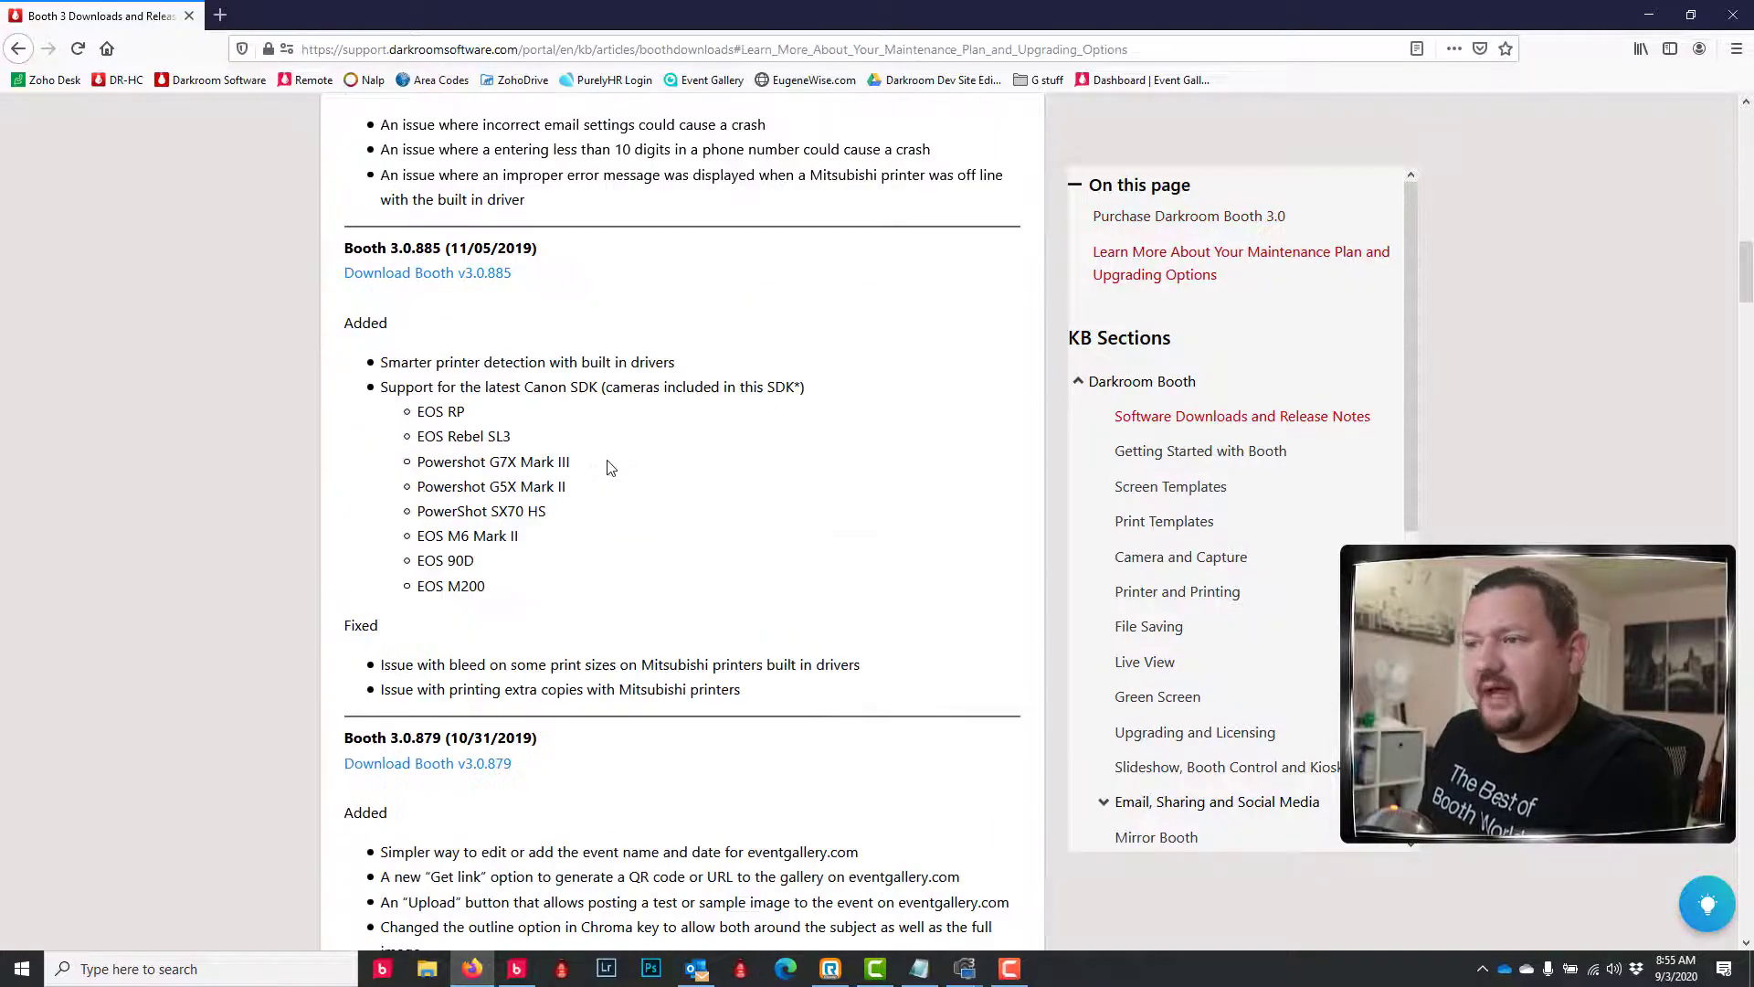
scroll(down, 3)
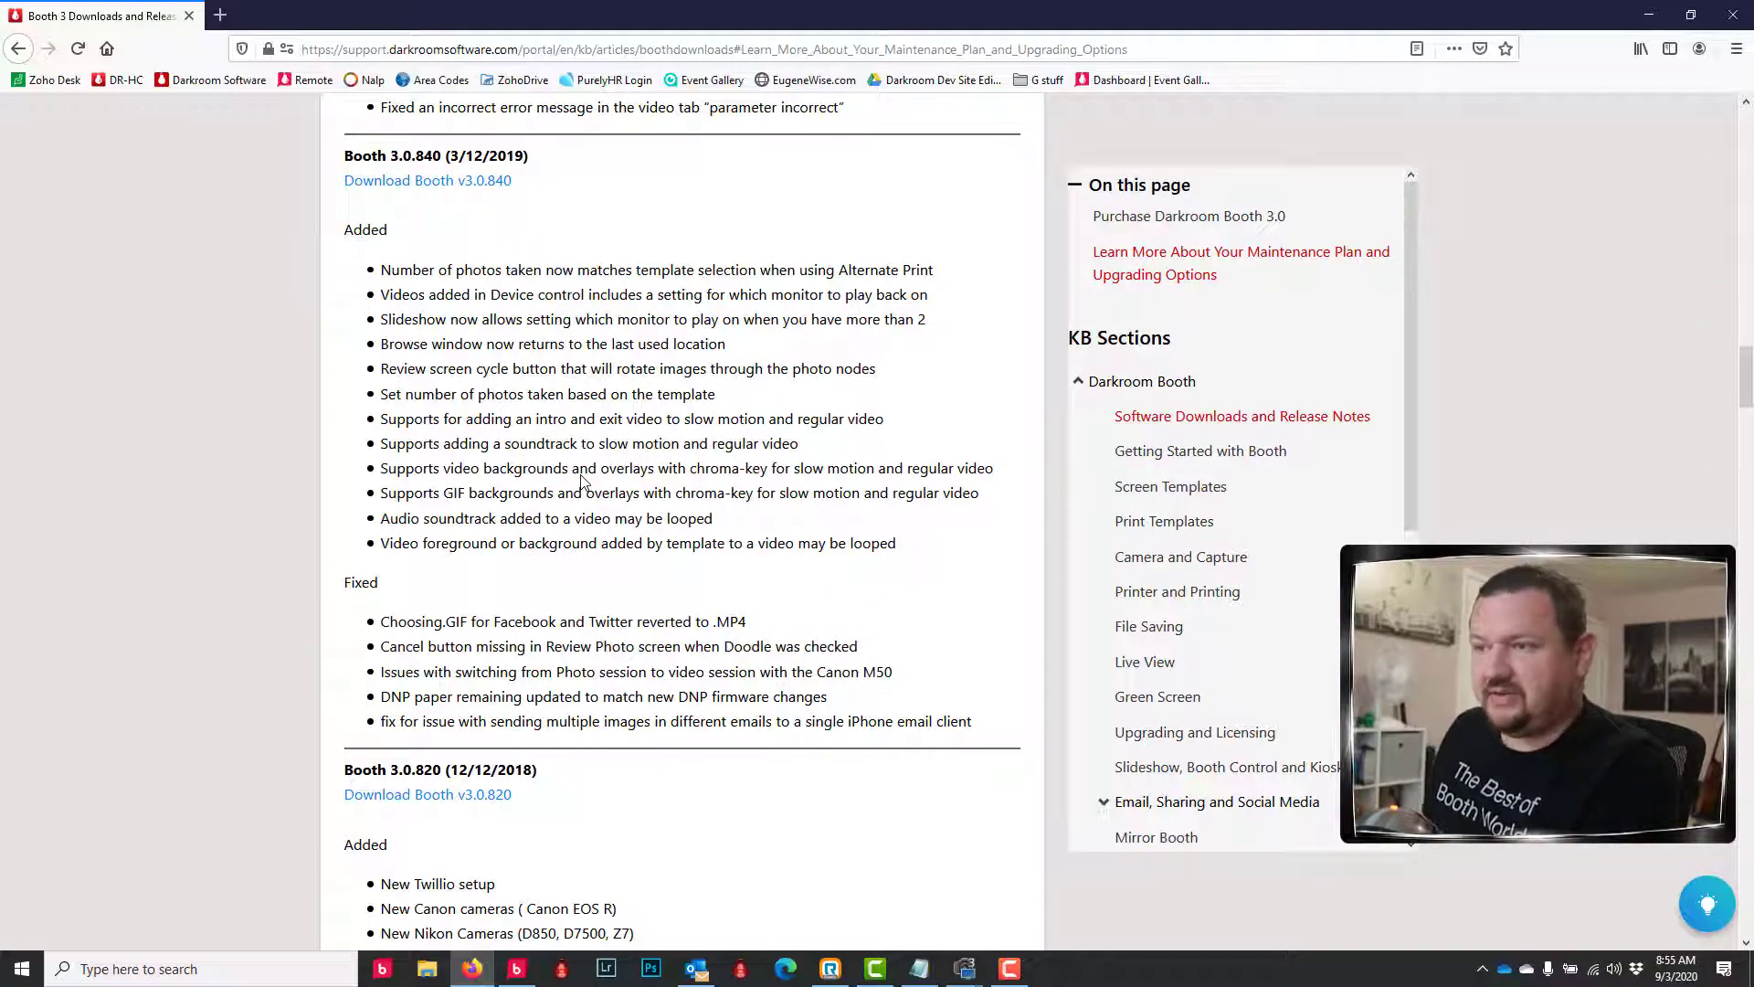
scroll(down, 3)
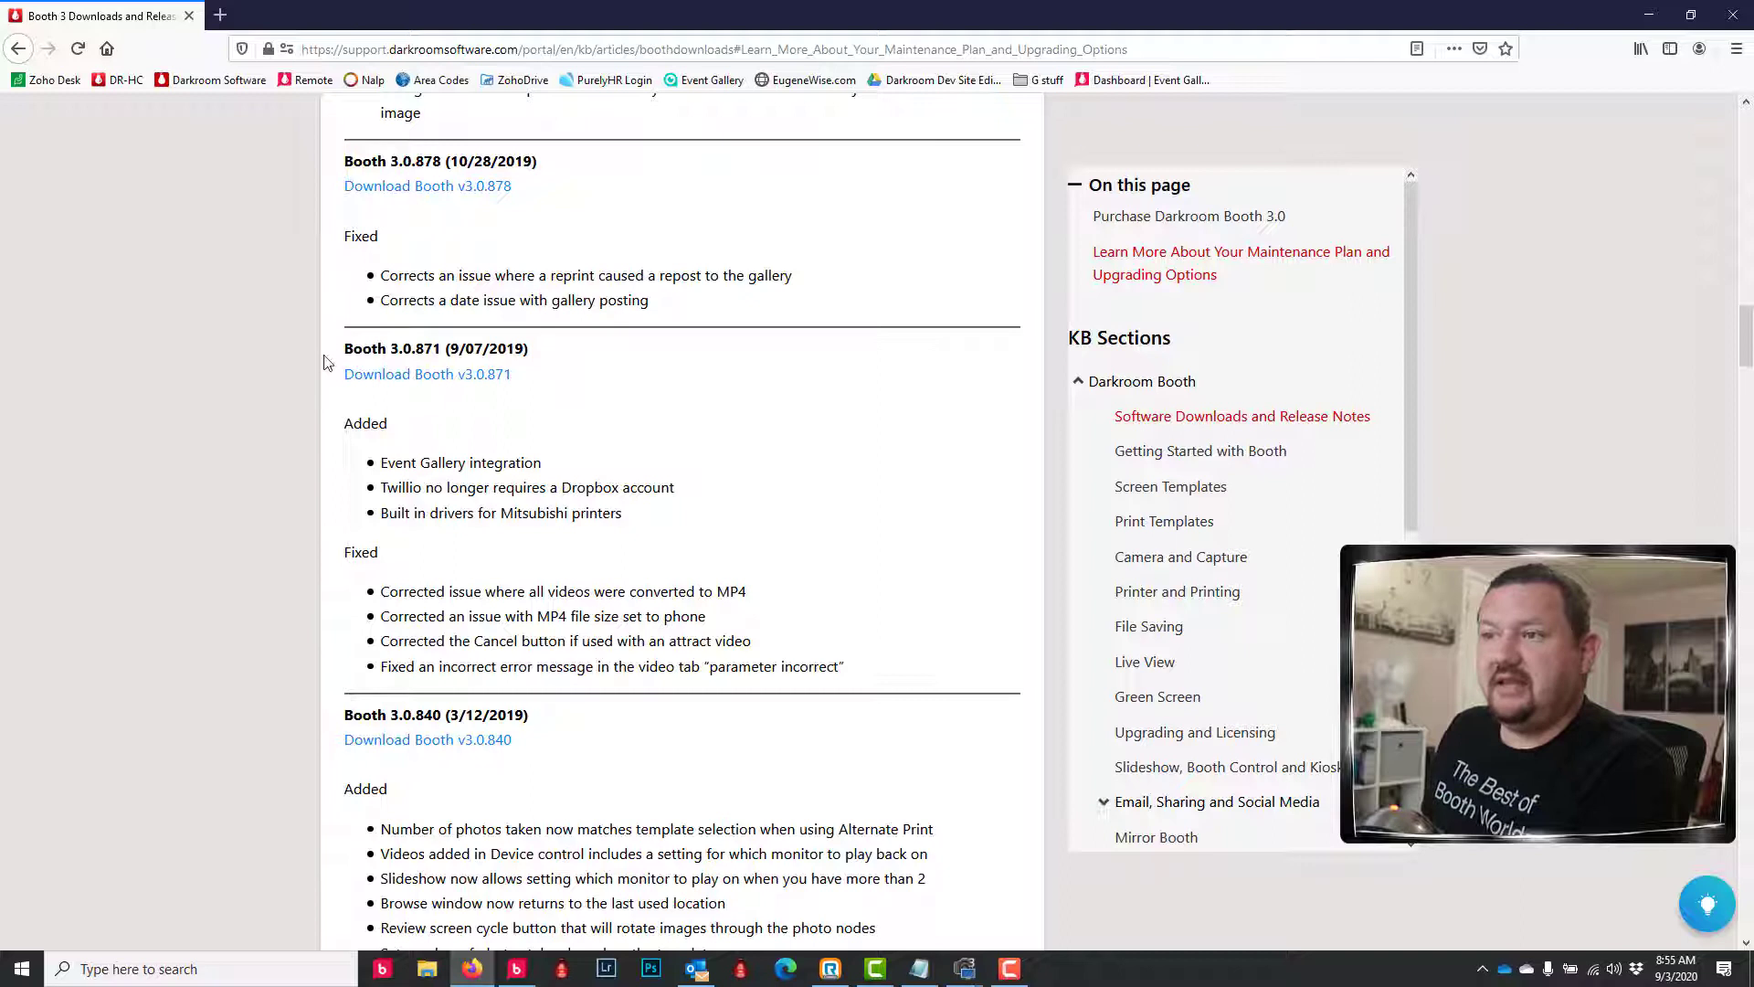
mouse_move(439, 380)
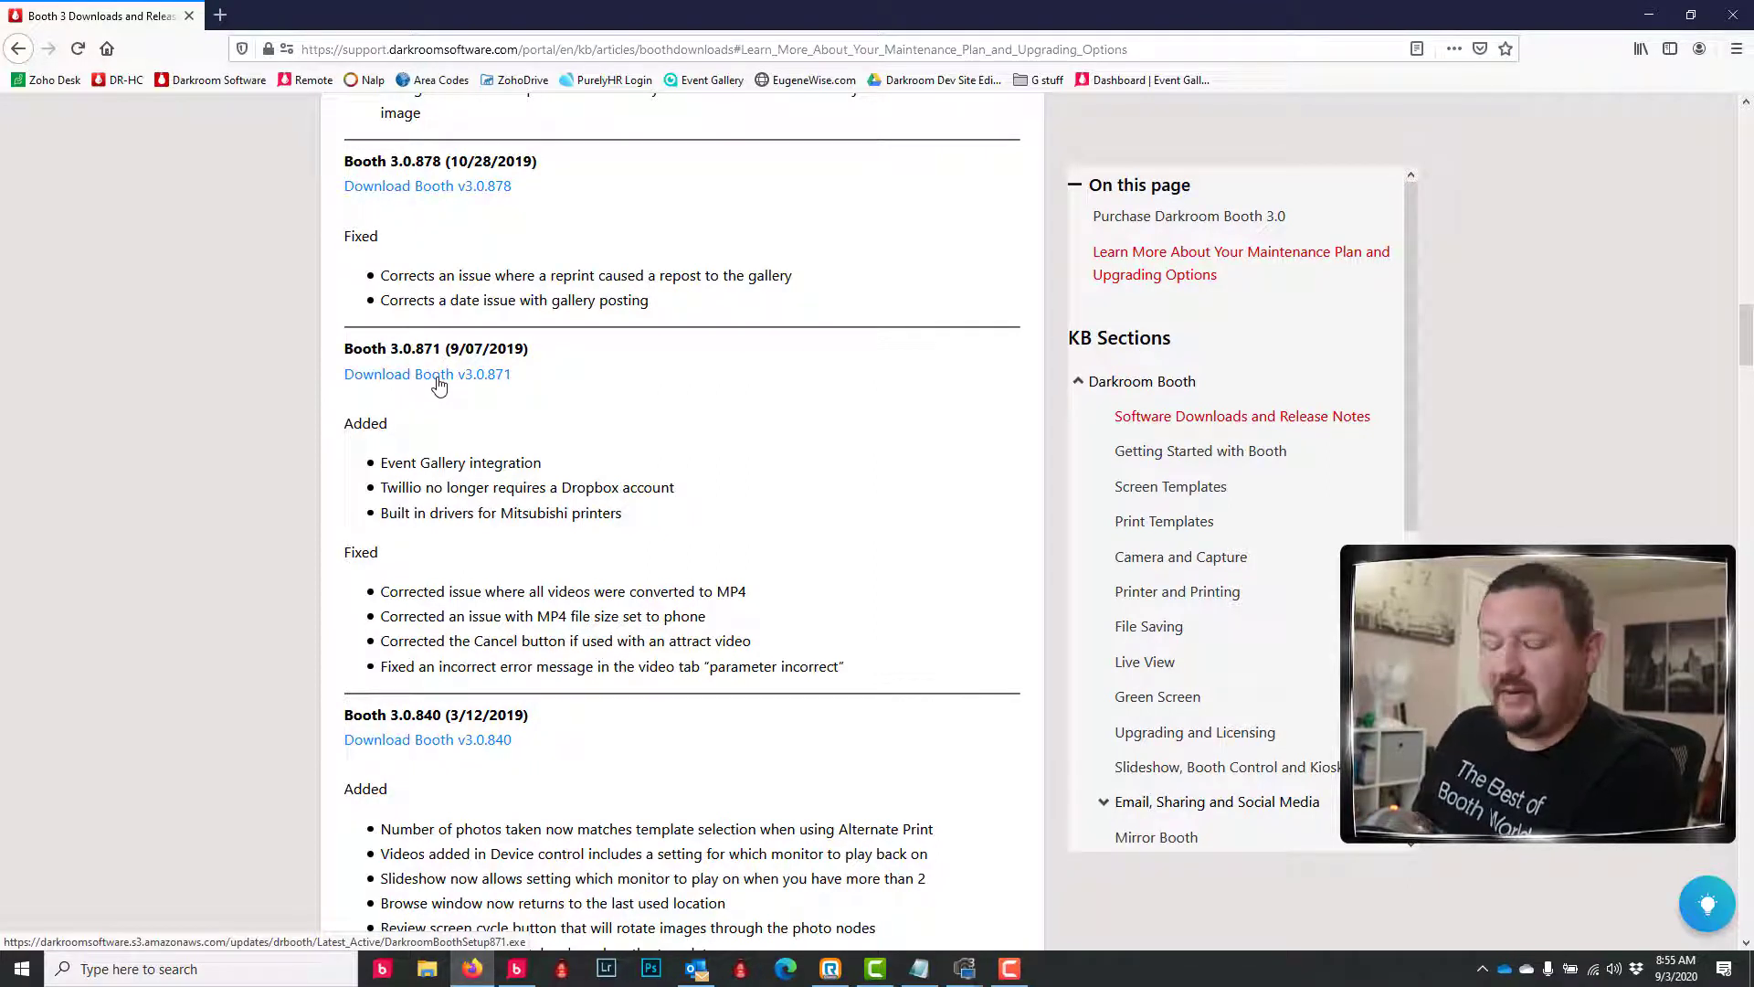
mouse_move(186, 318)
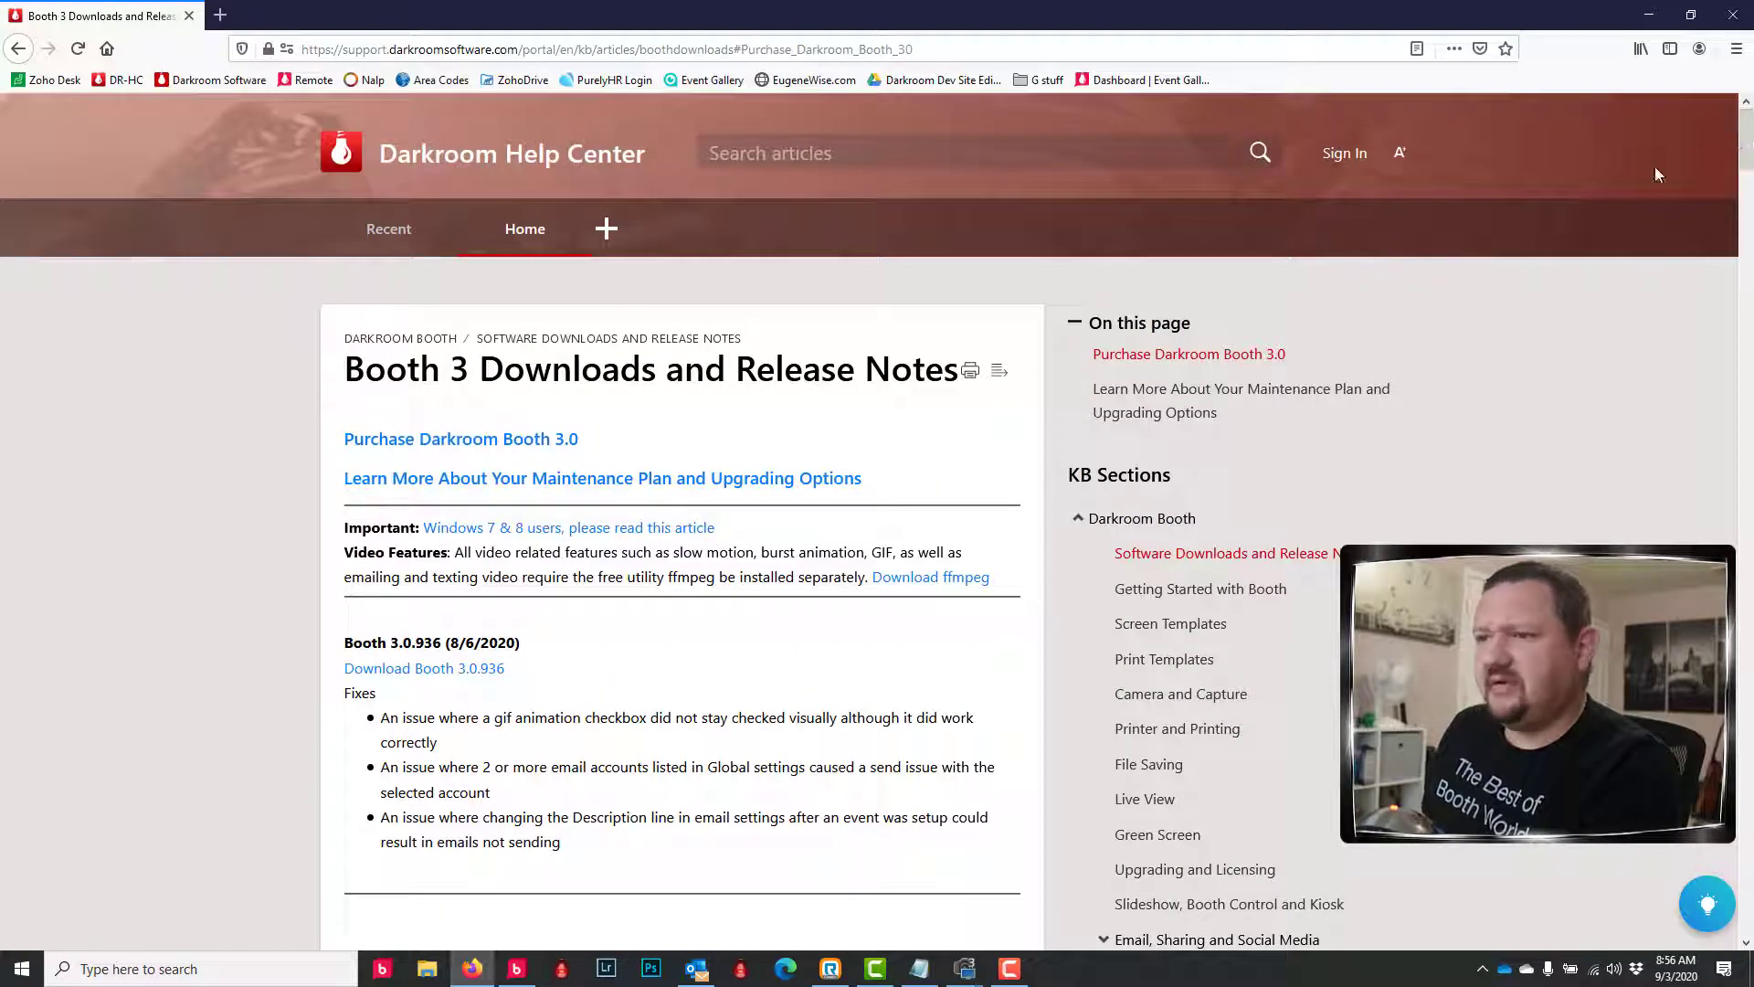
mouse_move(376, 674)
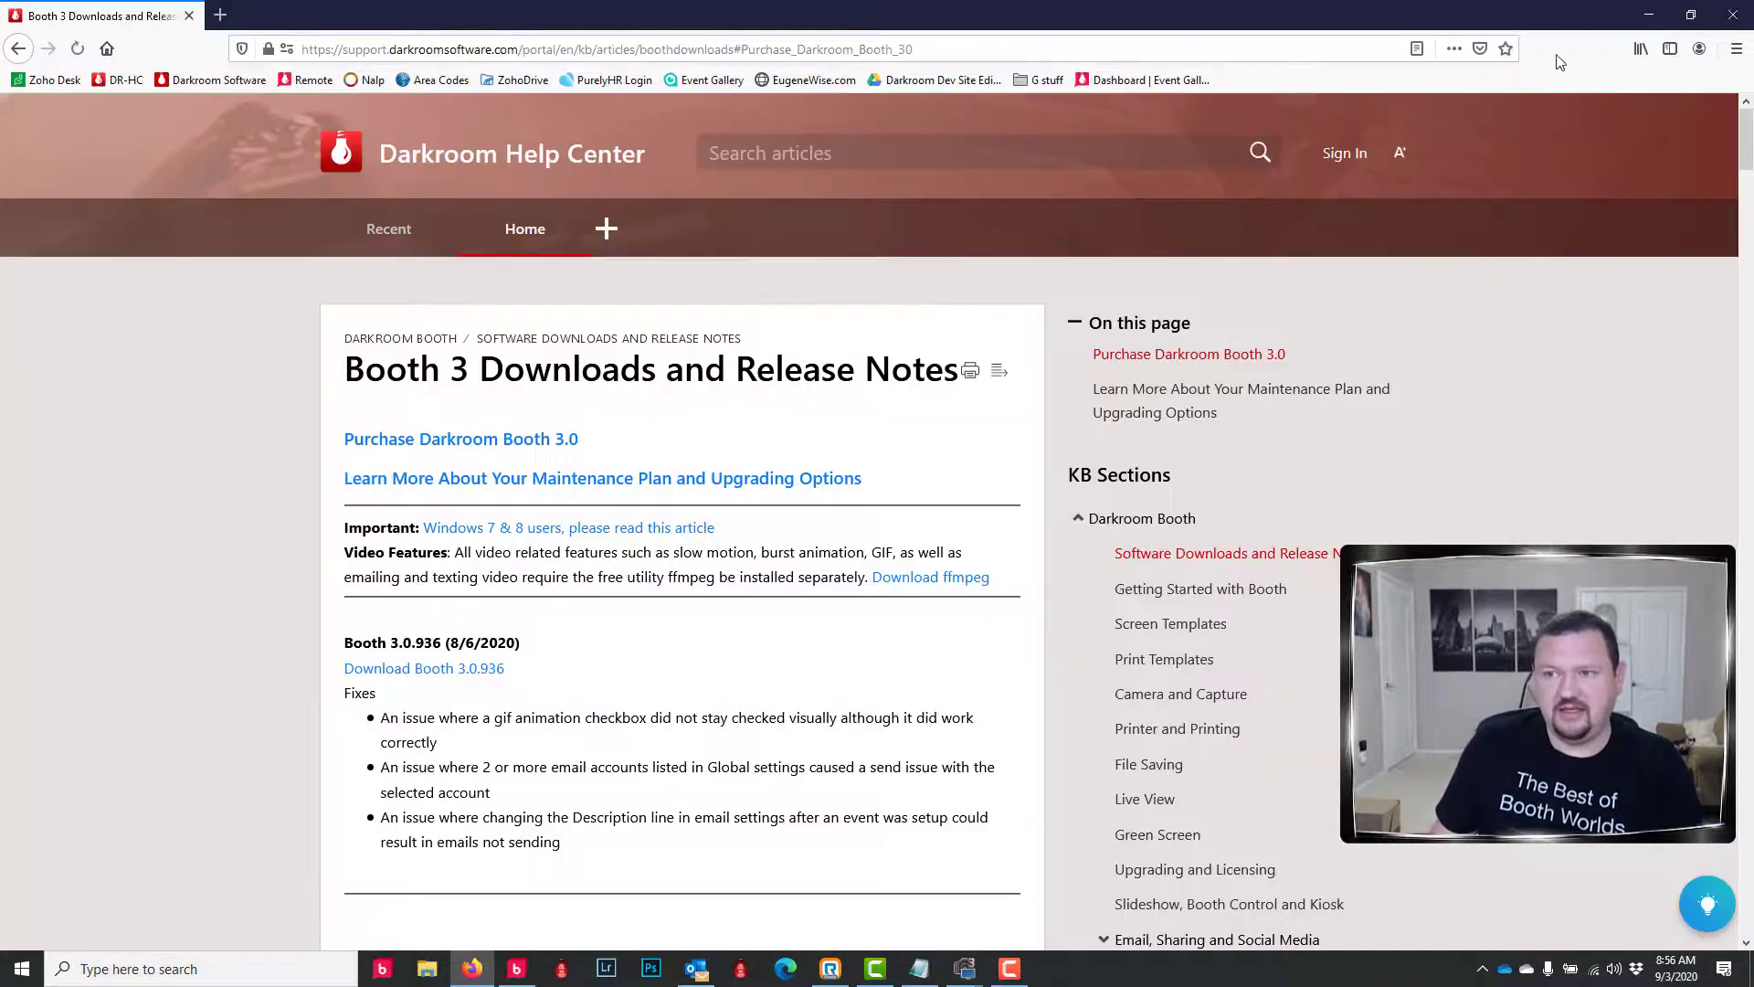
Step: Run the downloaded Booth 3.0.936 installer from the browser's downloads
click(424, 669)
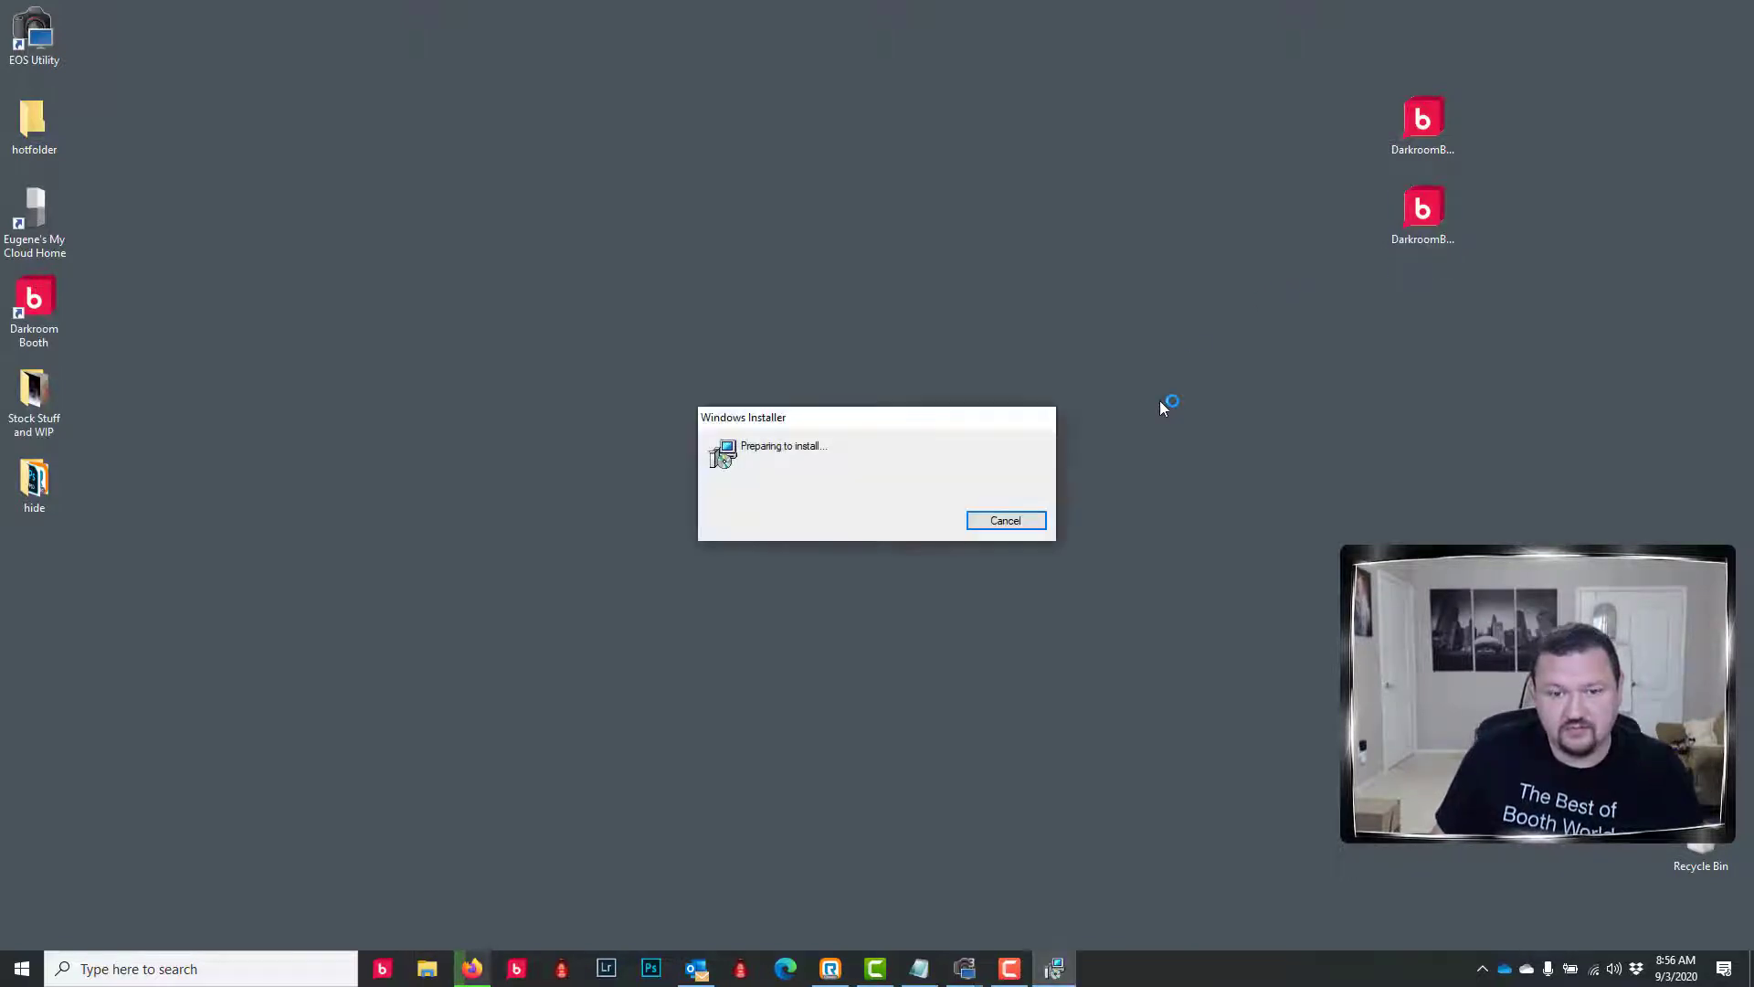
mouse_move(1162, 409)
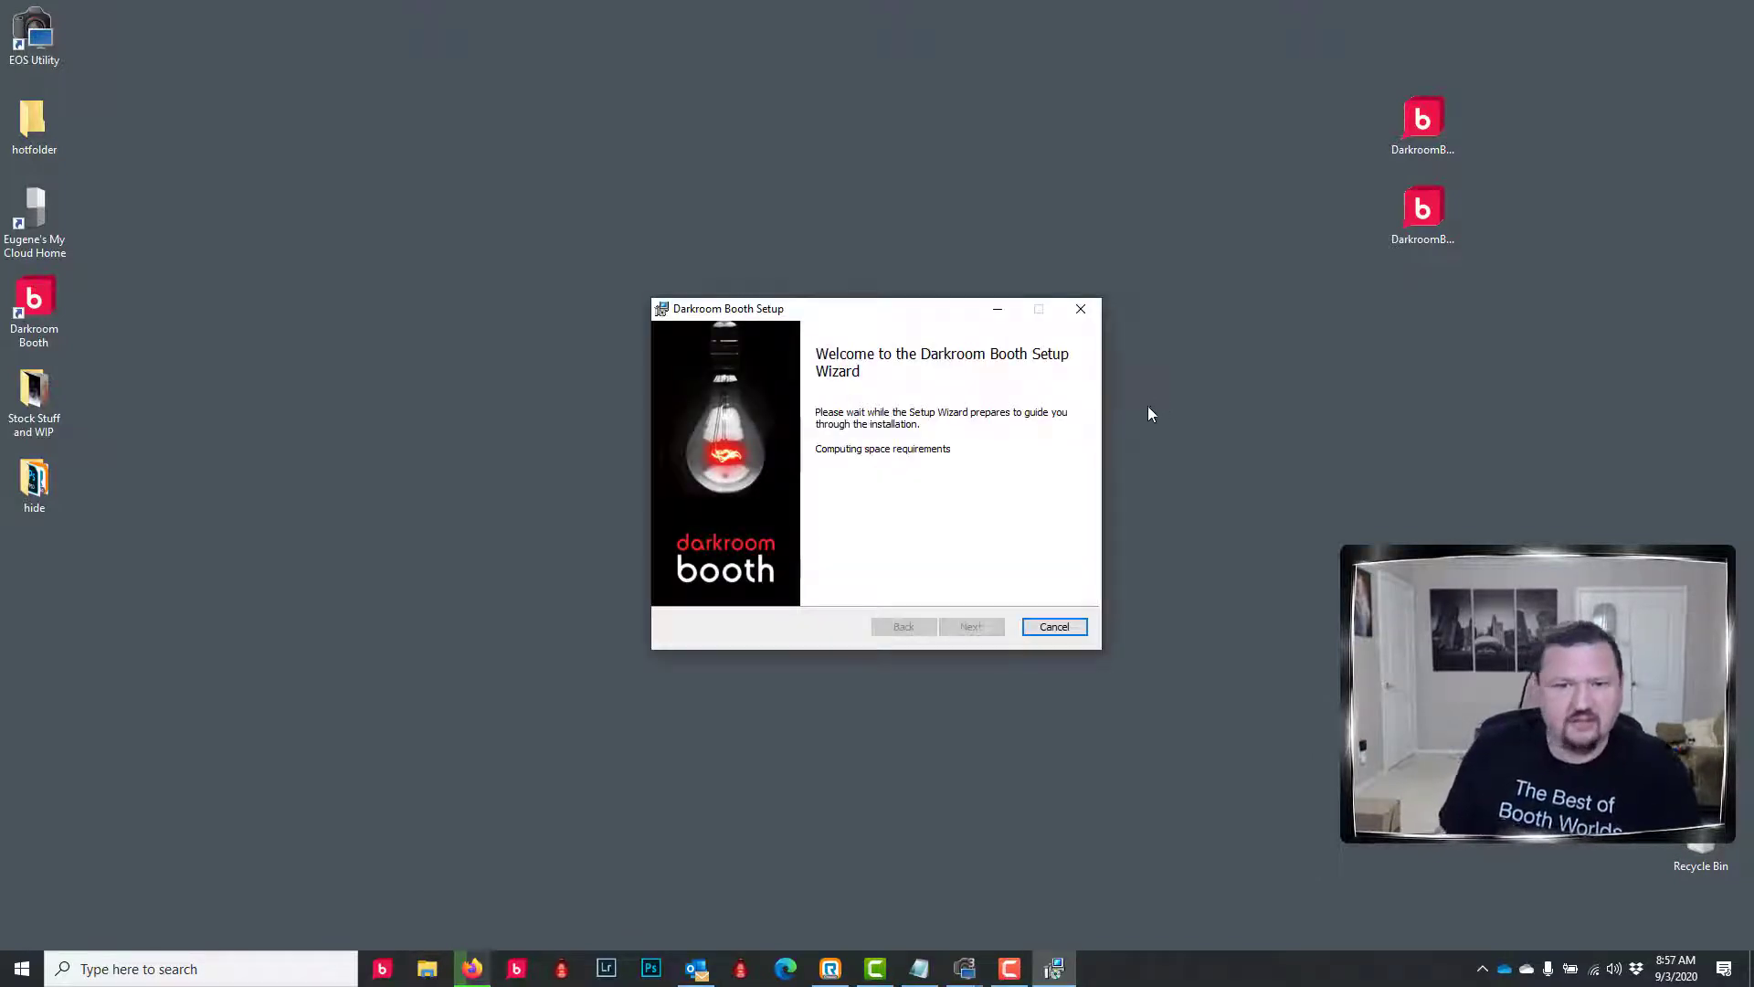
mouse_move(1118, 428)
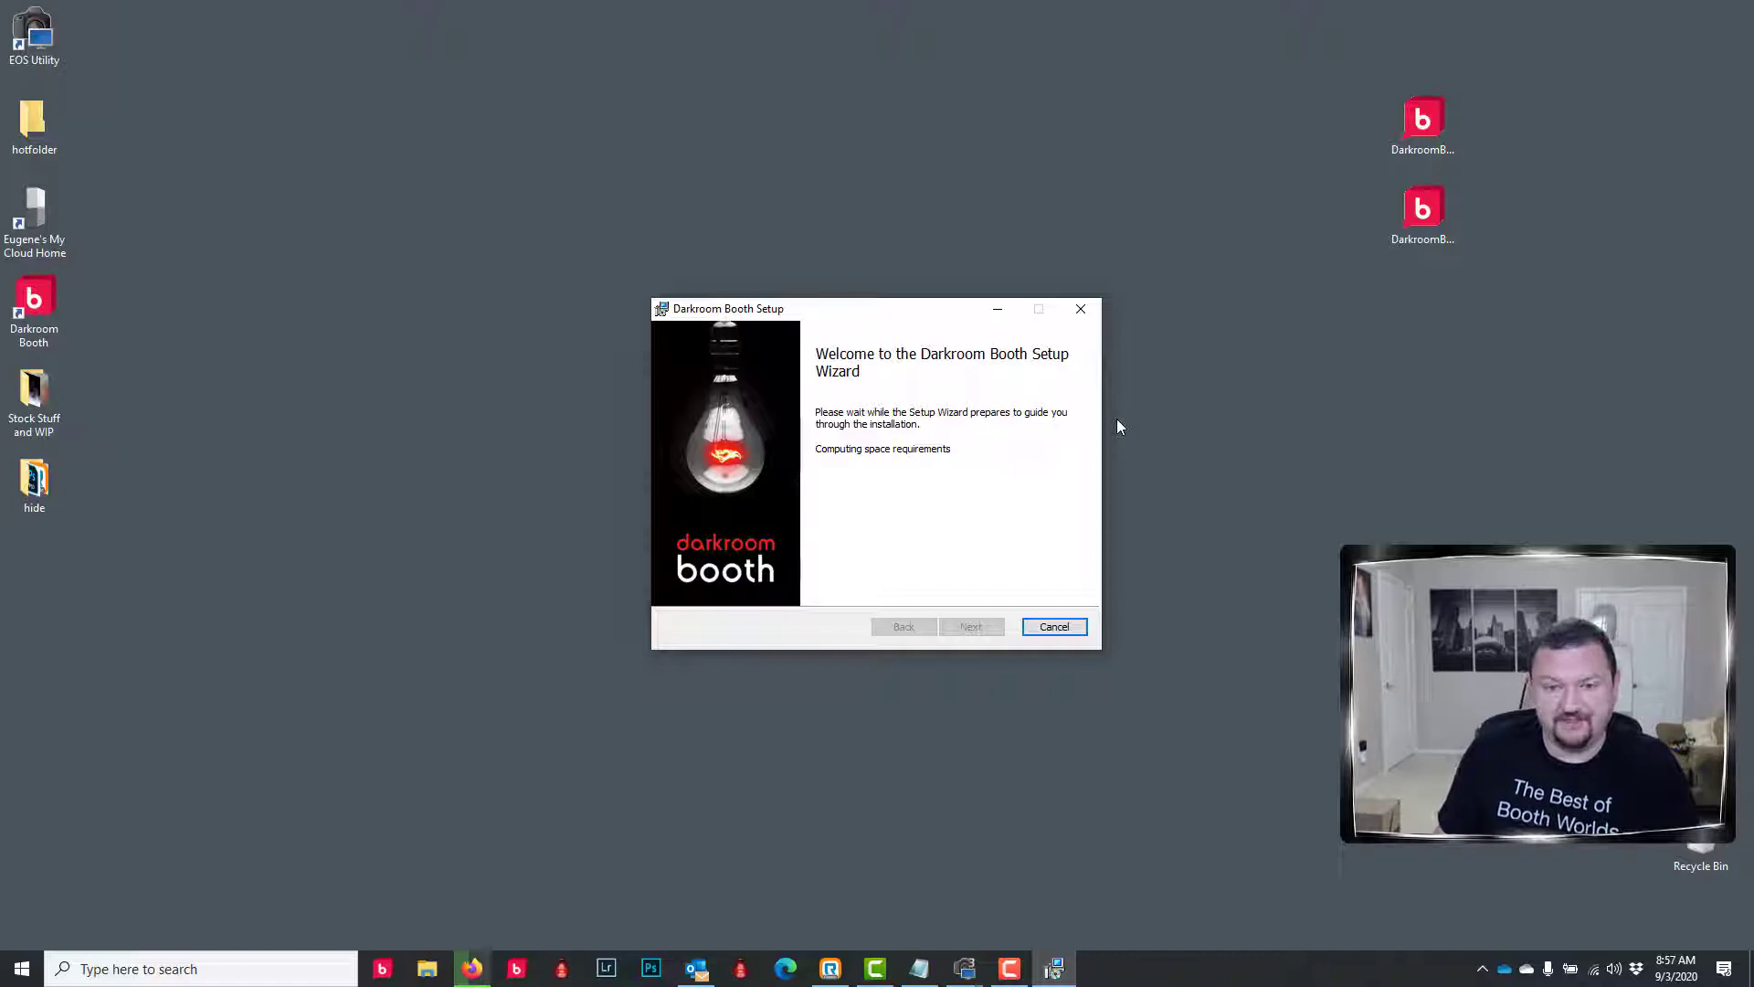
mouse_move(896, 313)
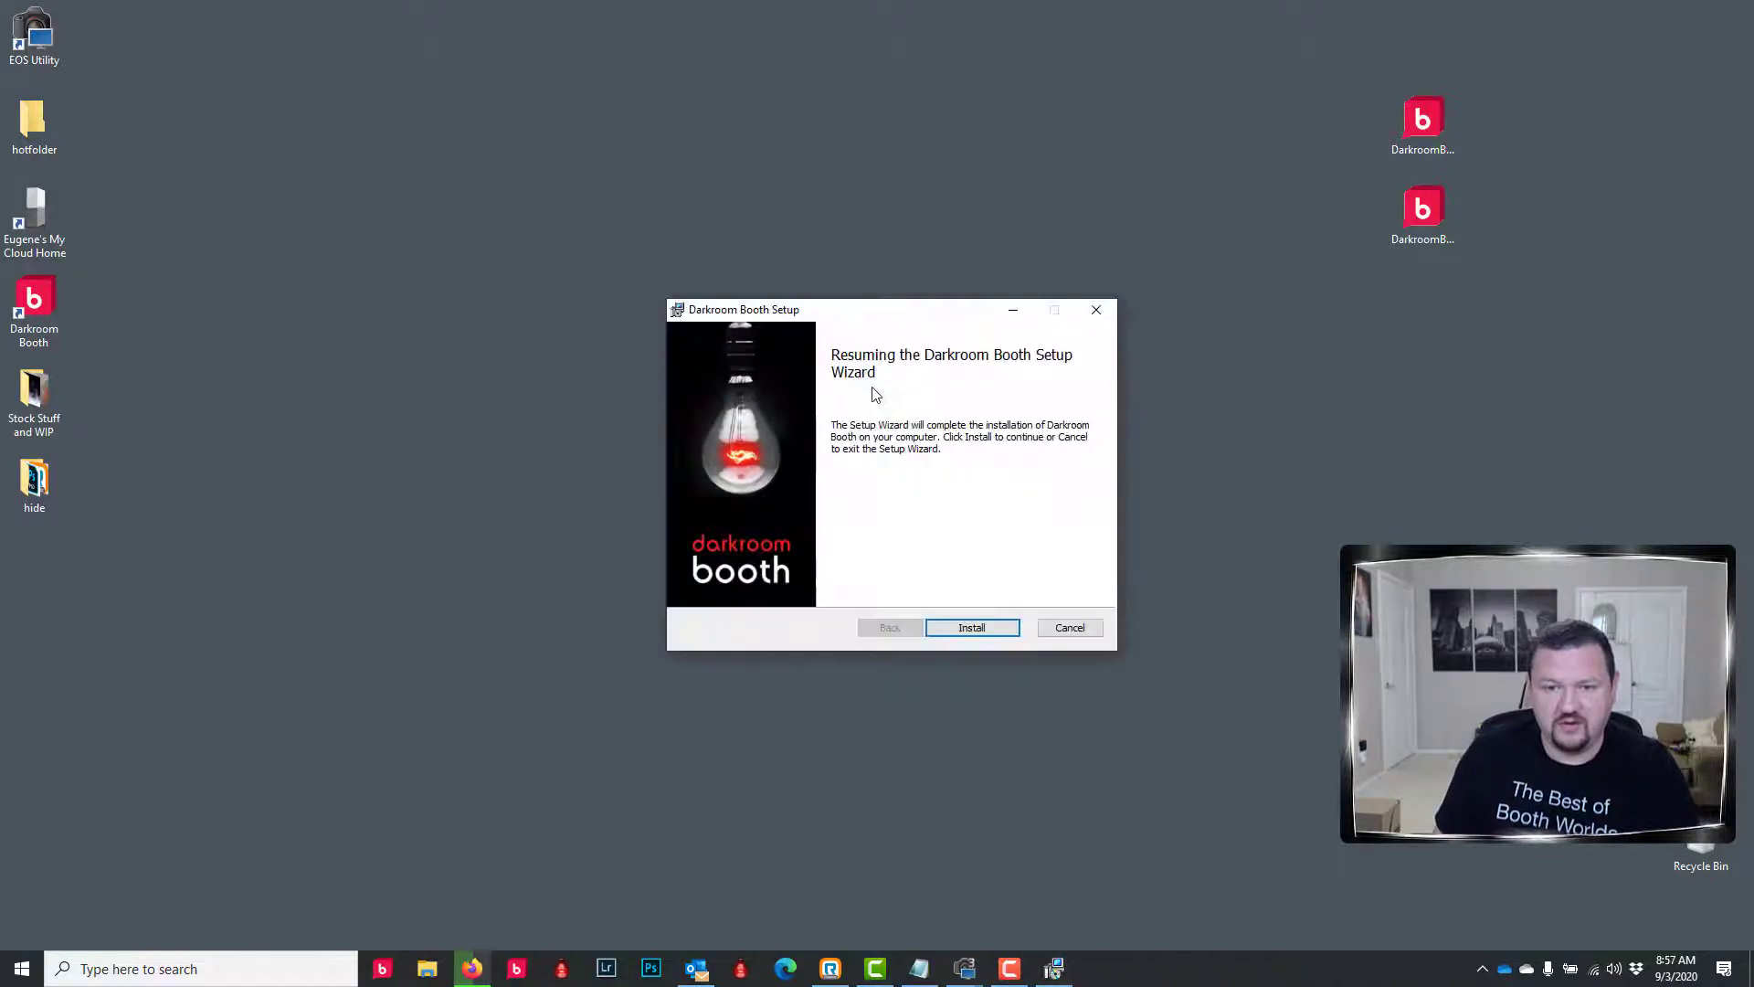
Step: Start the Darkroom Booth install and grant administrator approval
click(972, 628)
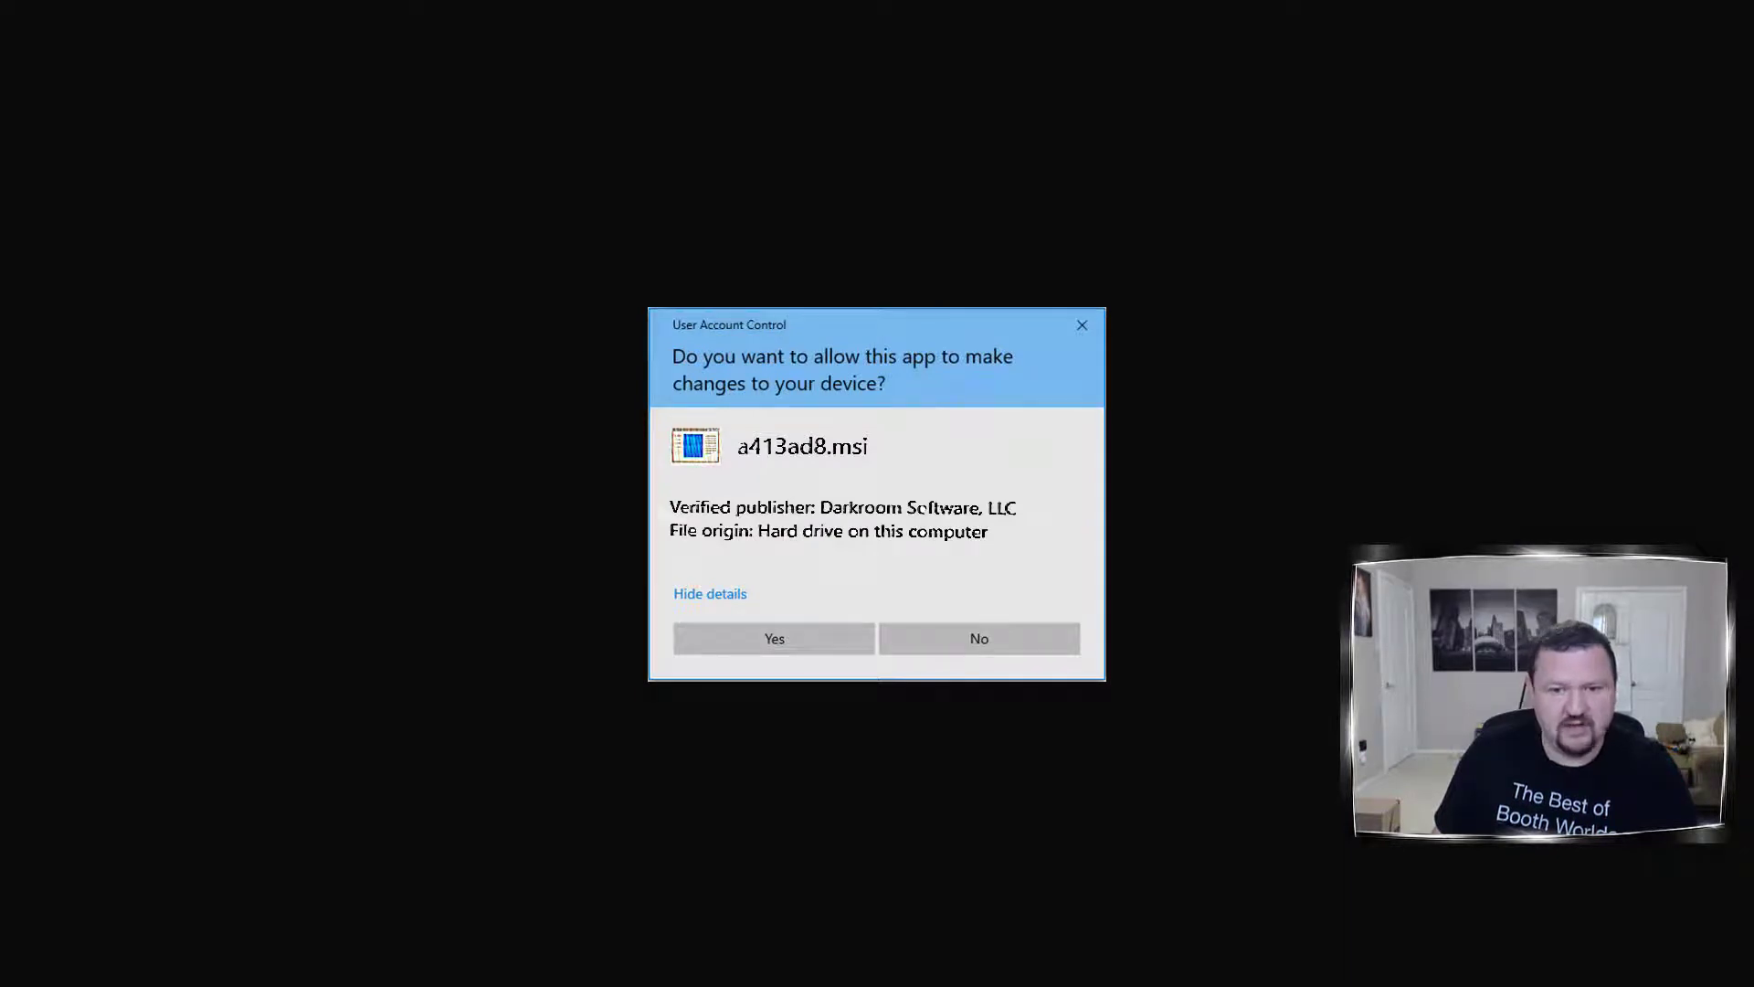
click(775, 638)
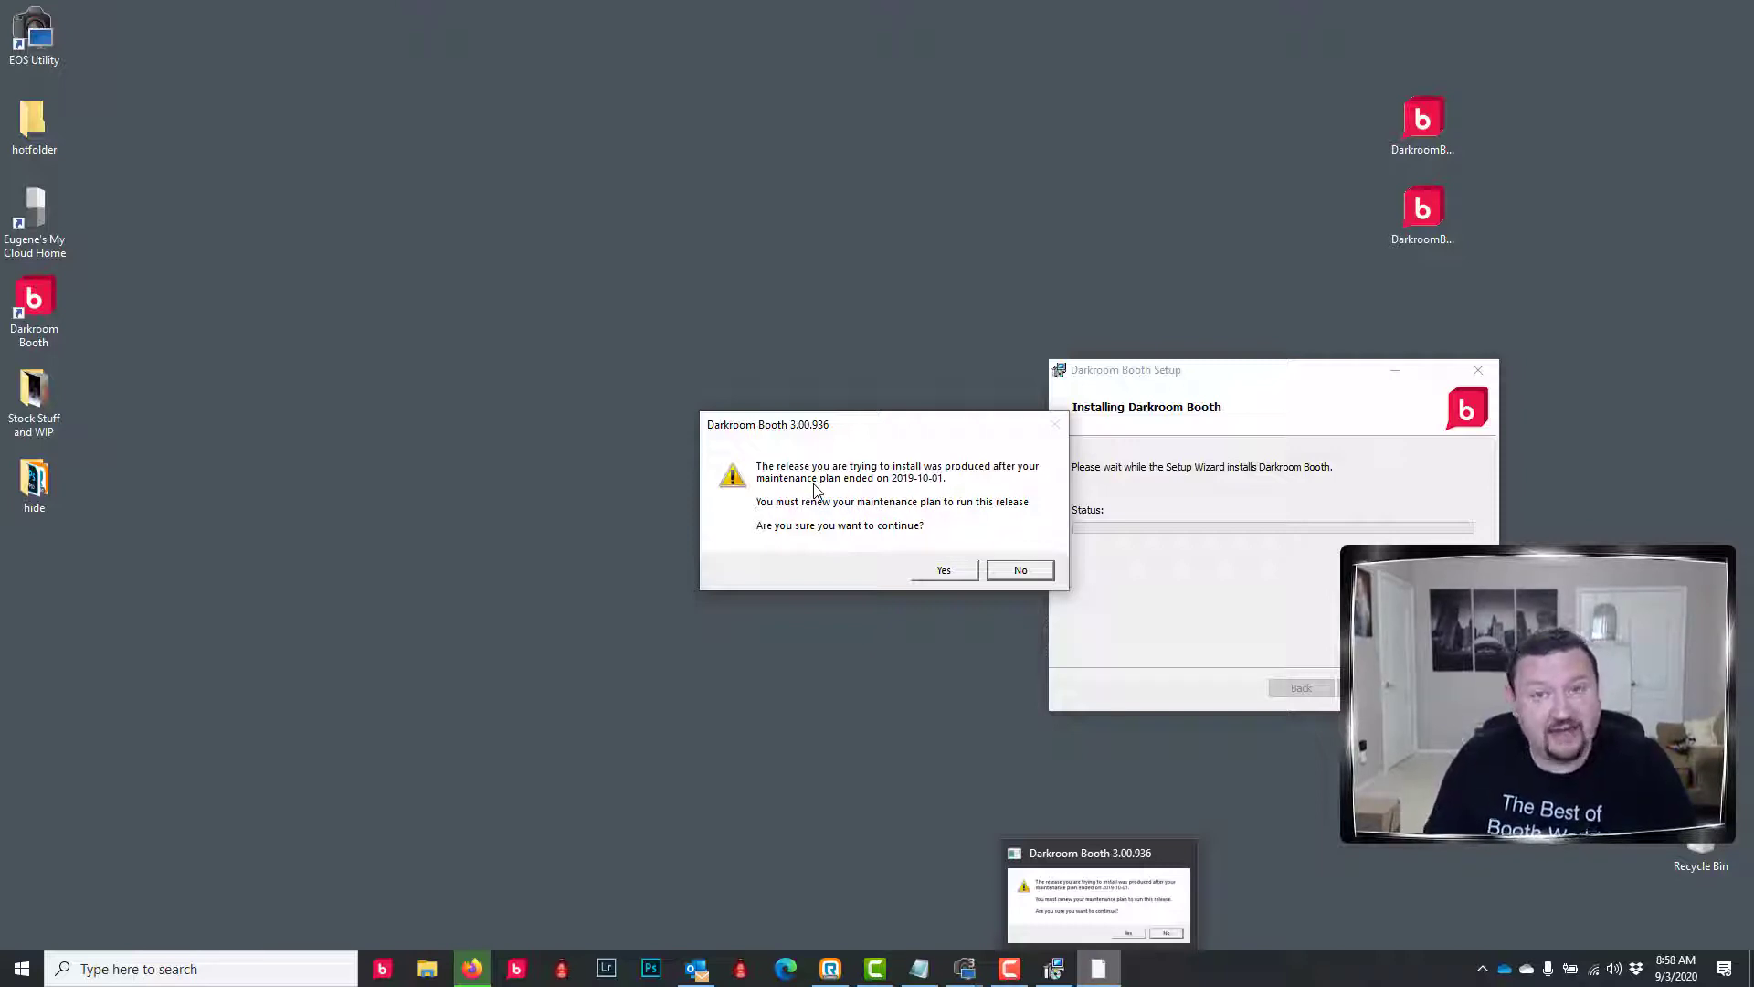
mouse_move(776, 406)
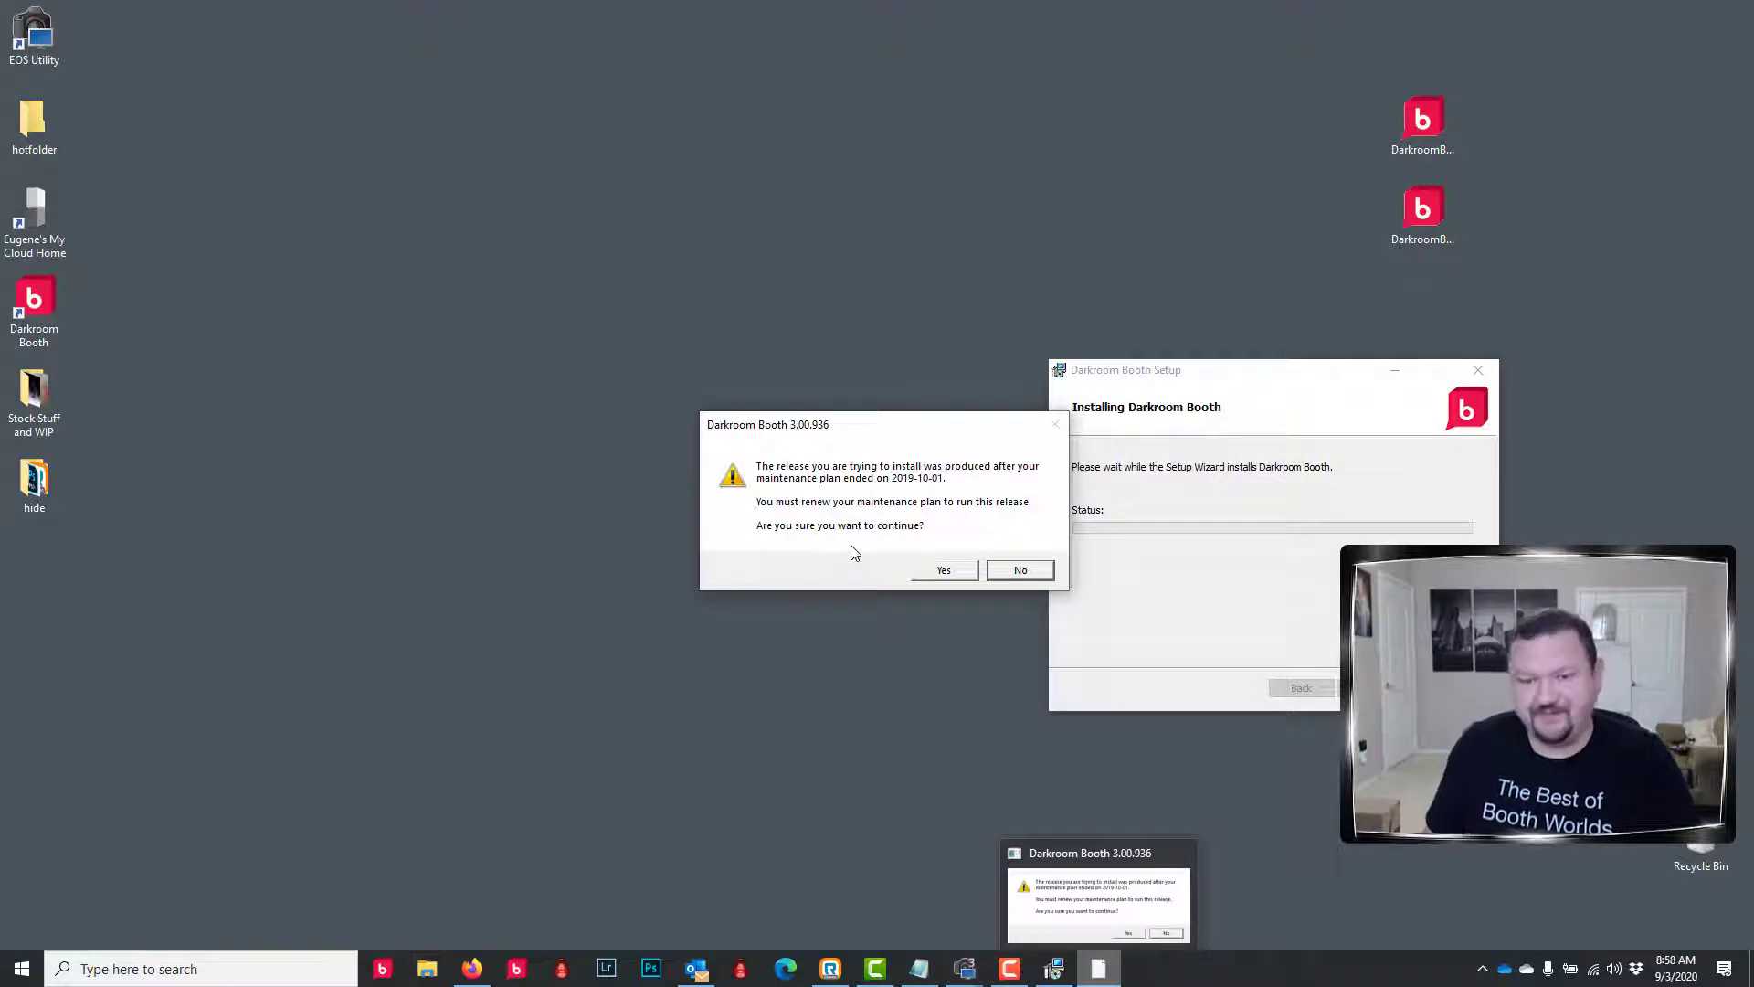
mouse_move(965, 572)
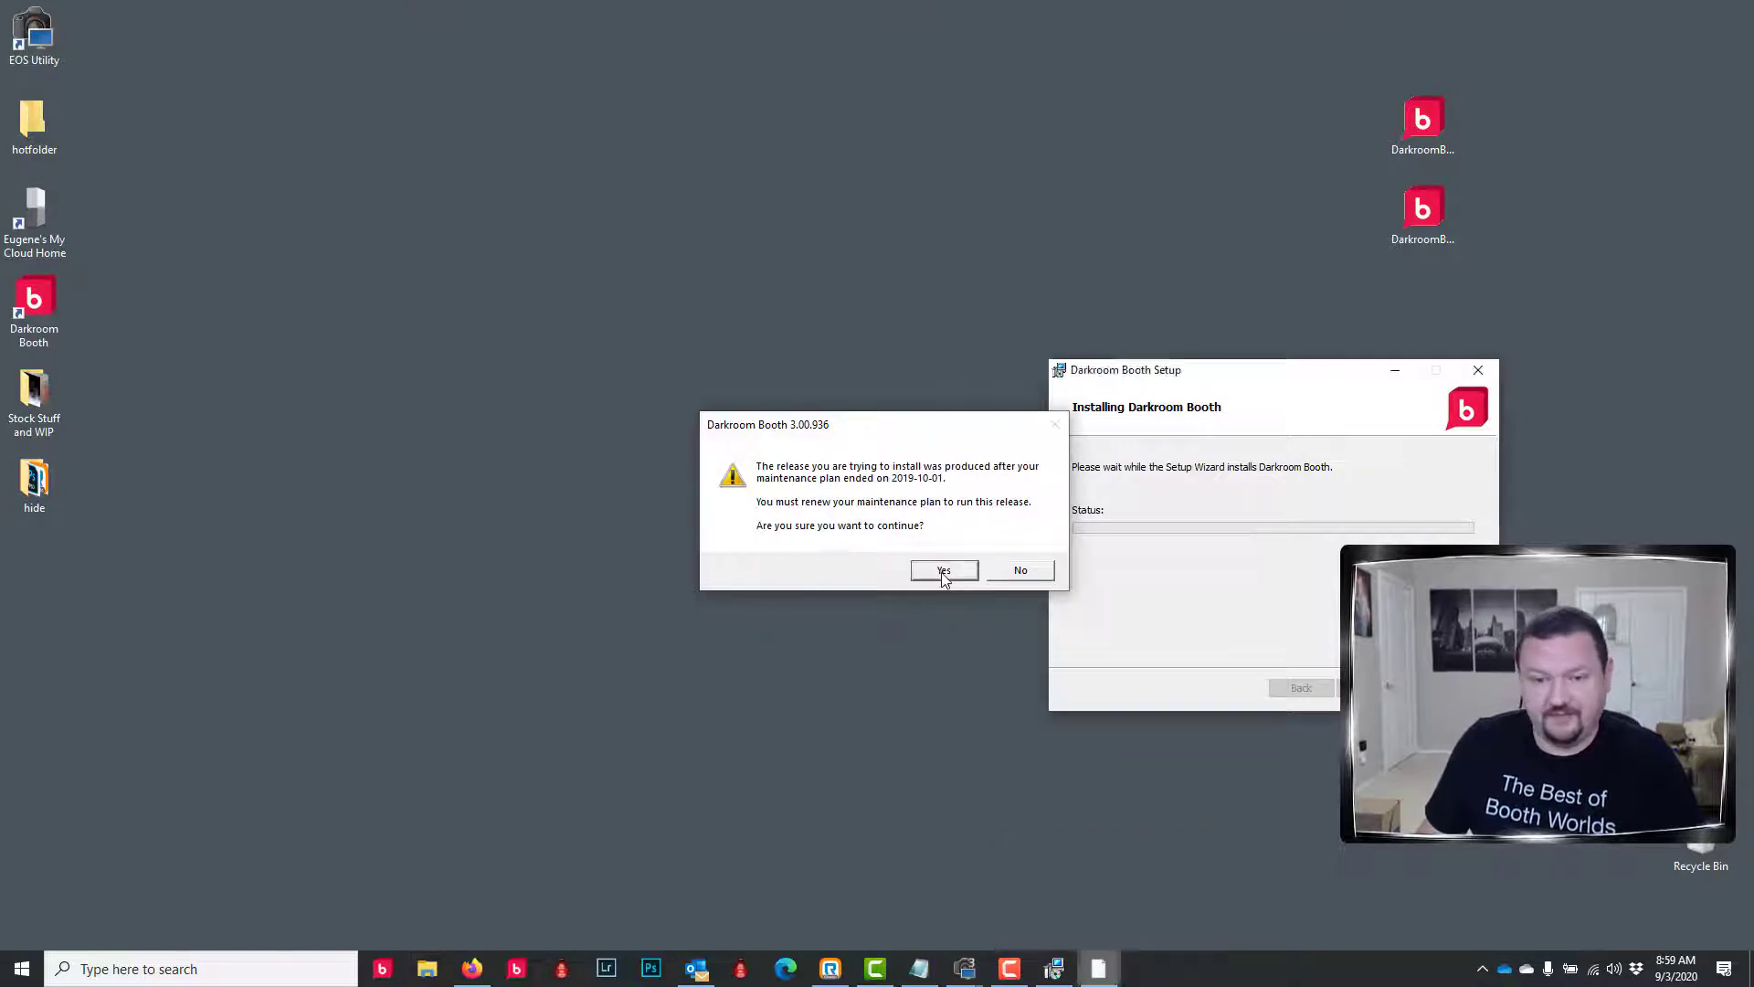
Step: Continue past the expired maintenance warning and close the finished setup wizard
click(943, 570)
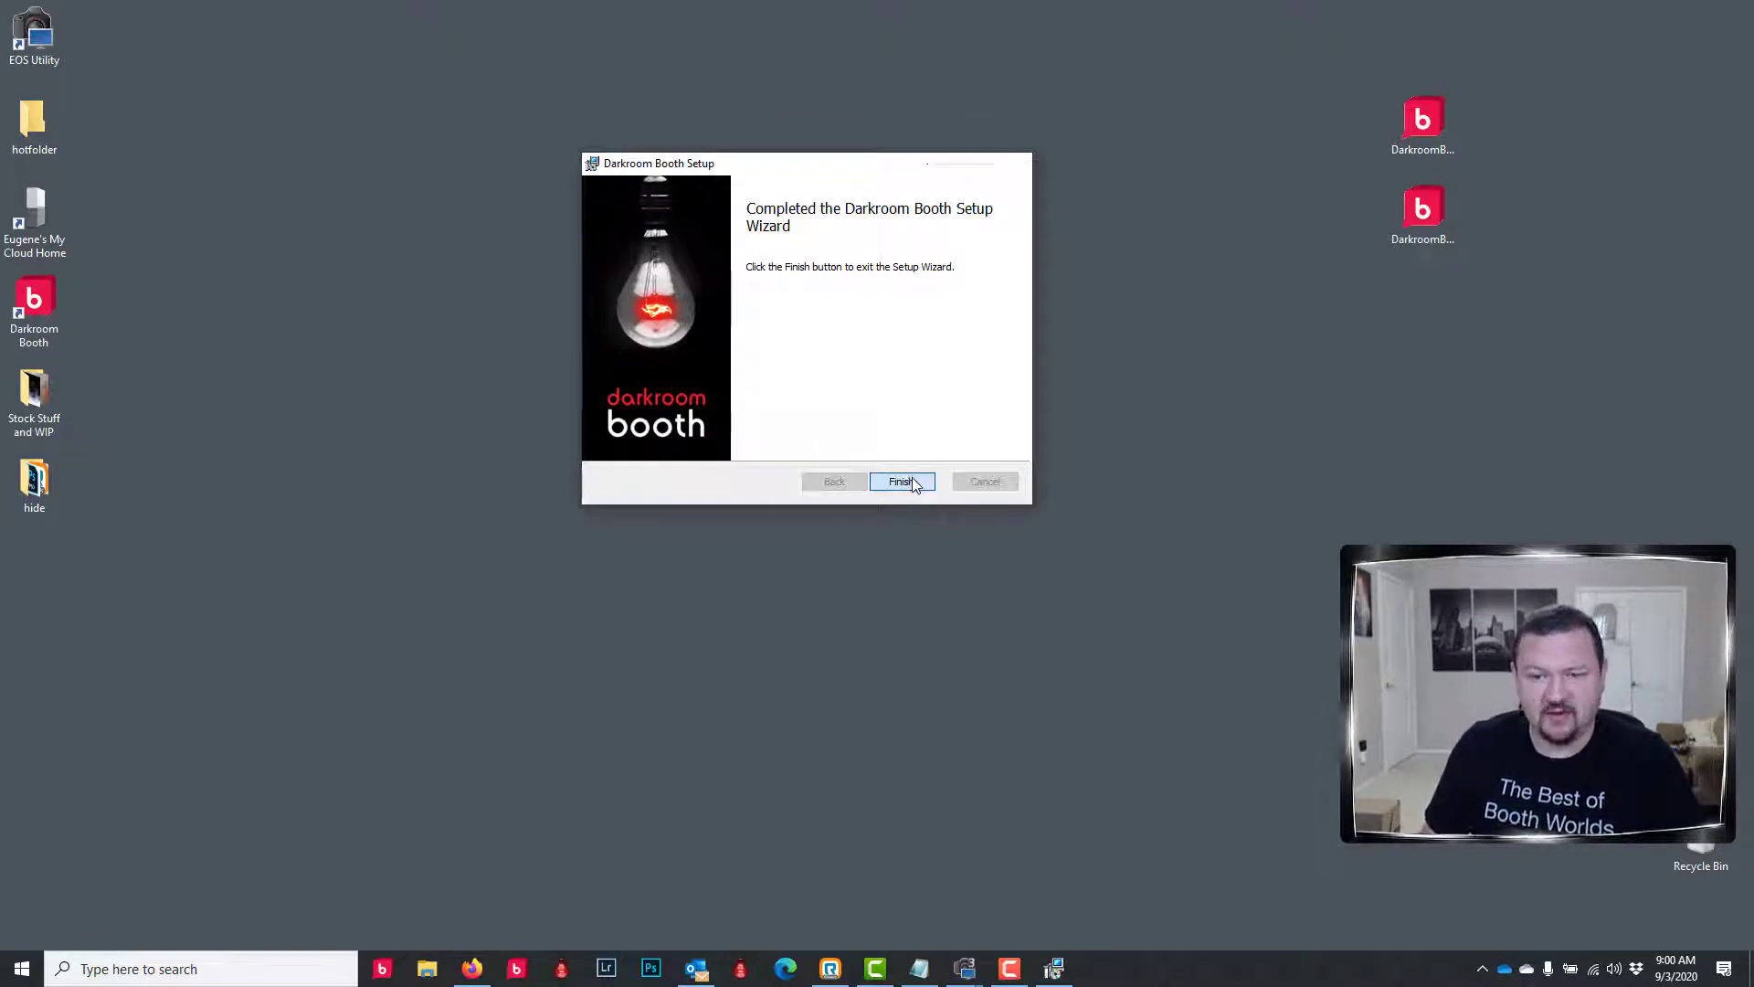
click(901, 483)
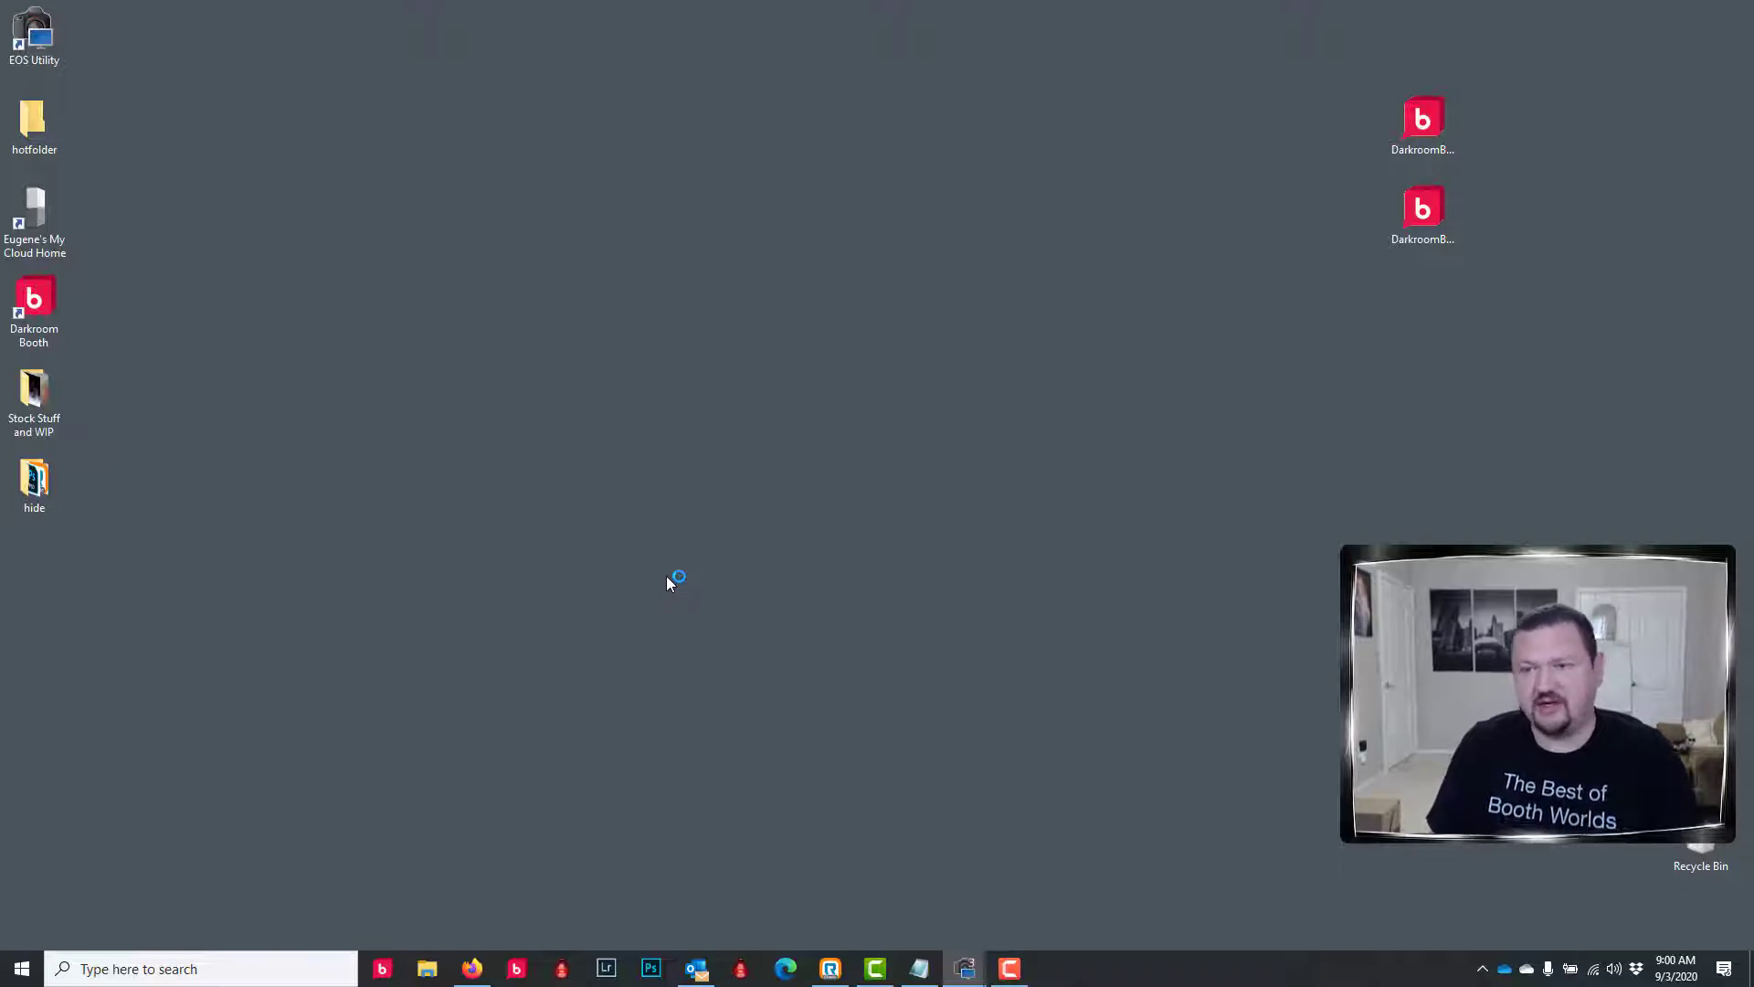
mouse_move(410, 734)
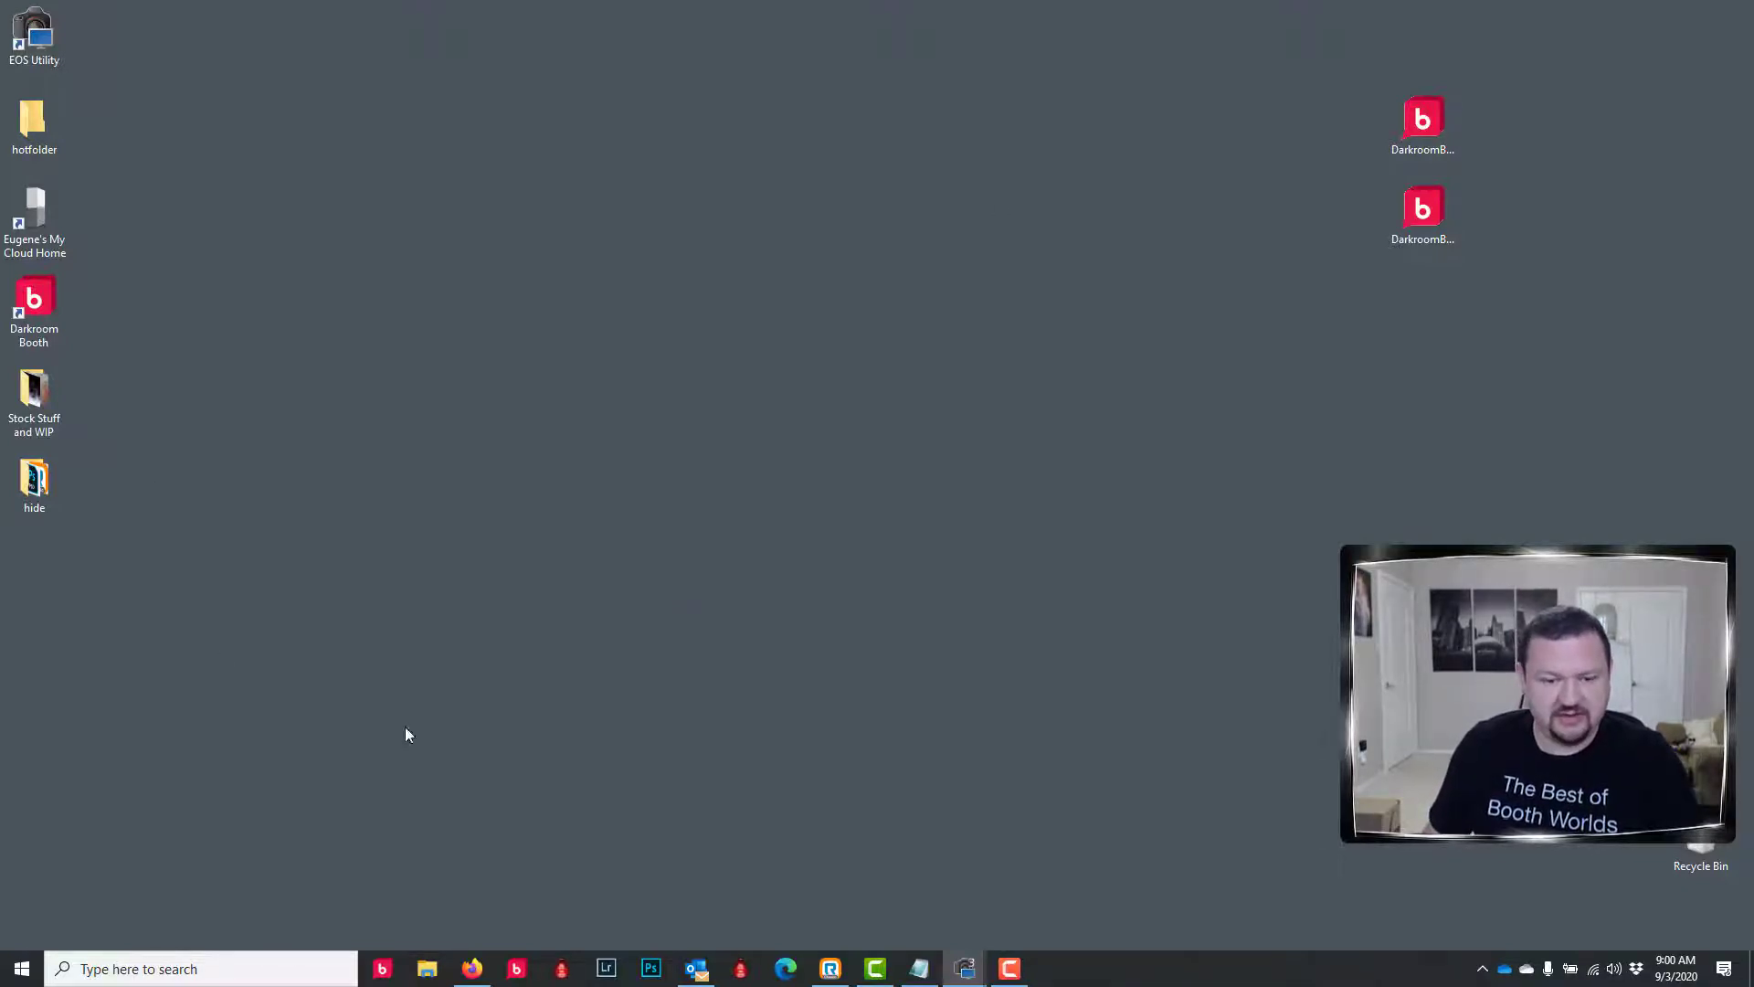
click(517, 968)
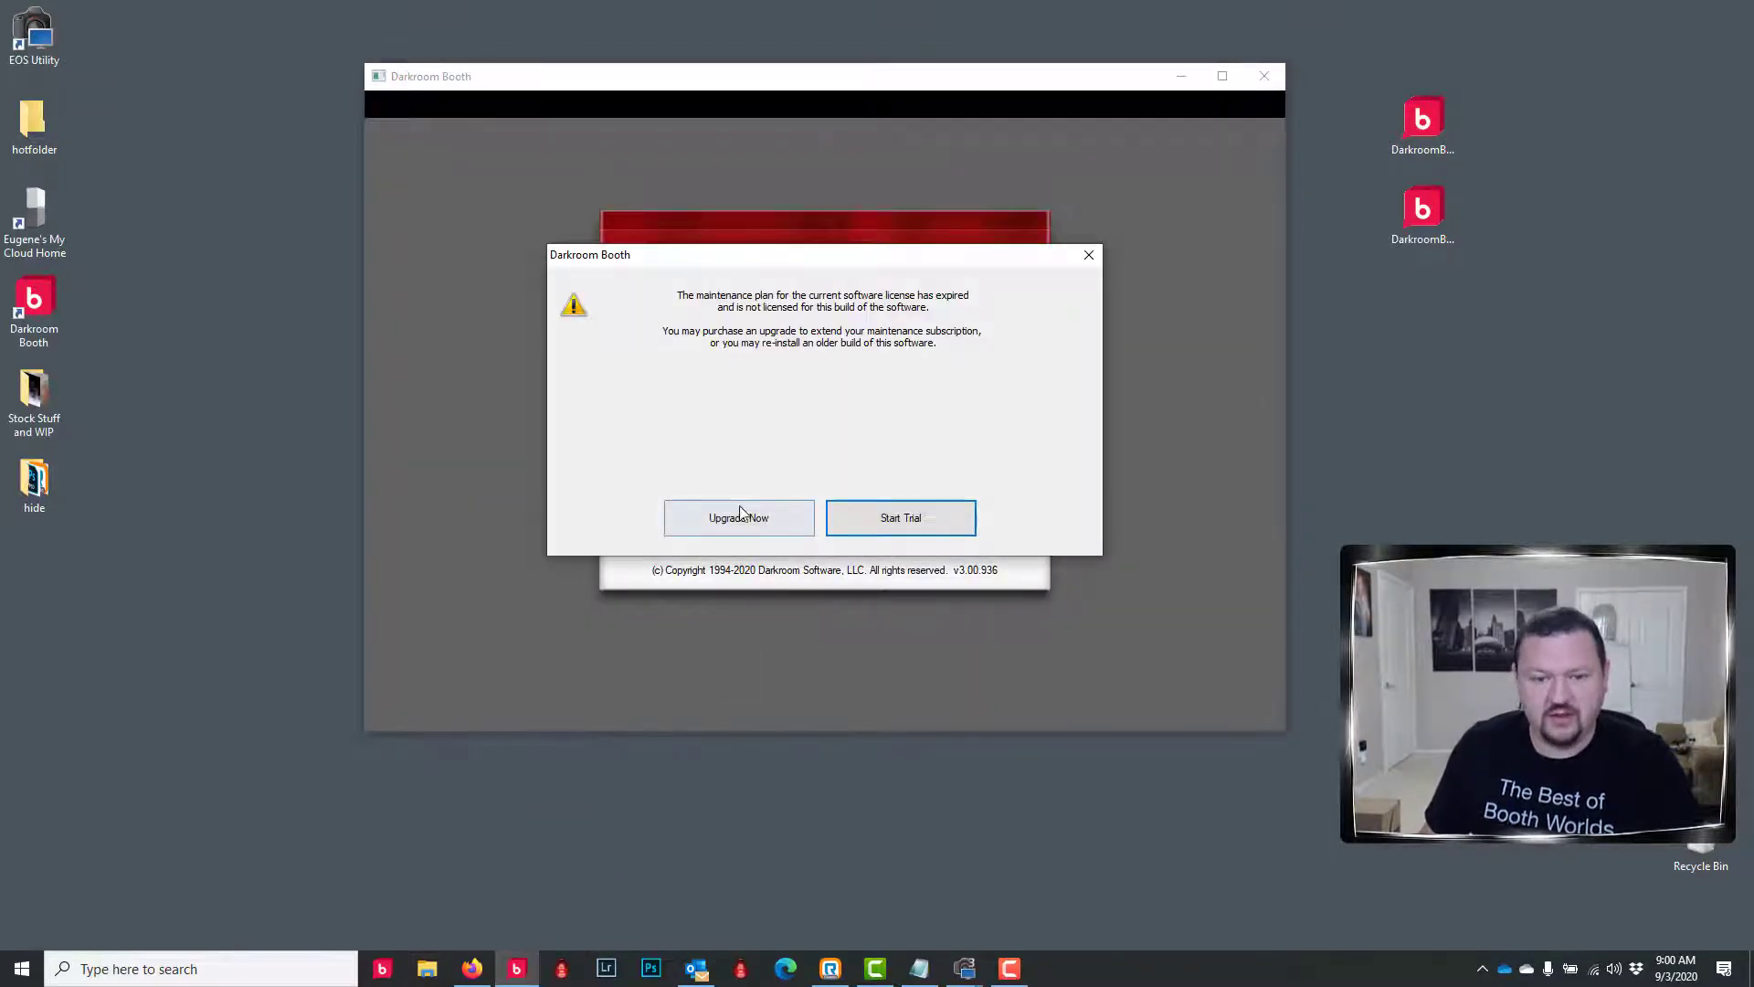
click(1089, 254)
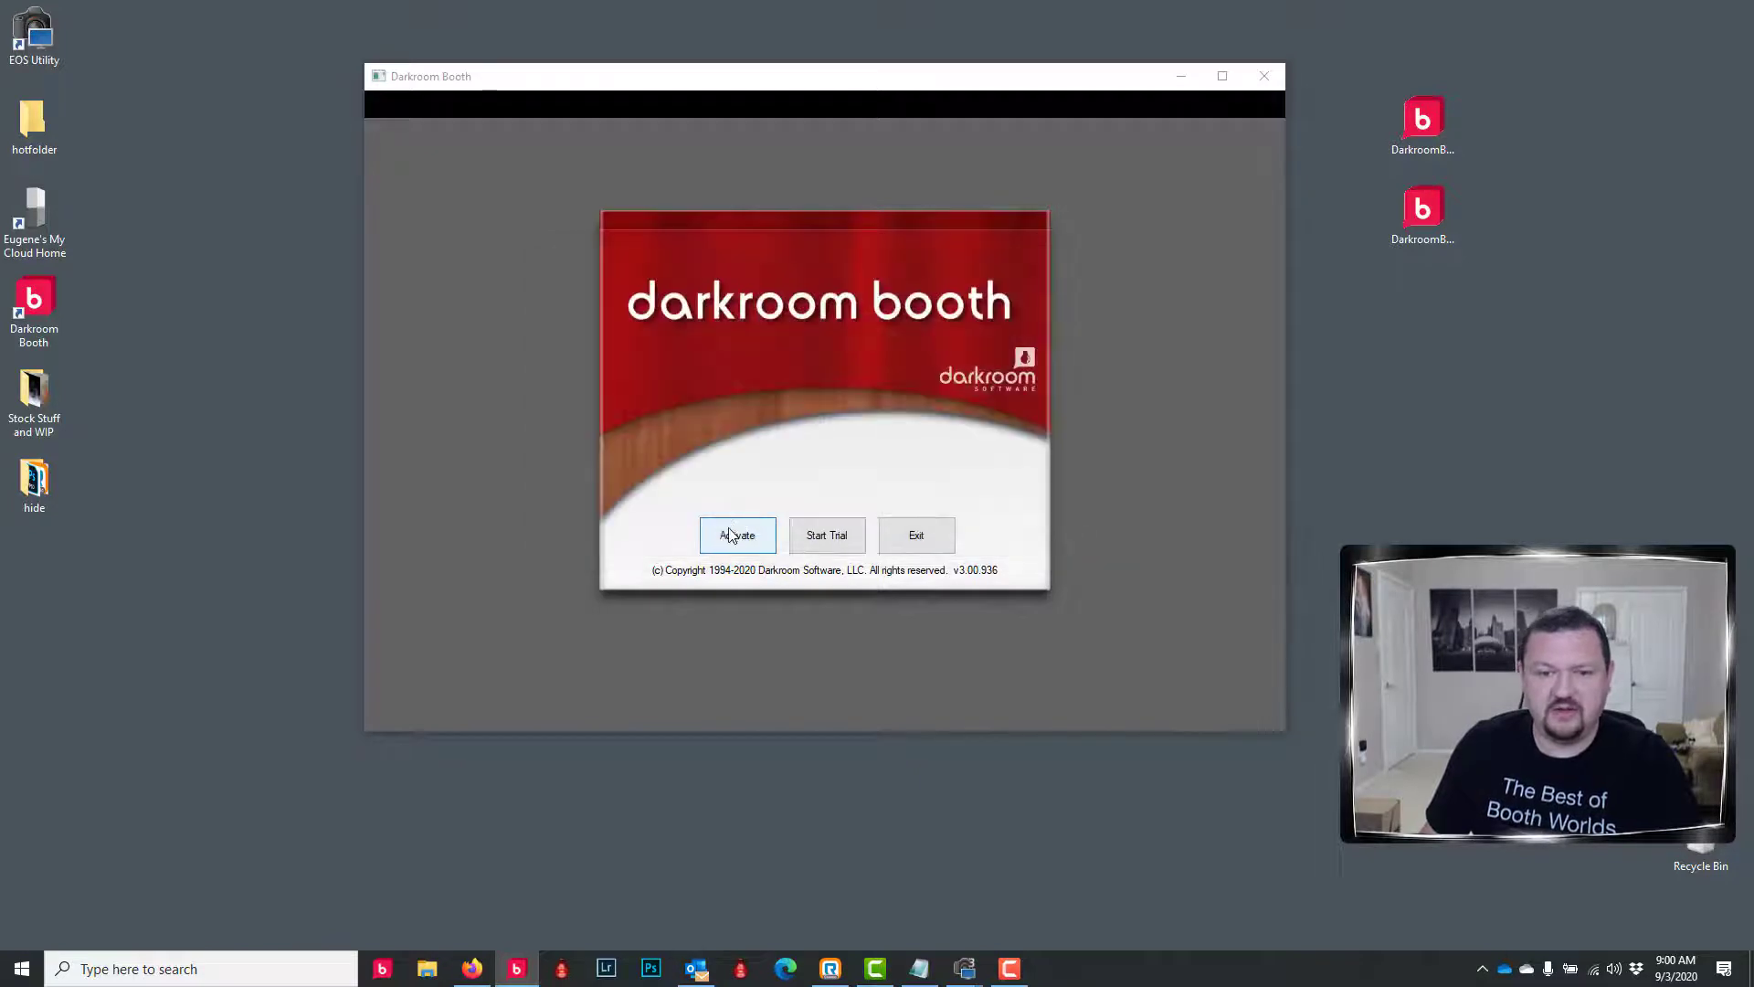
click(738, 535)
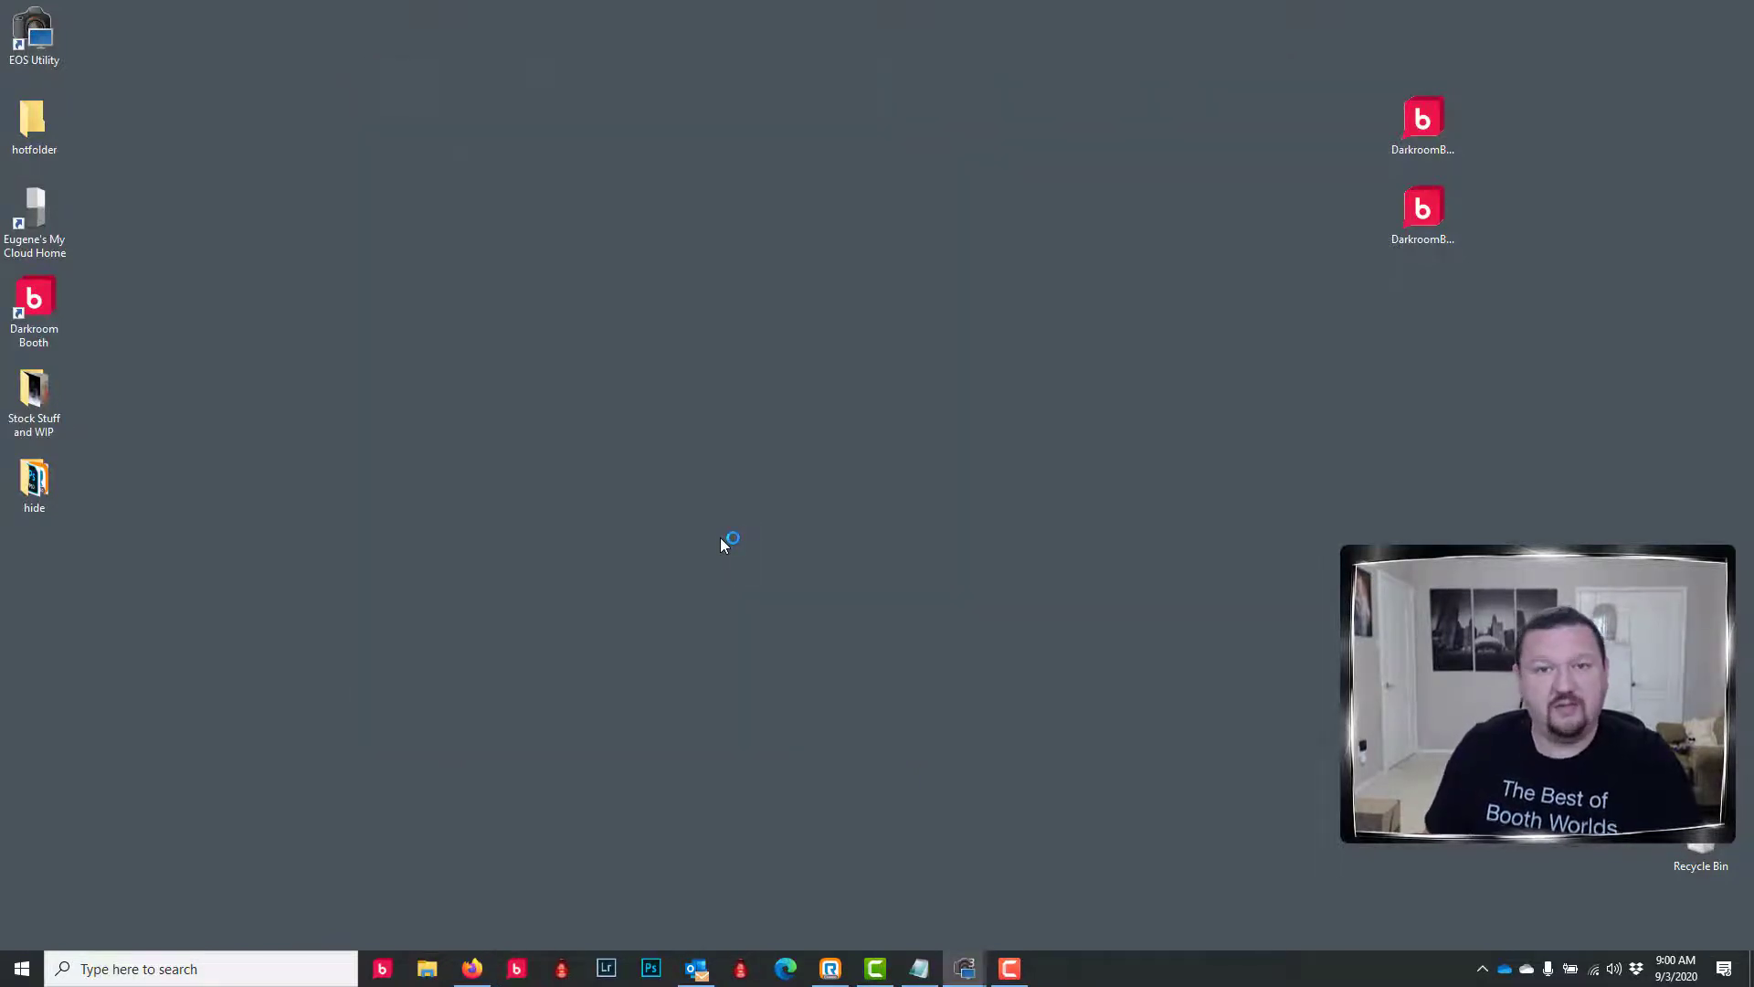
click(471, 969)
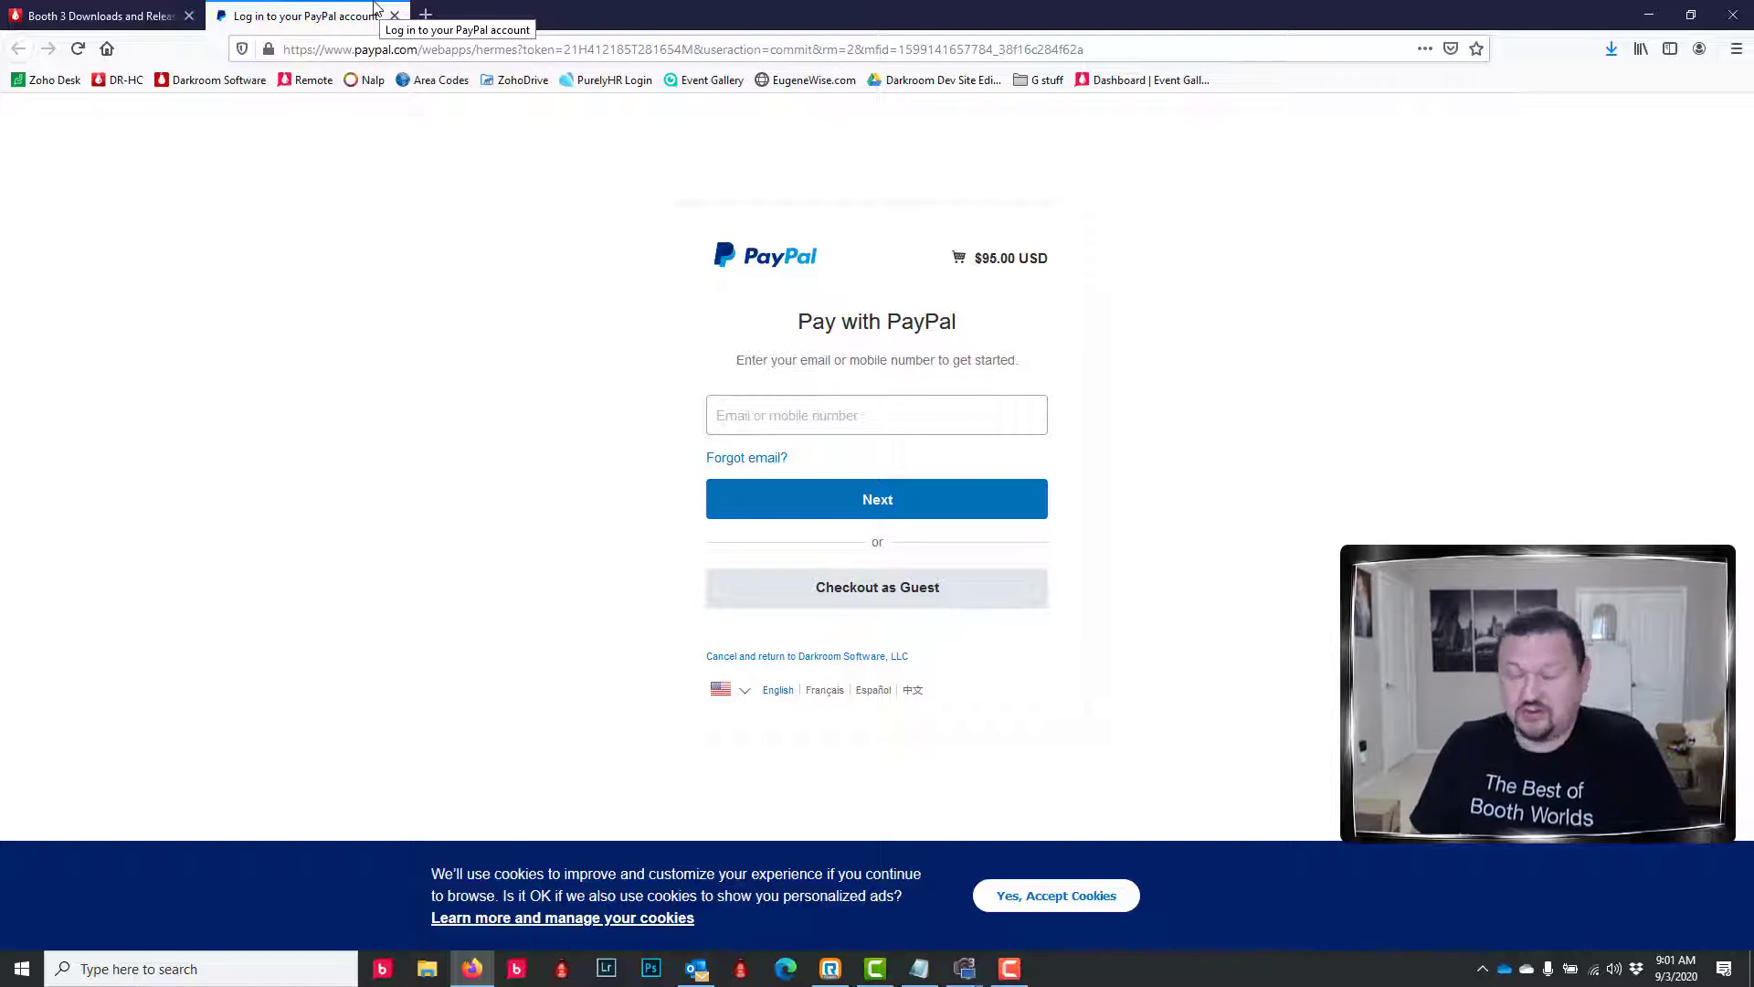
mouse_move(1603, 29)
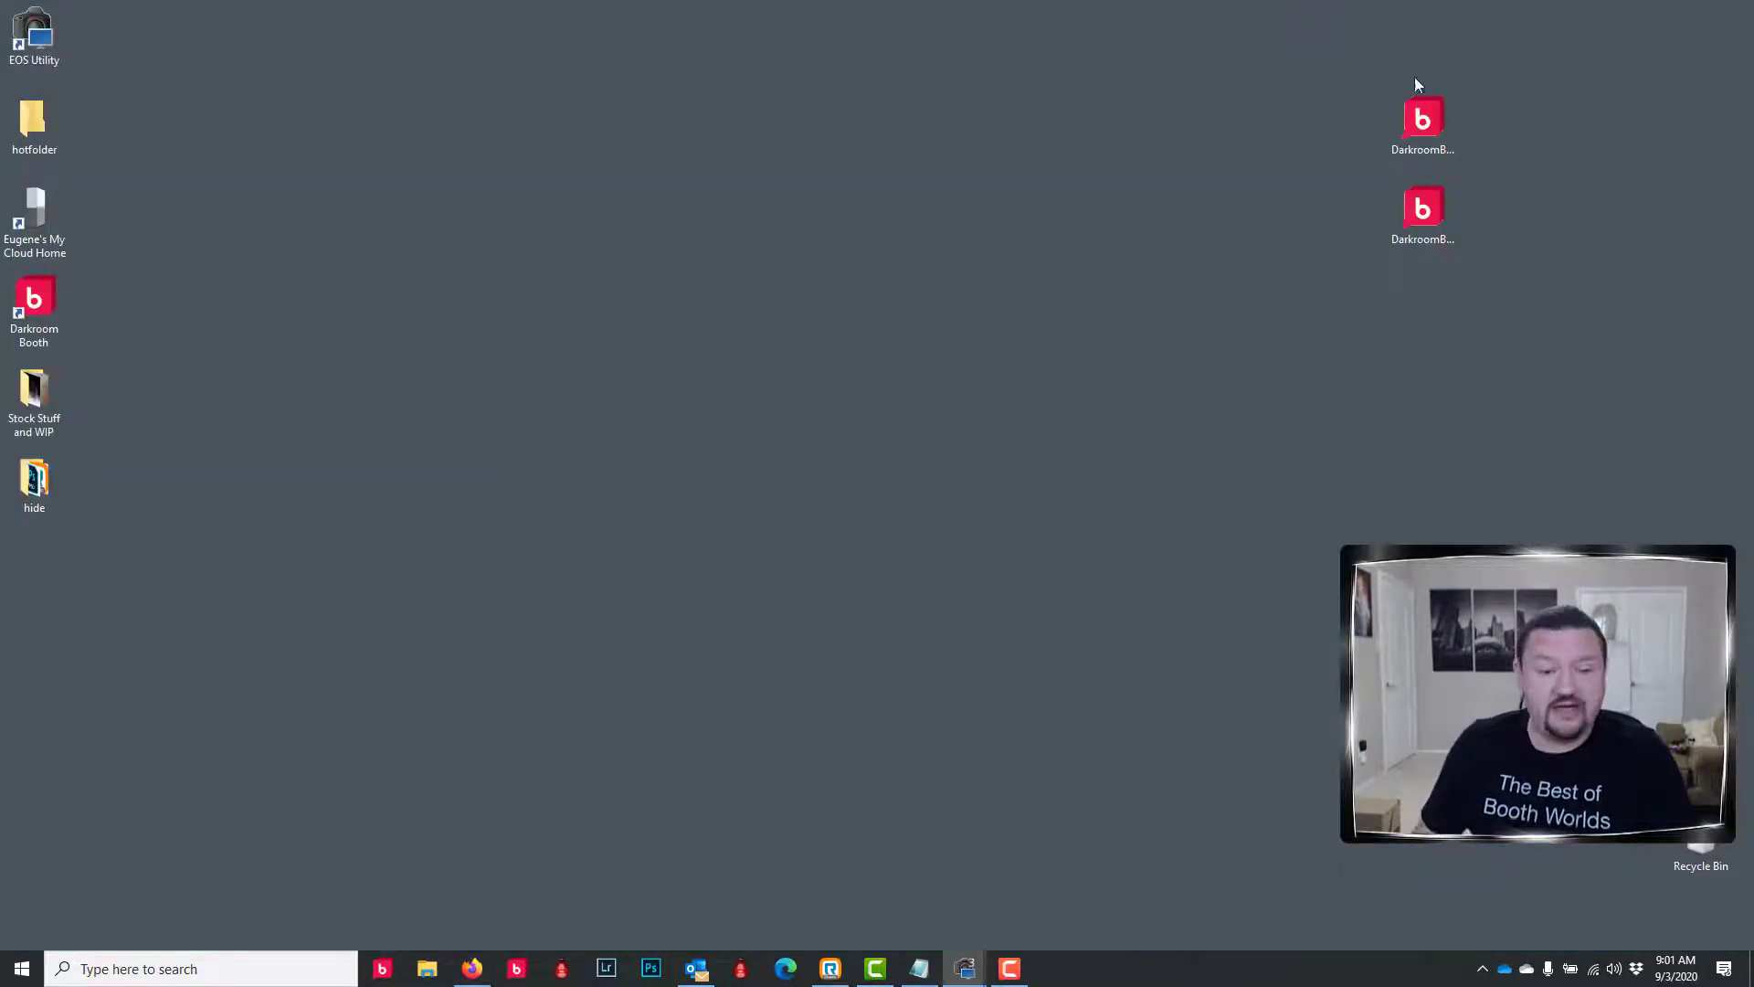
mouse_move(753, 515)
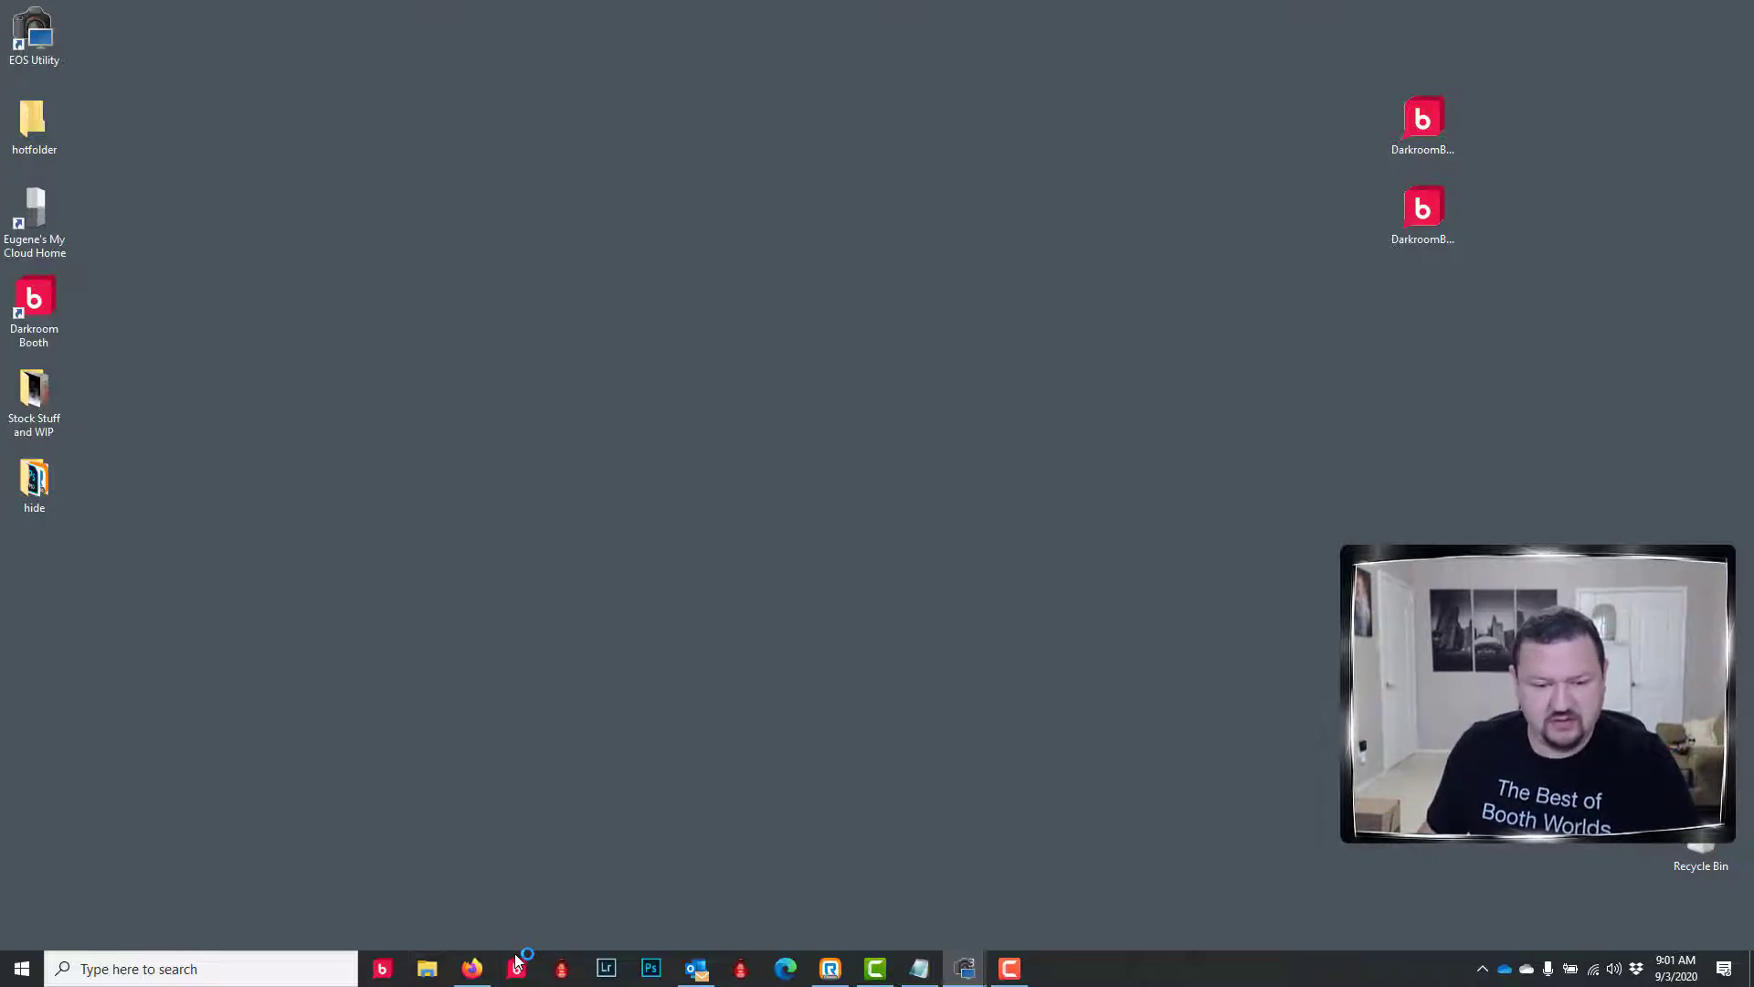
Step: Relaunch Darkroom Booth and start it as a trial from the maintenance-expired dialog
click(516, 969)
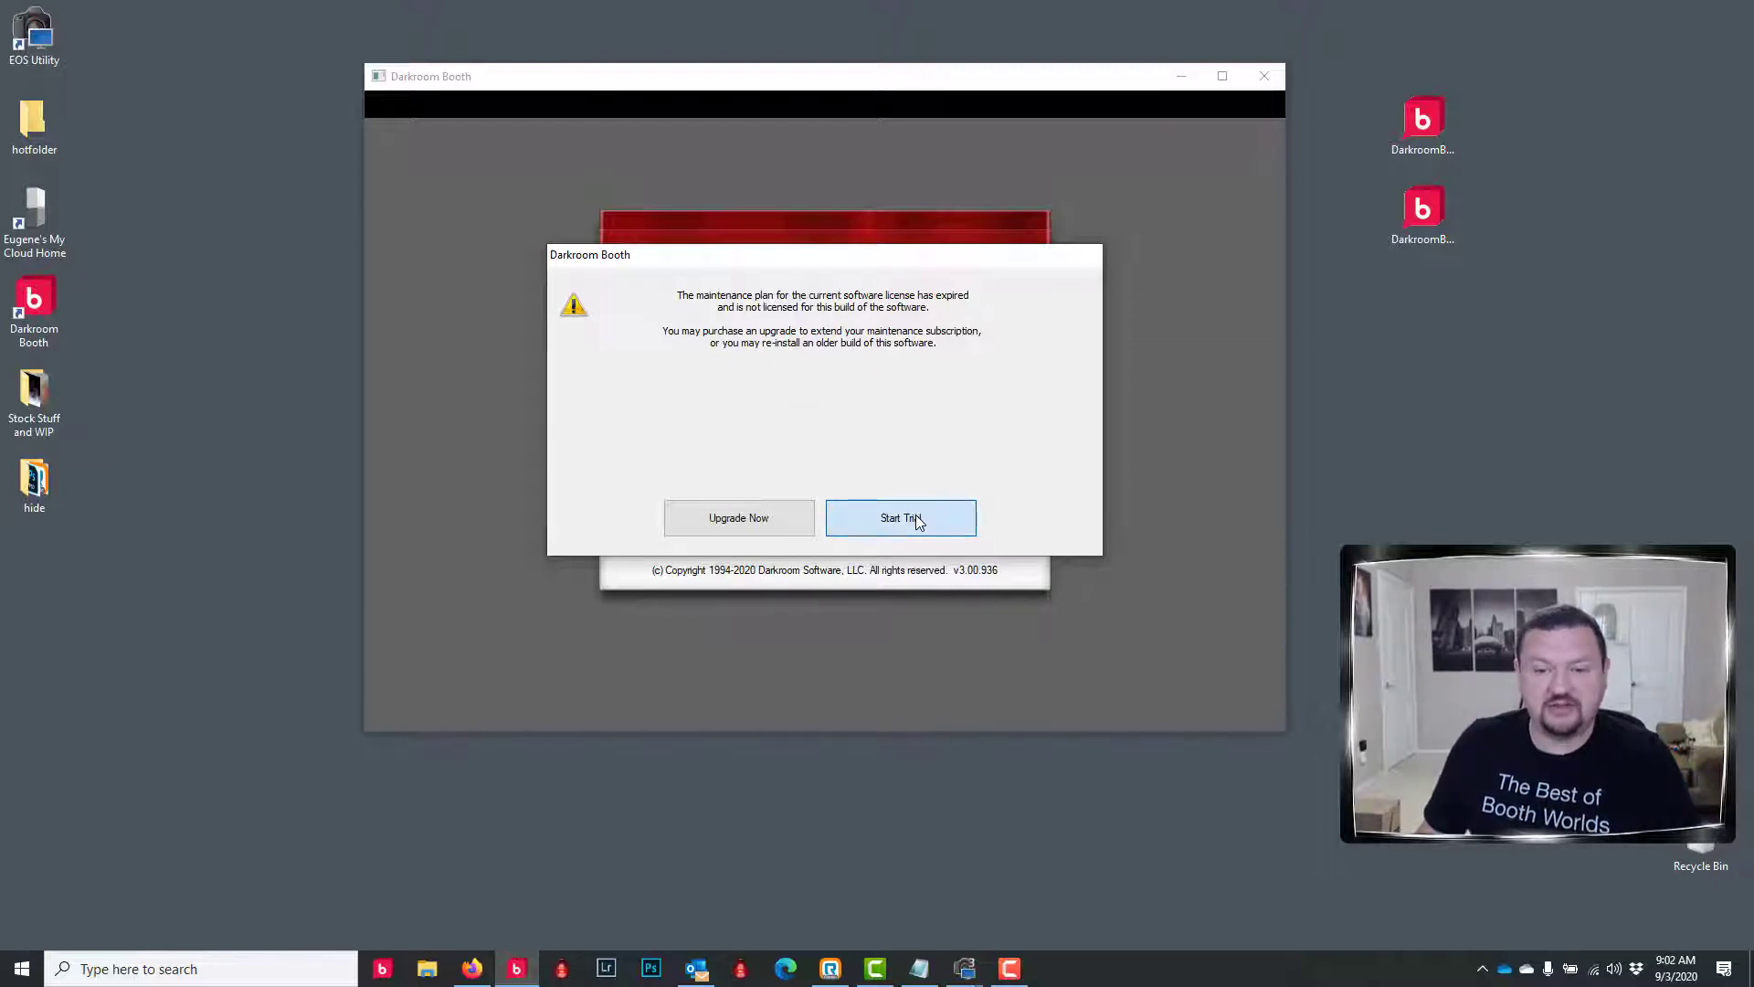
click(901, 519)
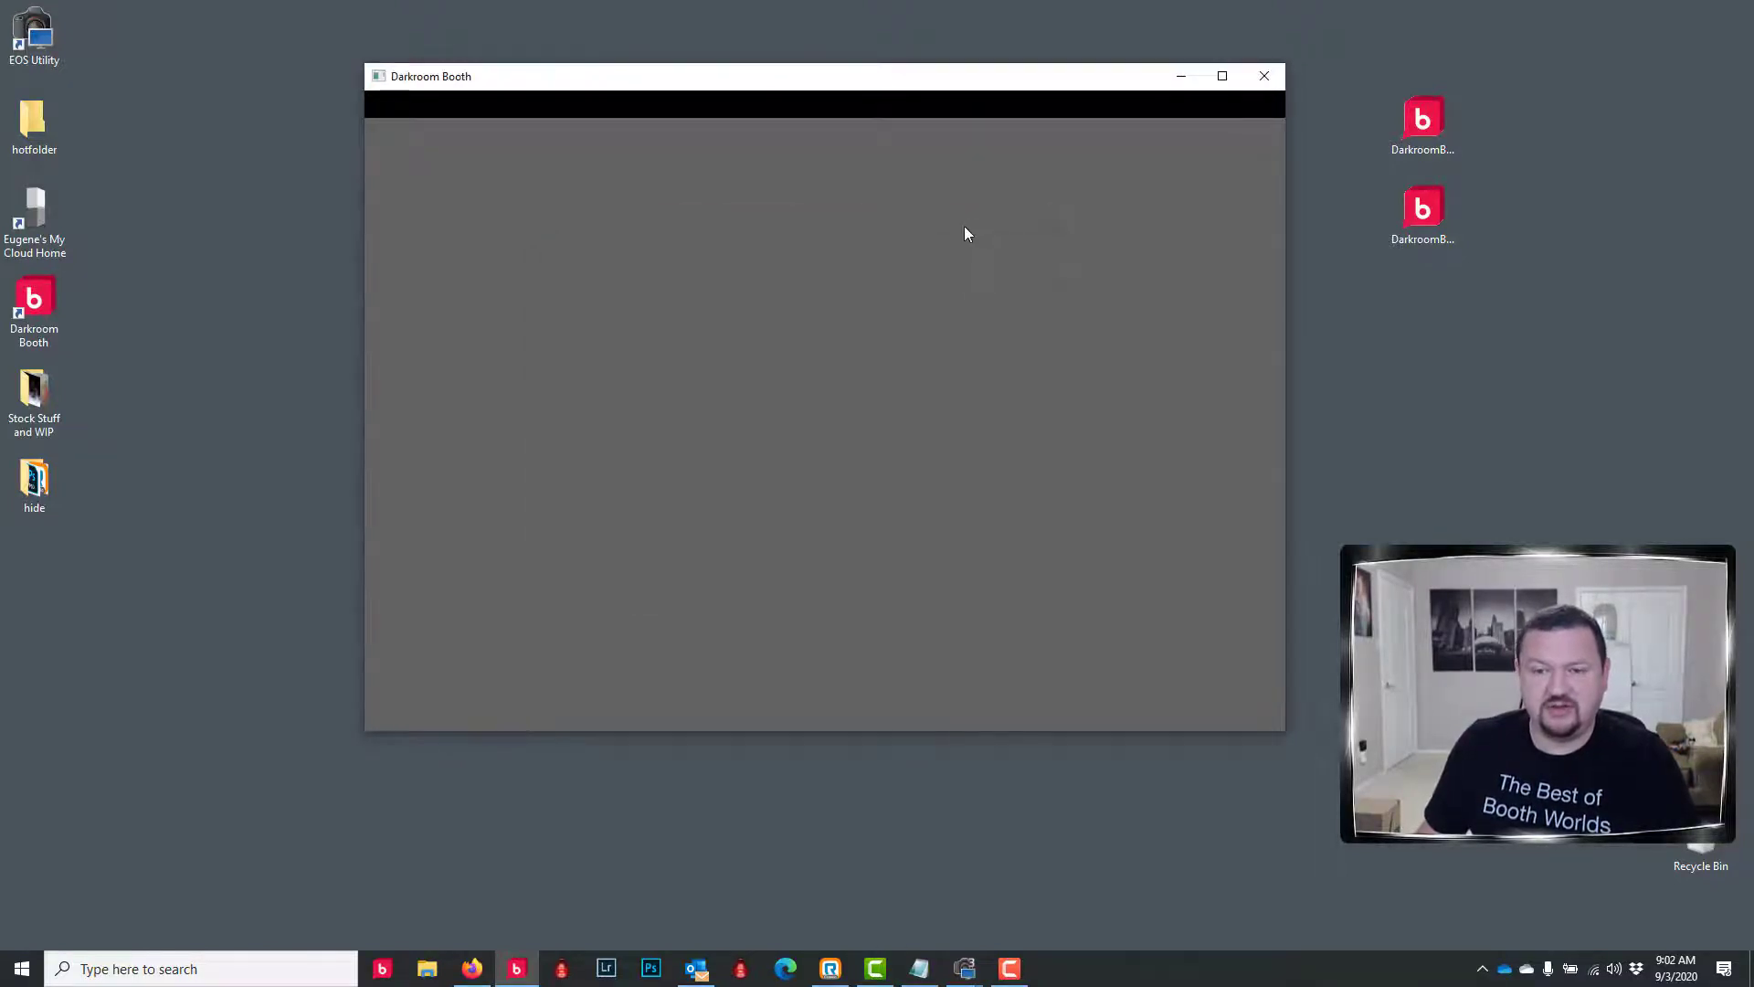
mouse_move(1252, 120)
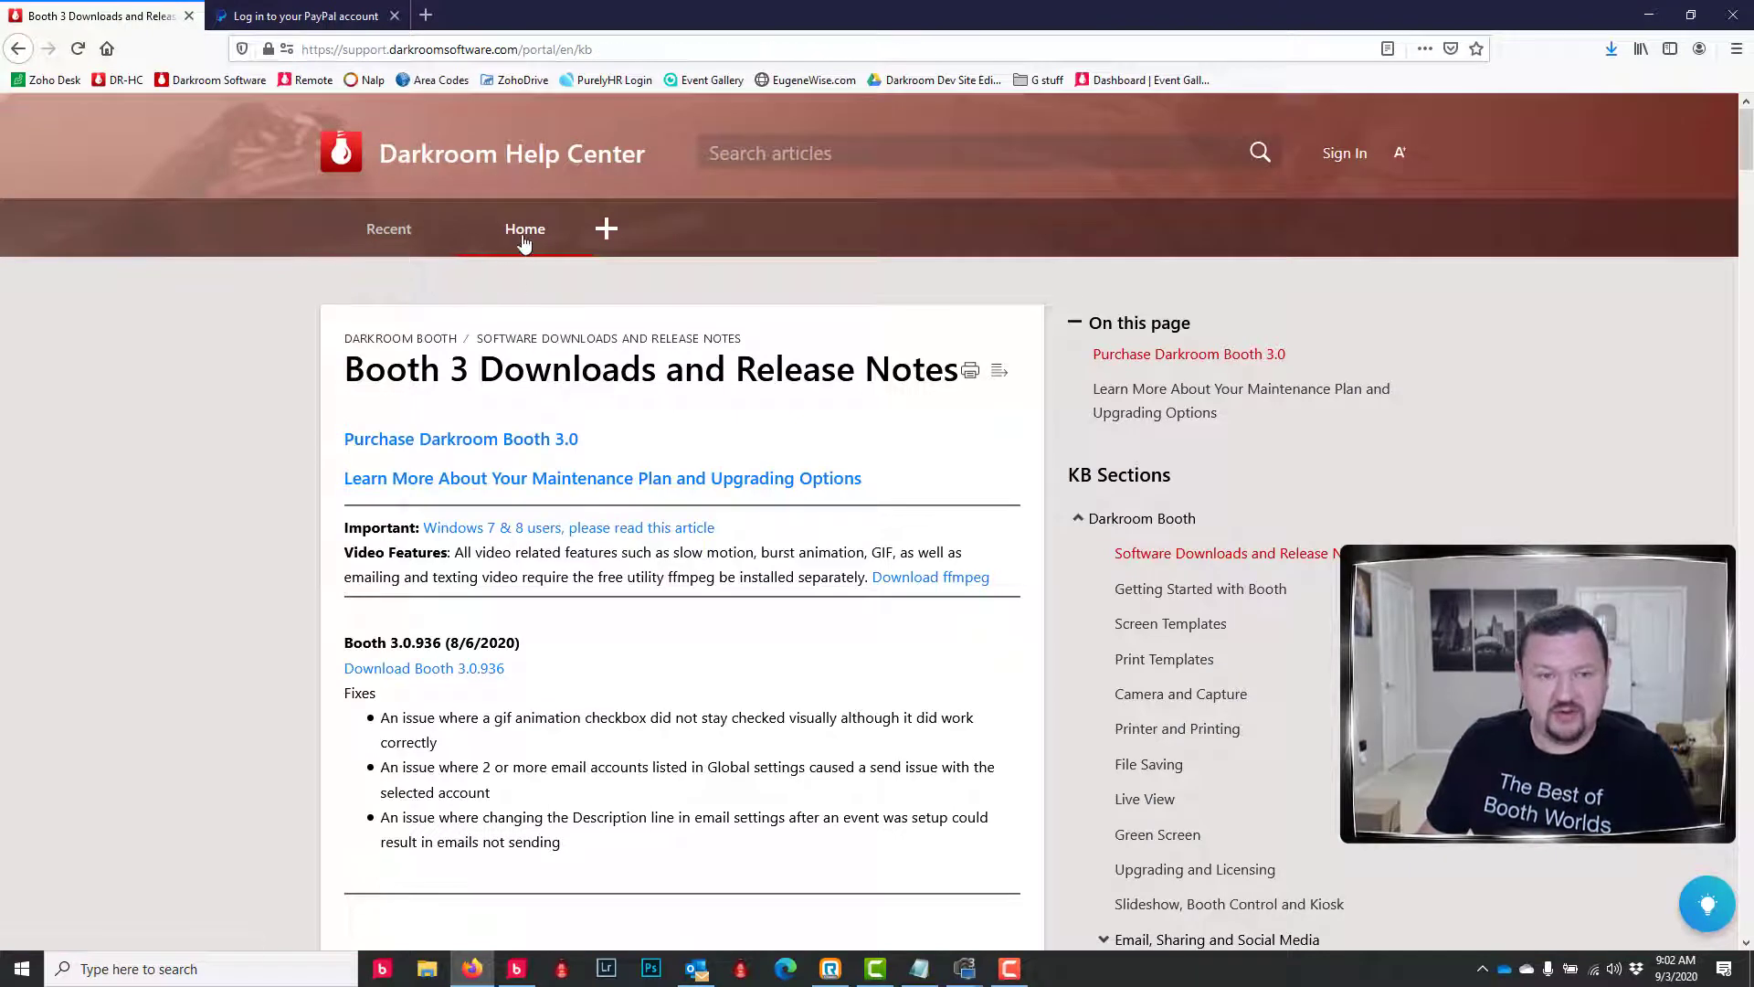
Step: Return to the Booth 3 downloads page via Home and the Darkroom Booth knowledge base
click(524, 230)
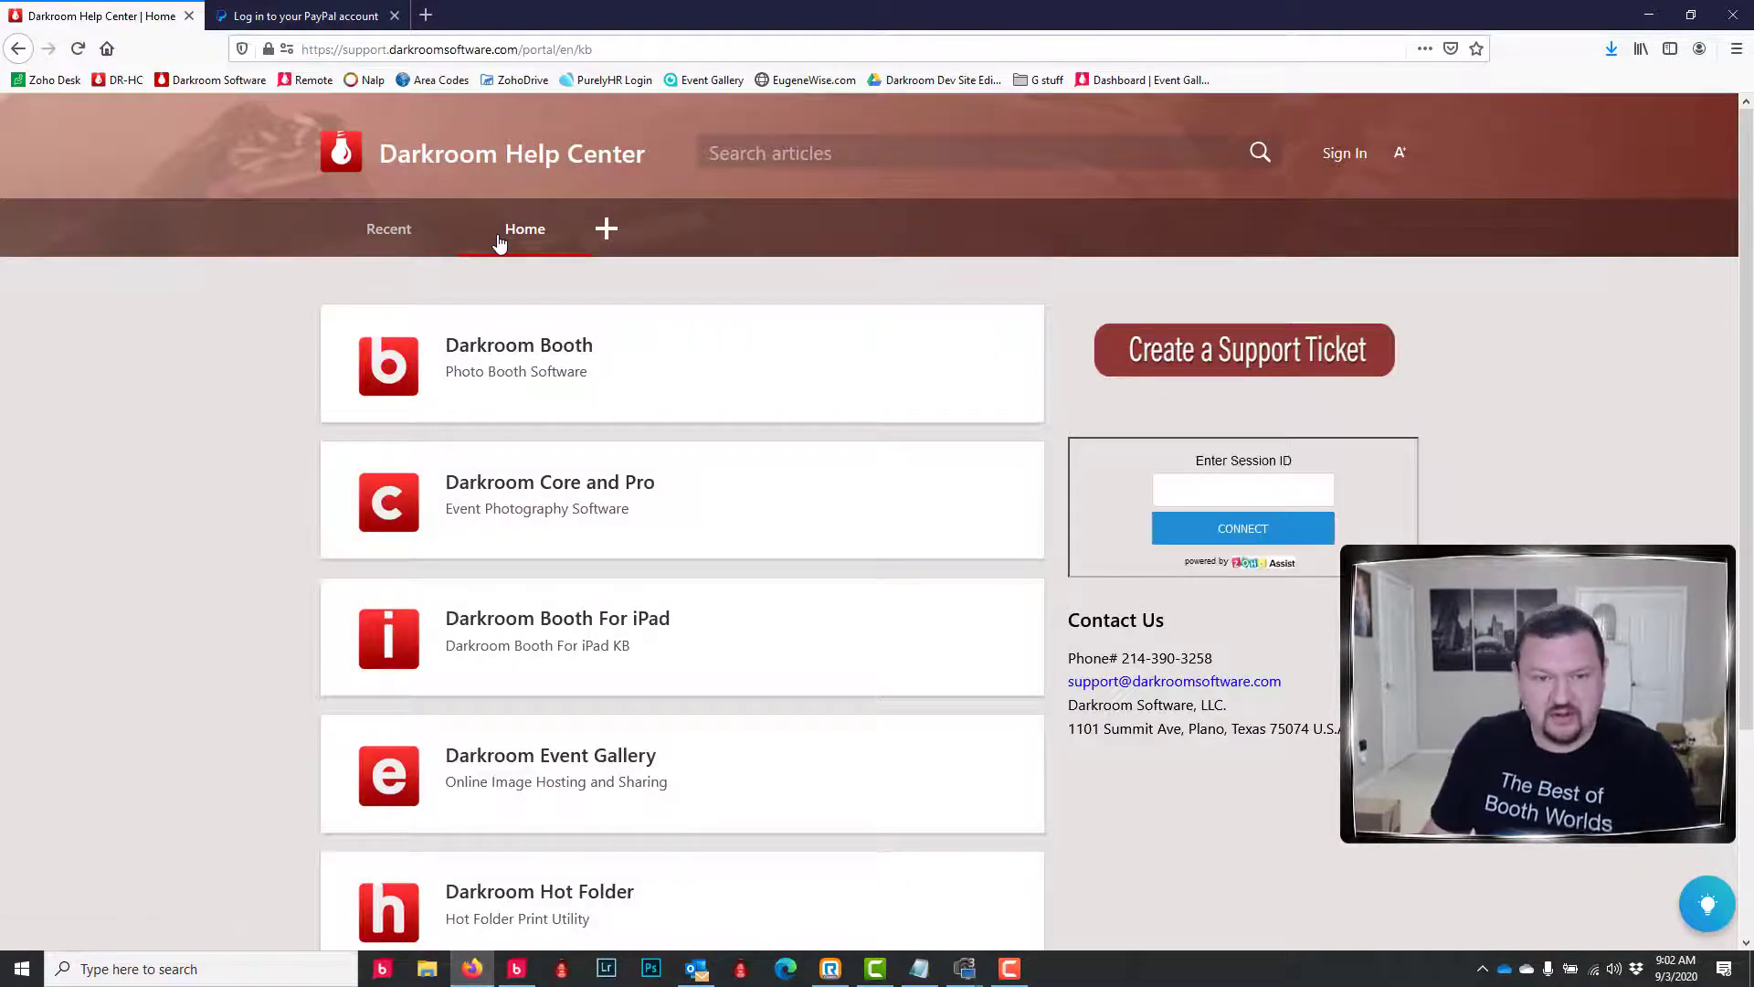
click(519, 345)
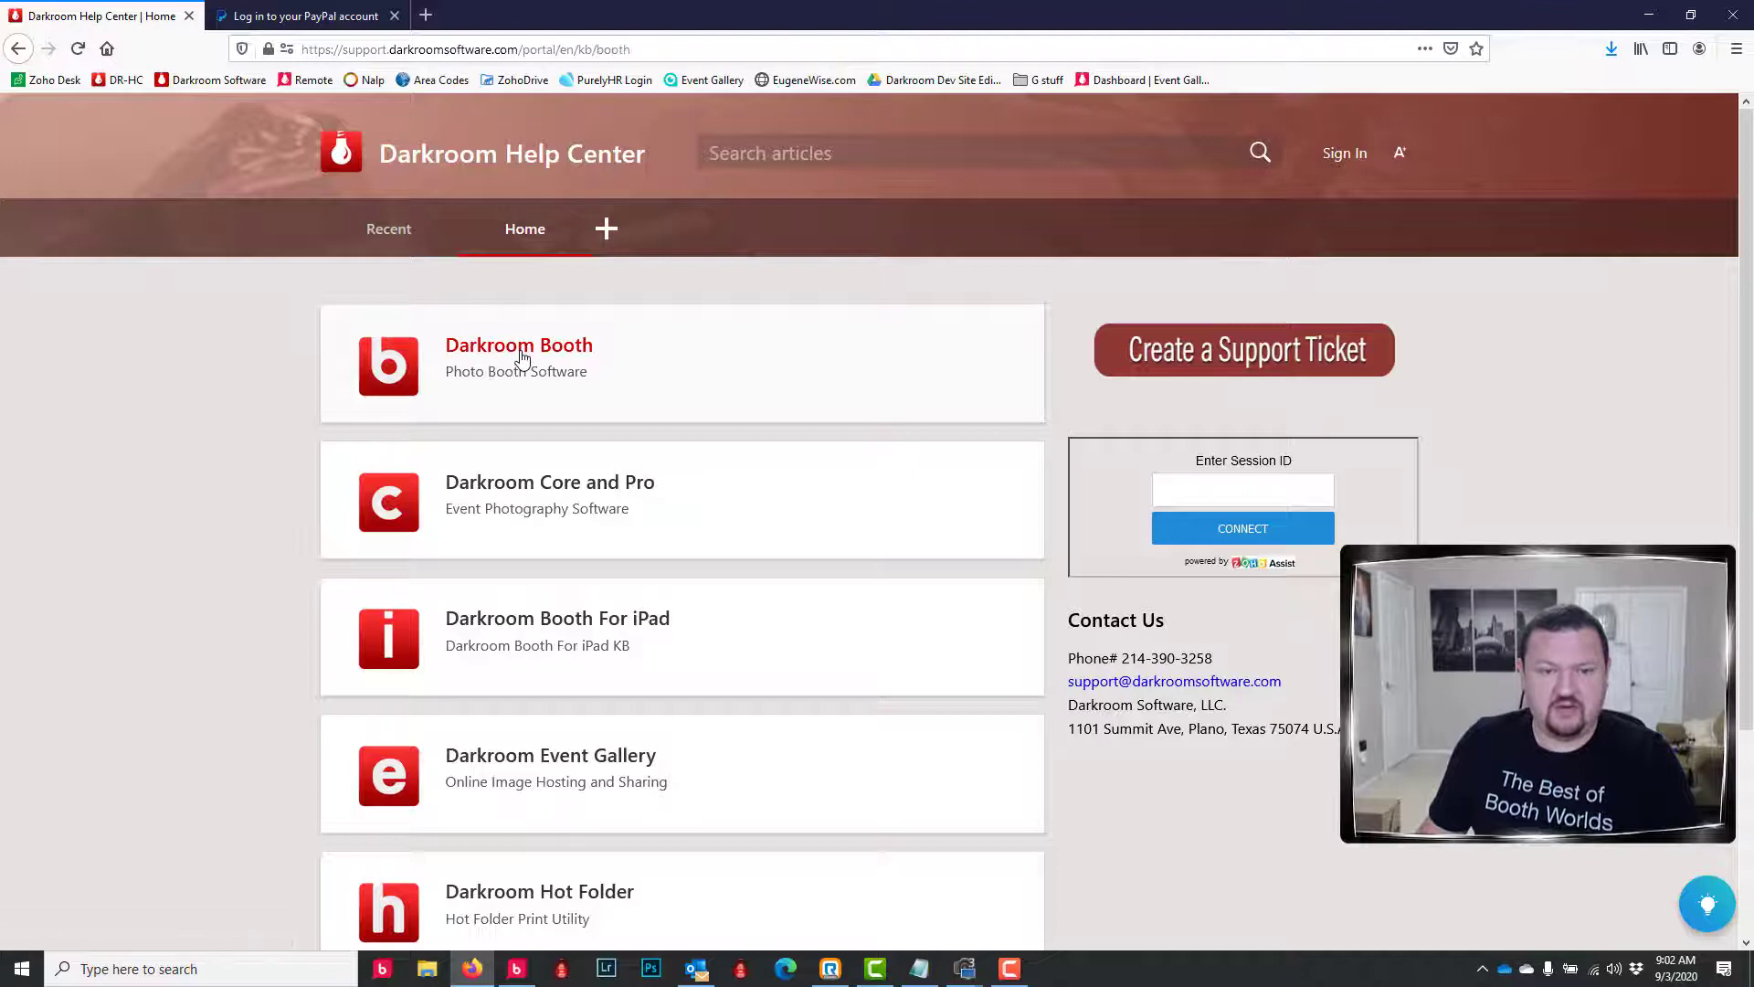
click(519, 344)
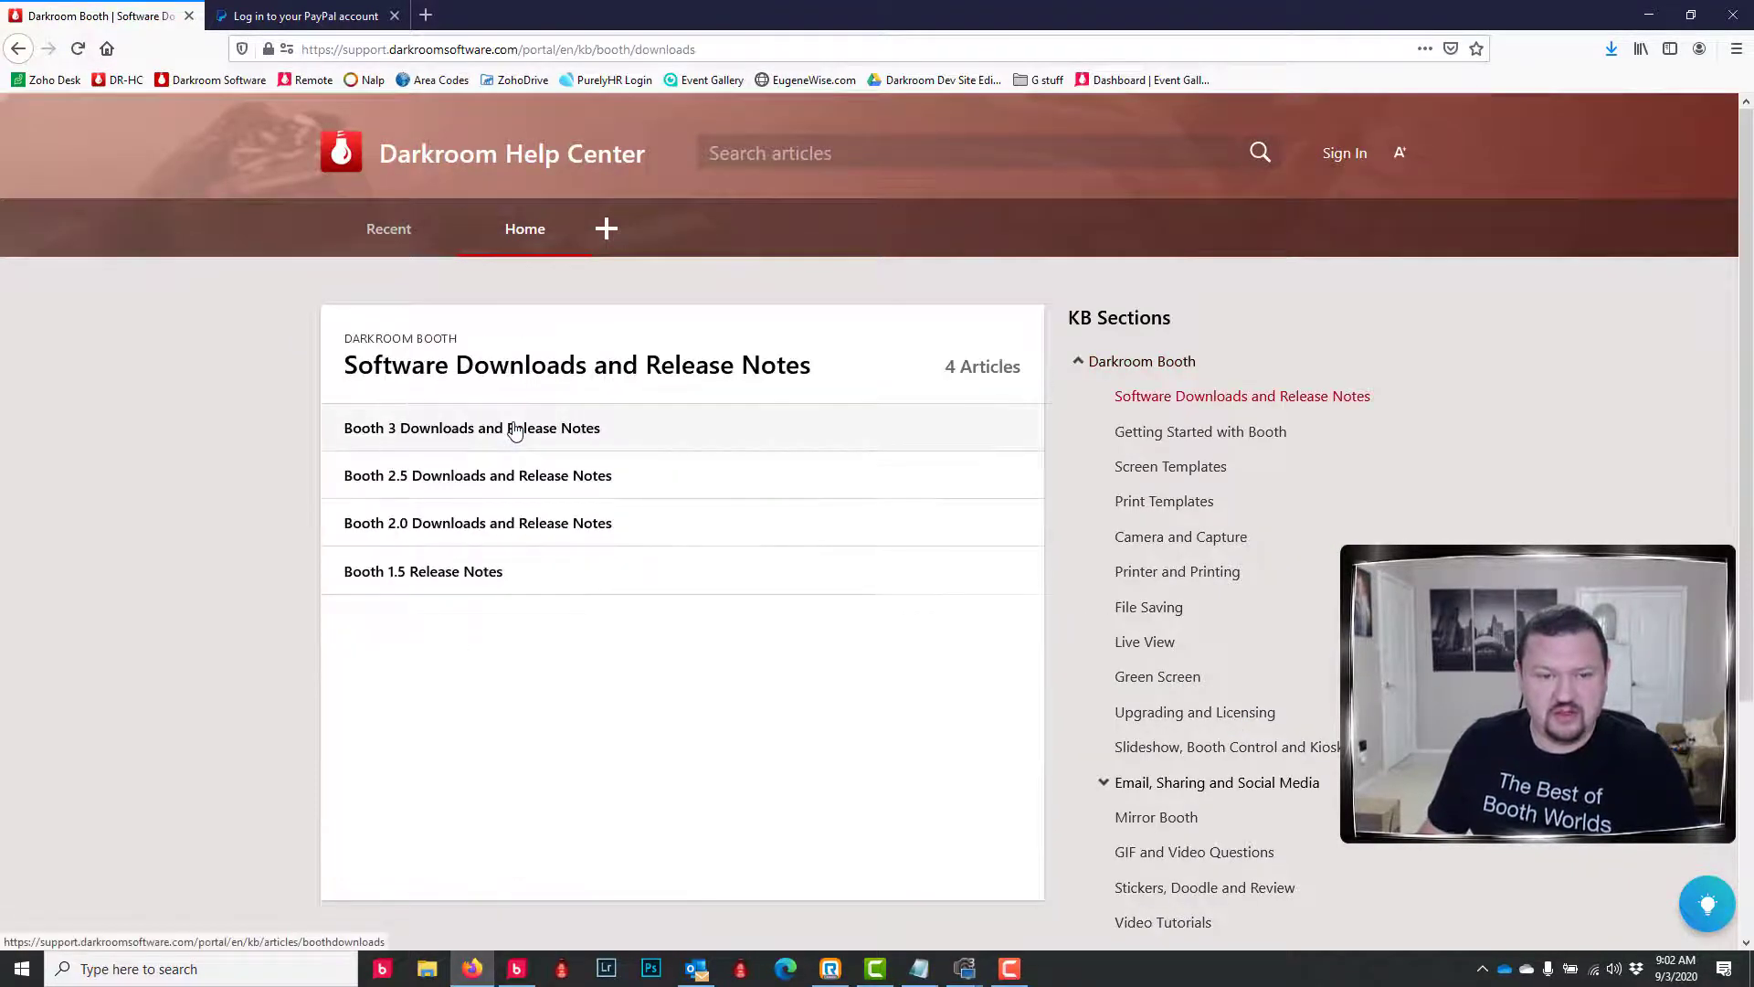
click(471, 428)
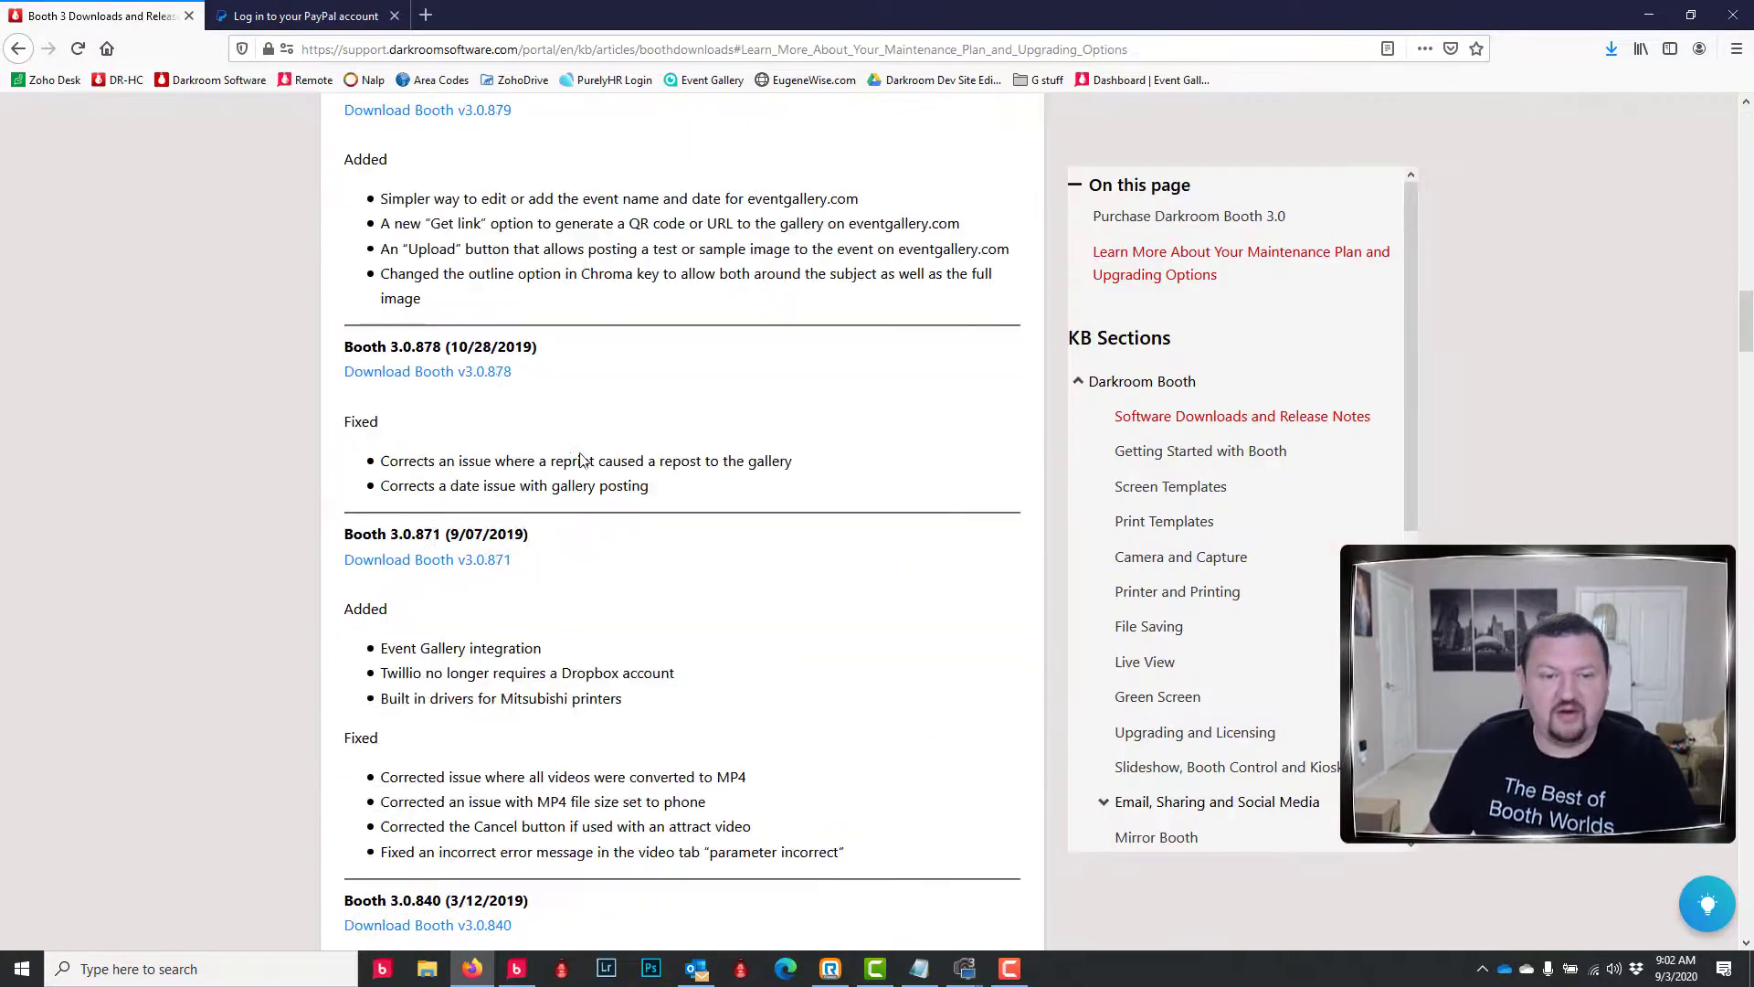
scroll(down, 3)
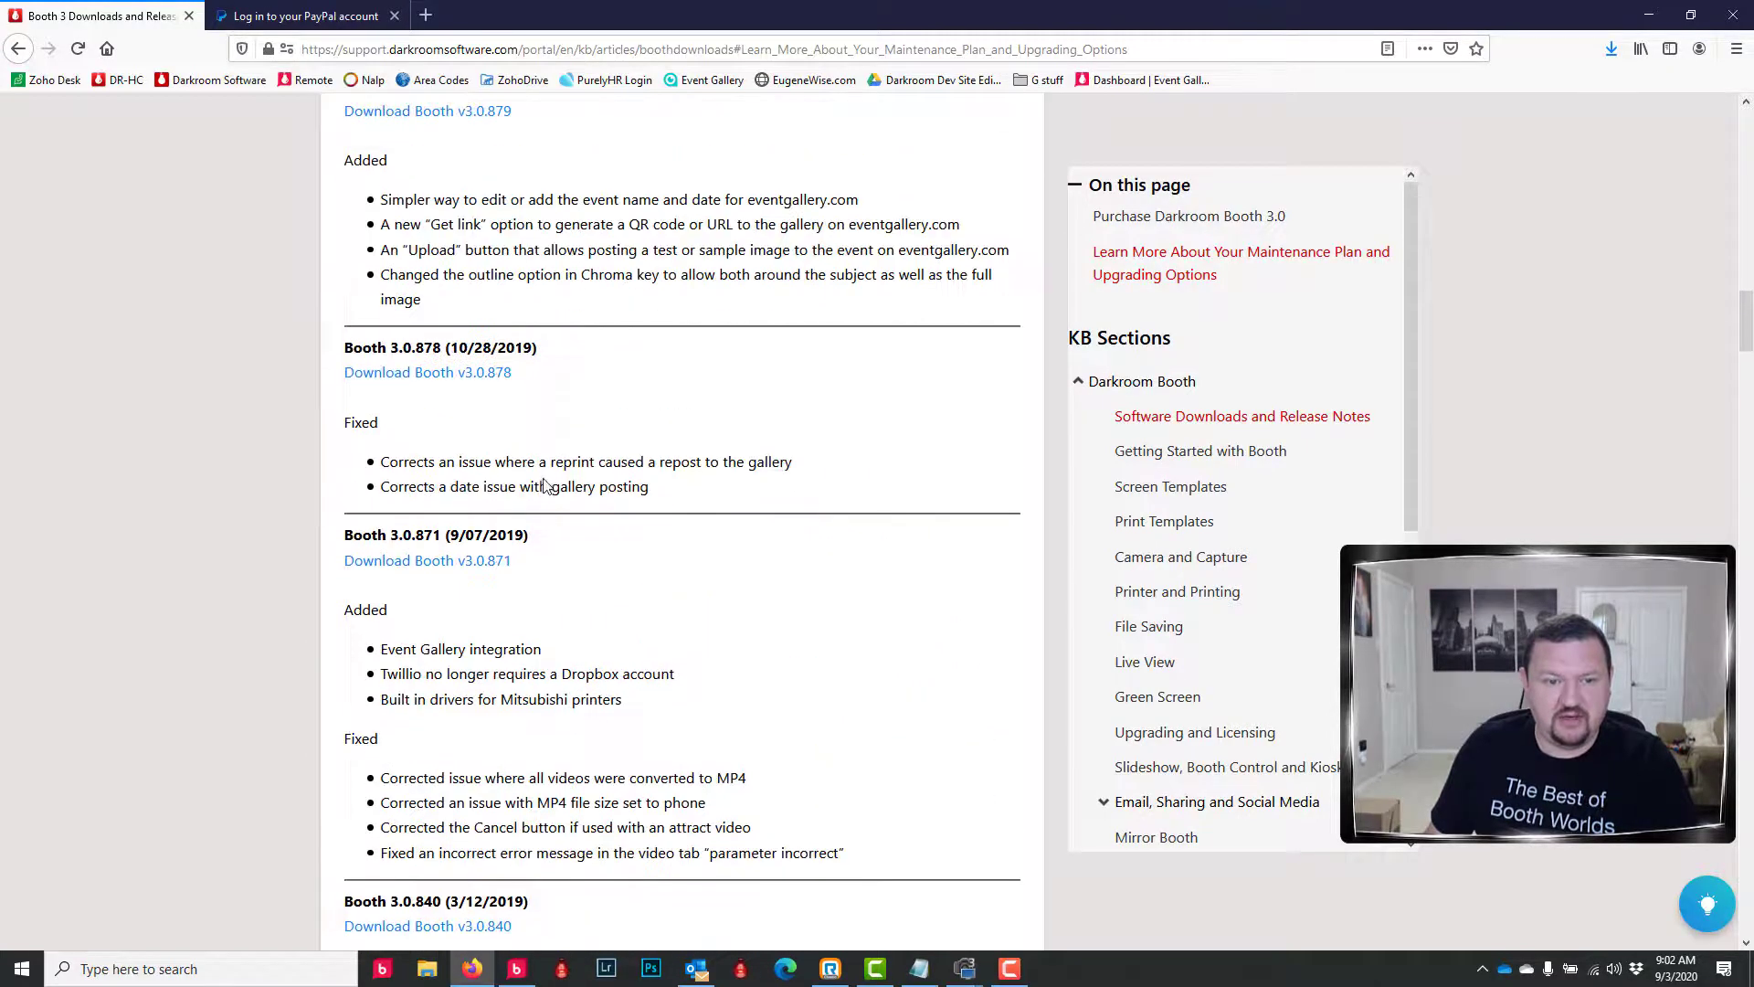
mouse_move(420, 567)
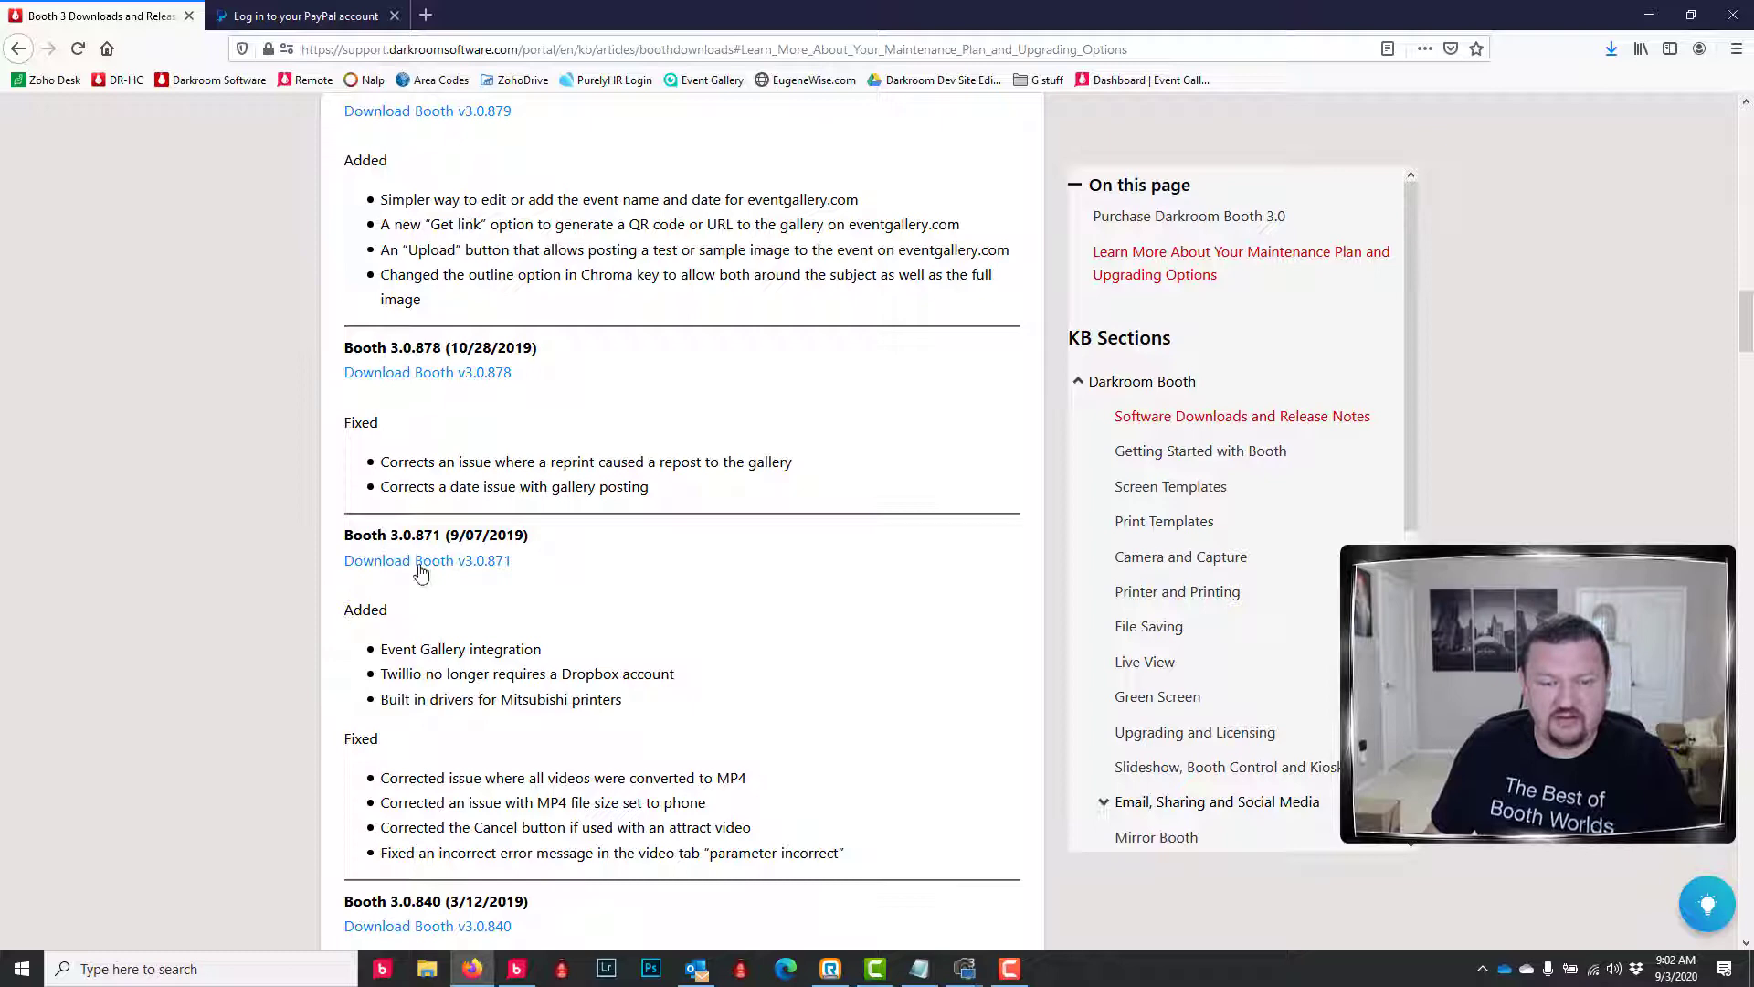
Step: Download the Booth 3.0.871 installer DarkroomBoothSetup871.exe and save it to disk
click(427, 561)
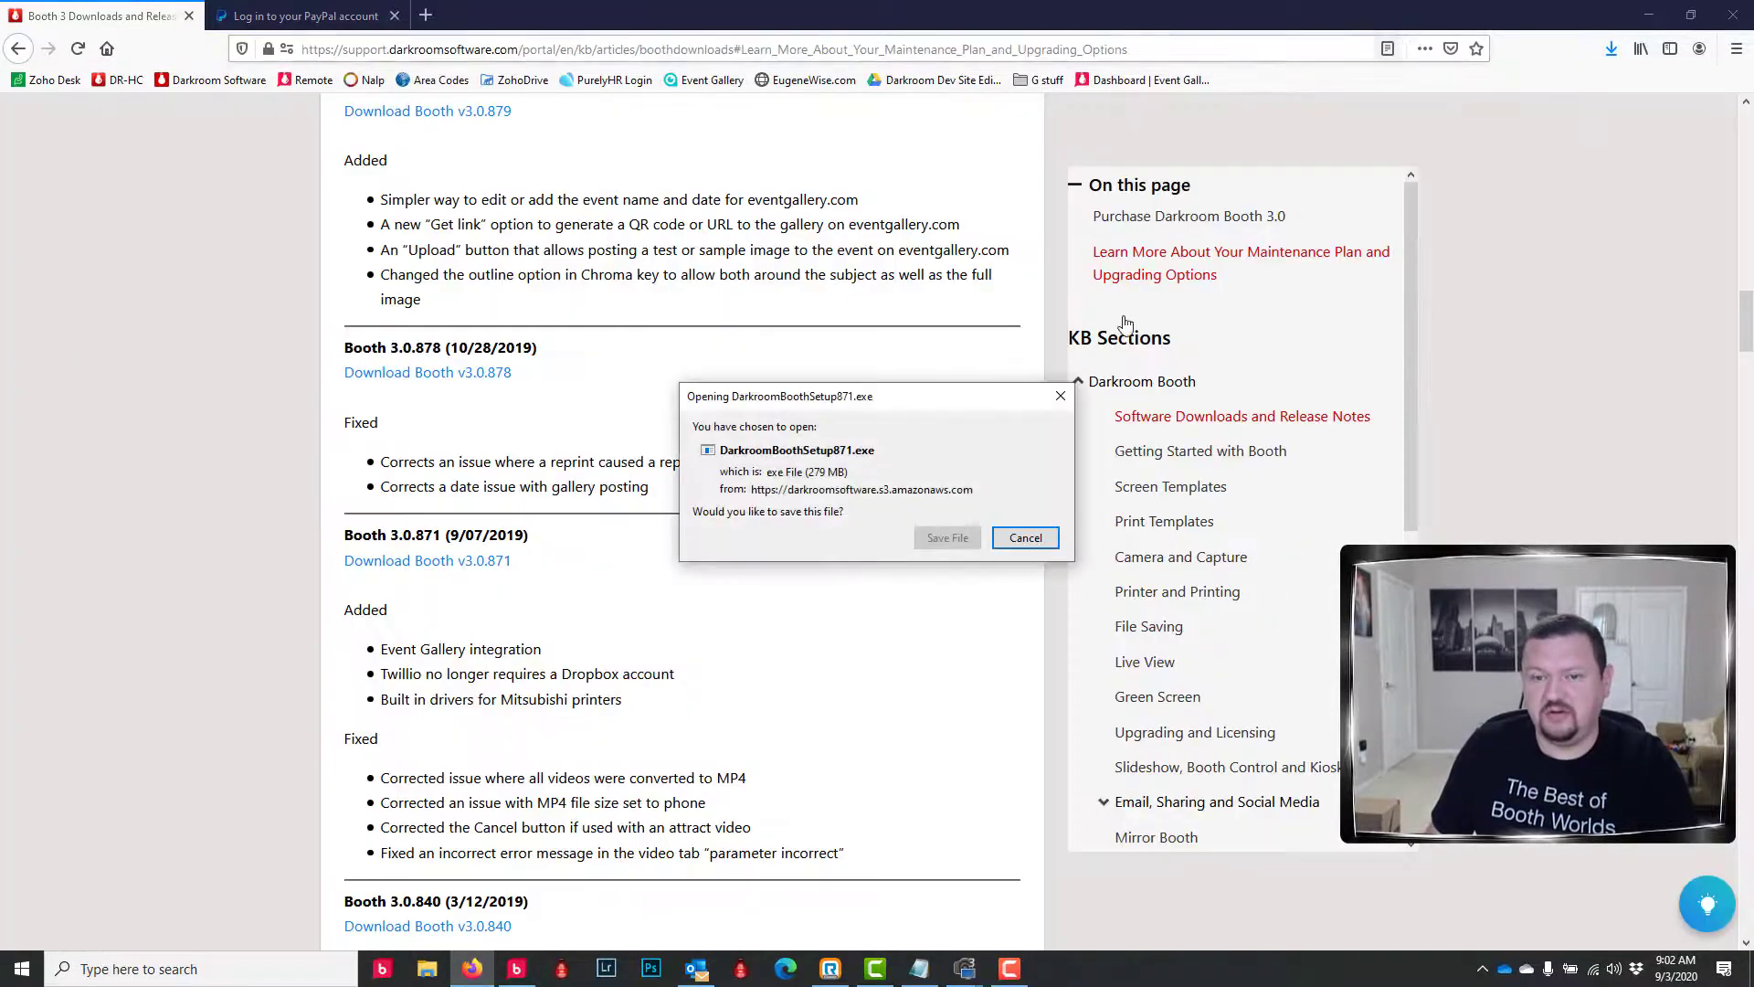
click(1026, 538)
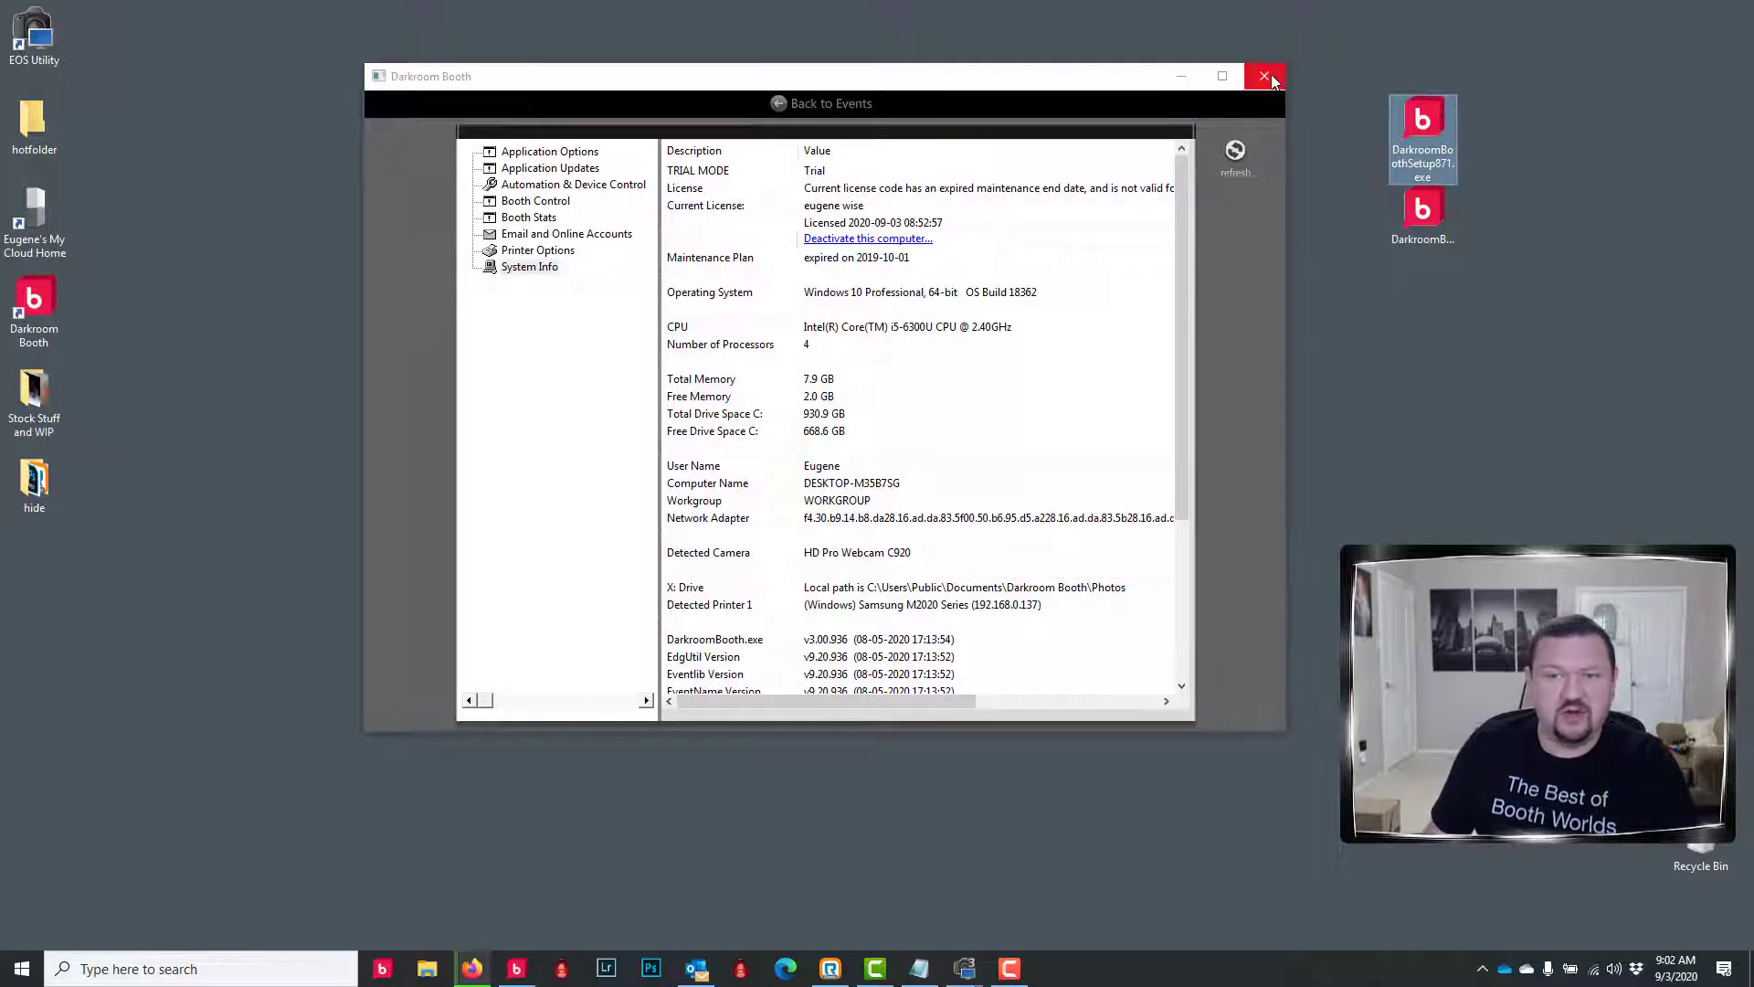
Step: Close Darkroom Booth and search Windows for 'remo' to find Add or remove programs
click(1261, 77)
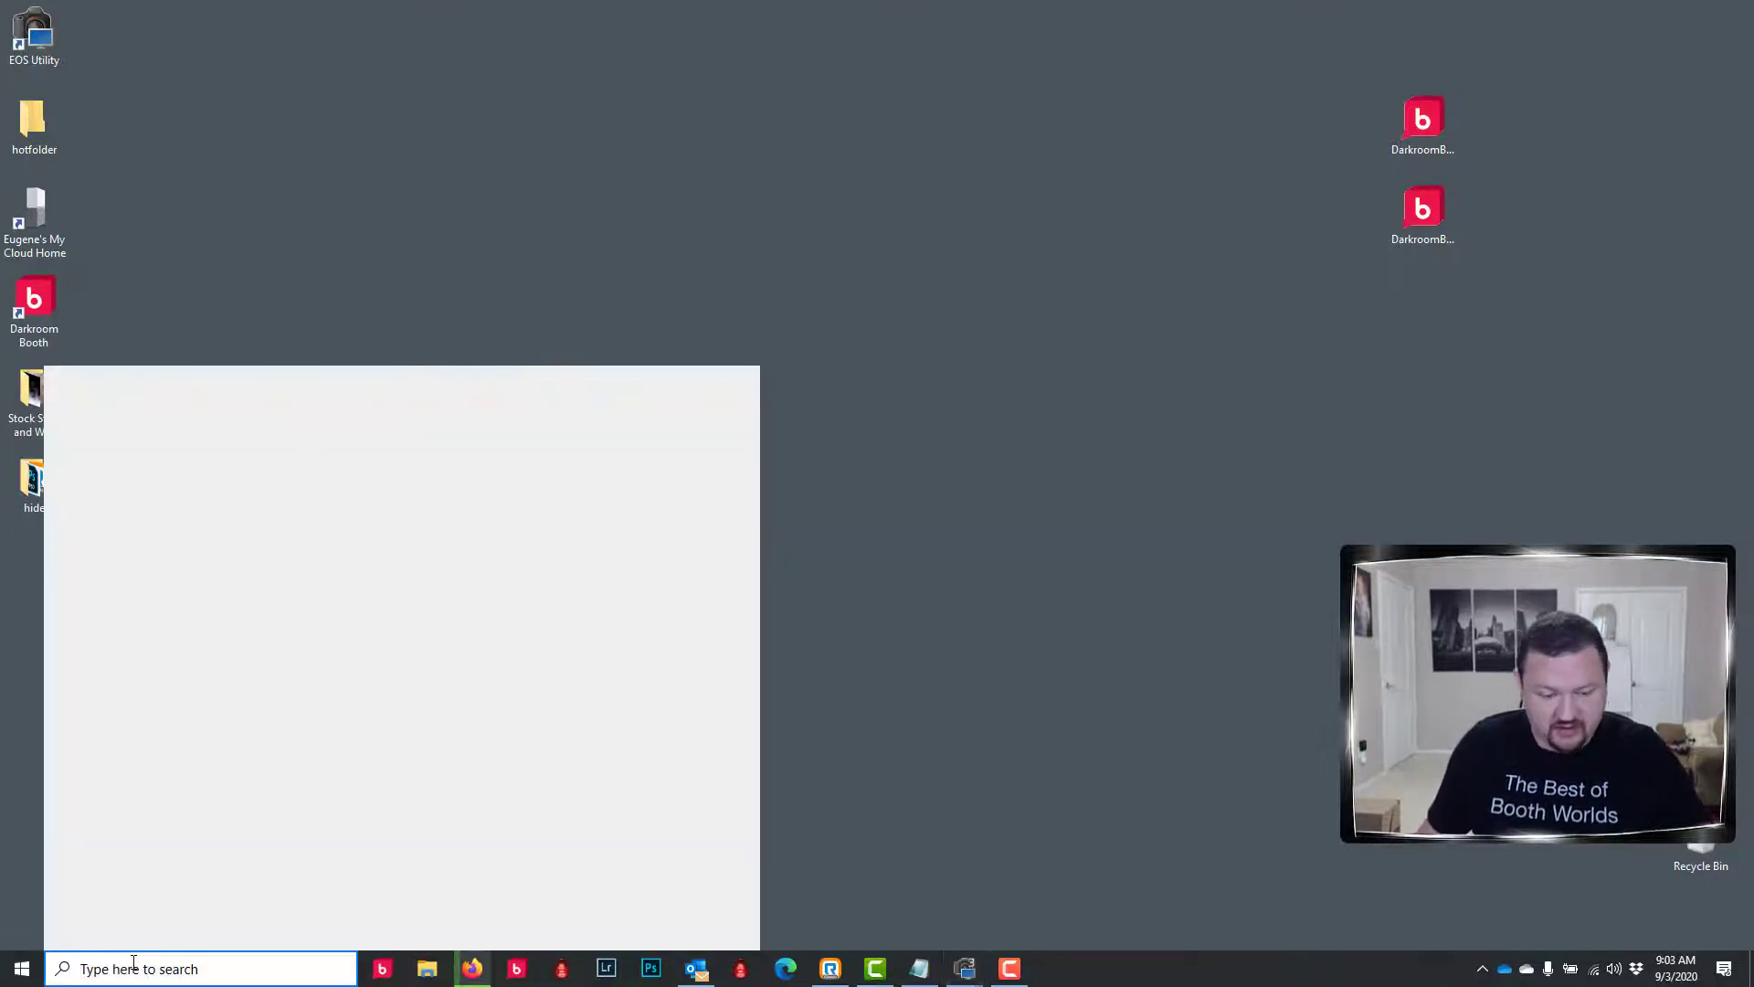
click(17, 969)
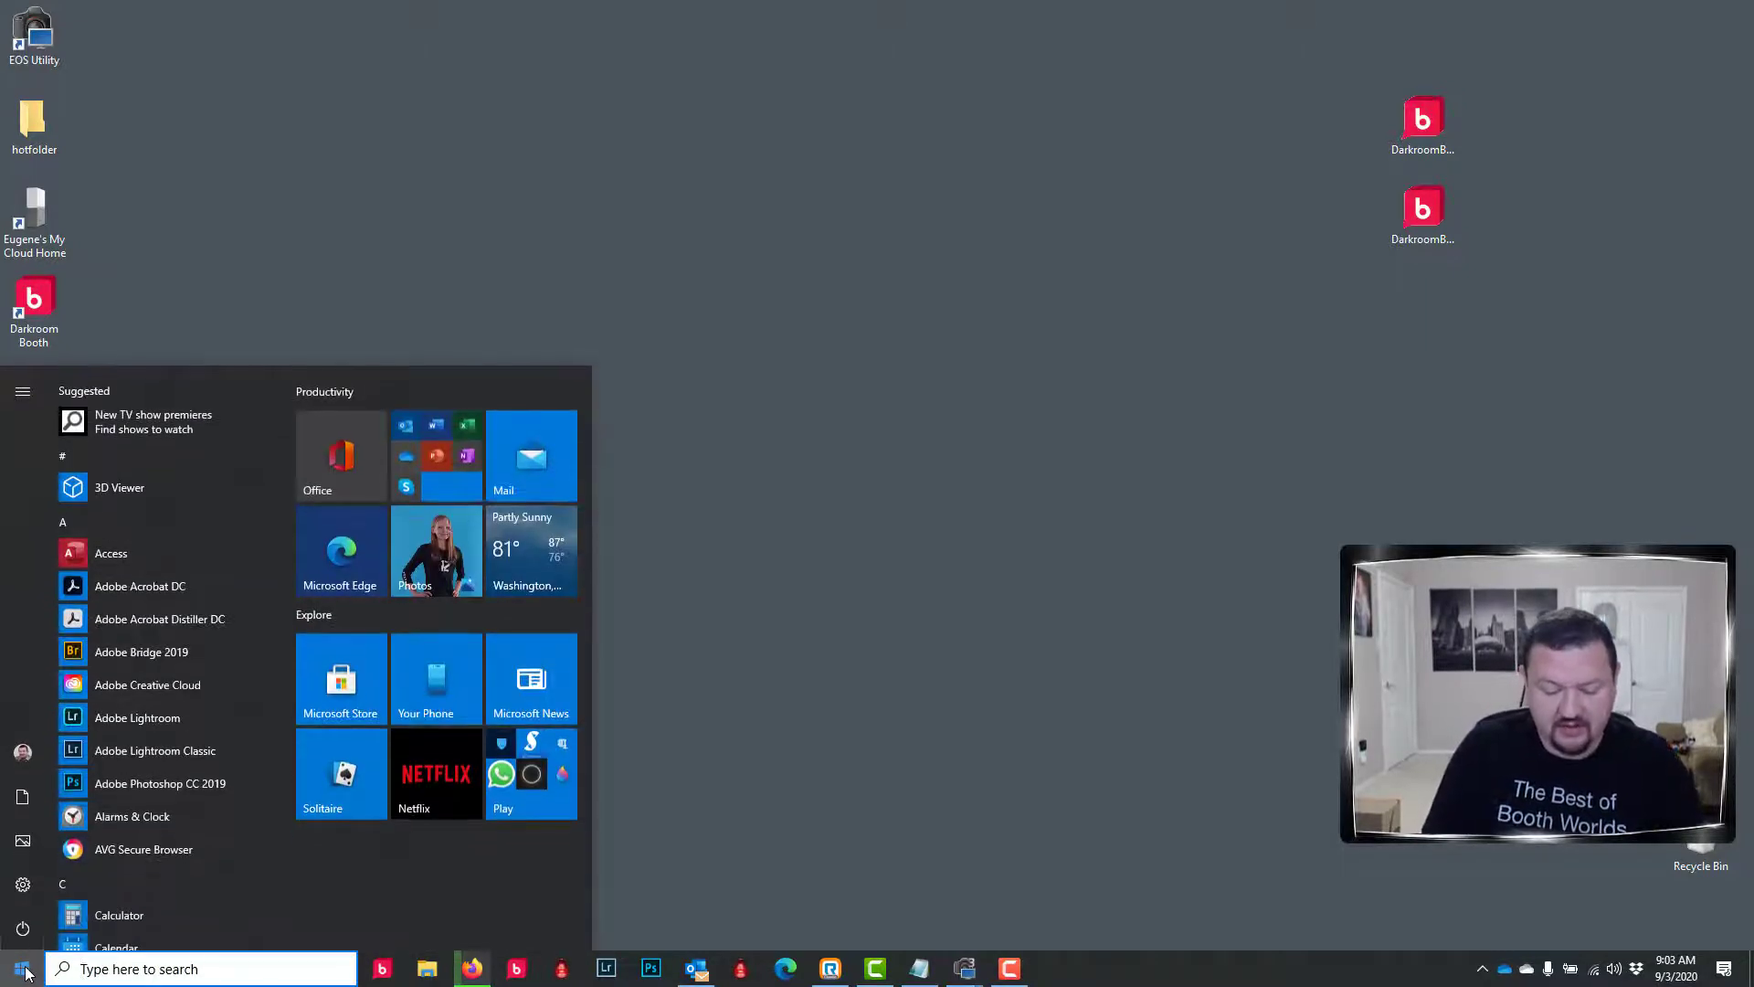
text(remo)
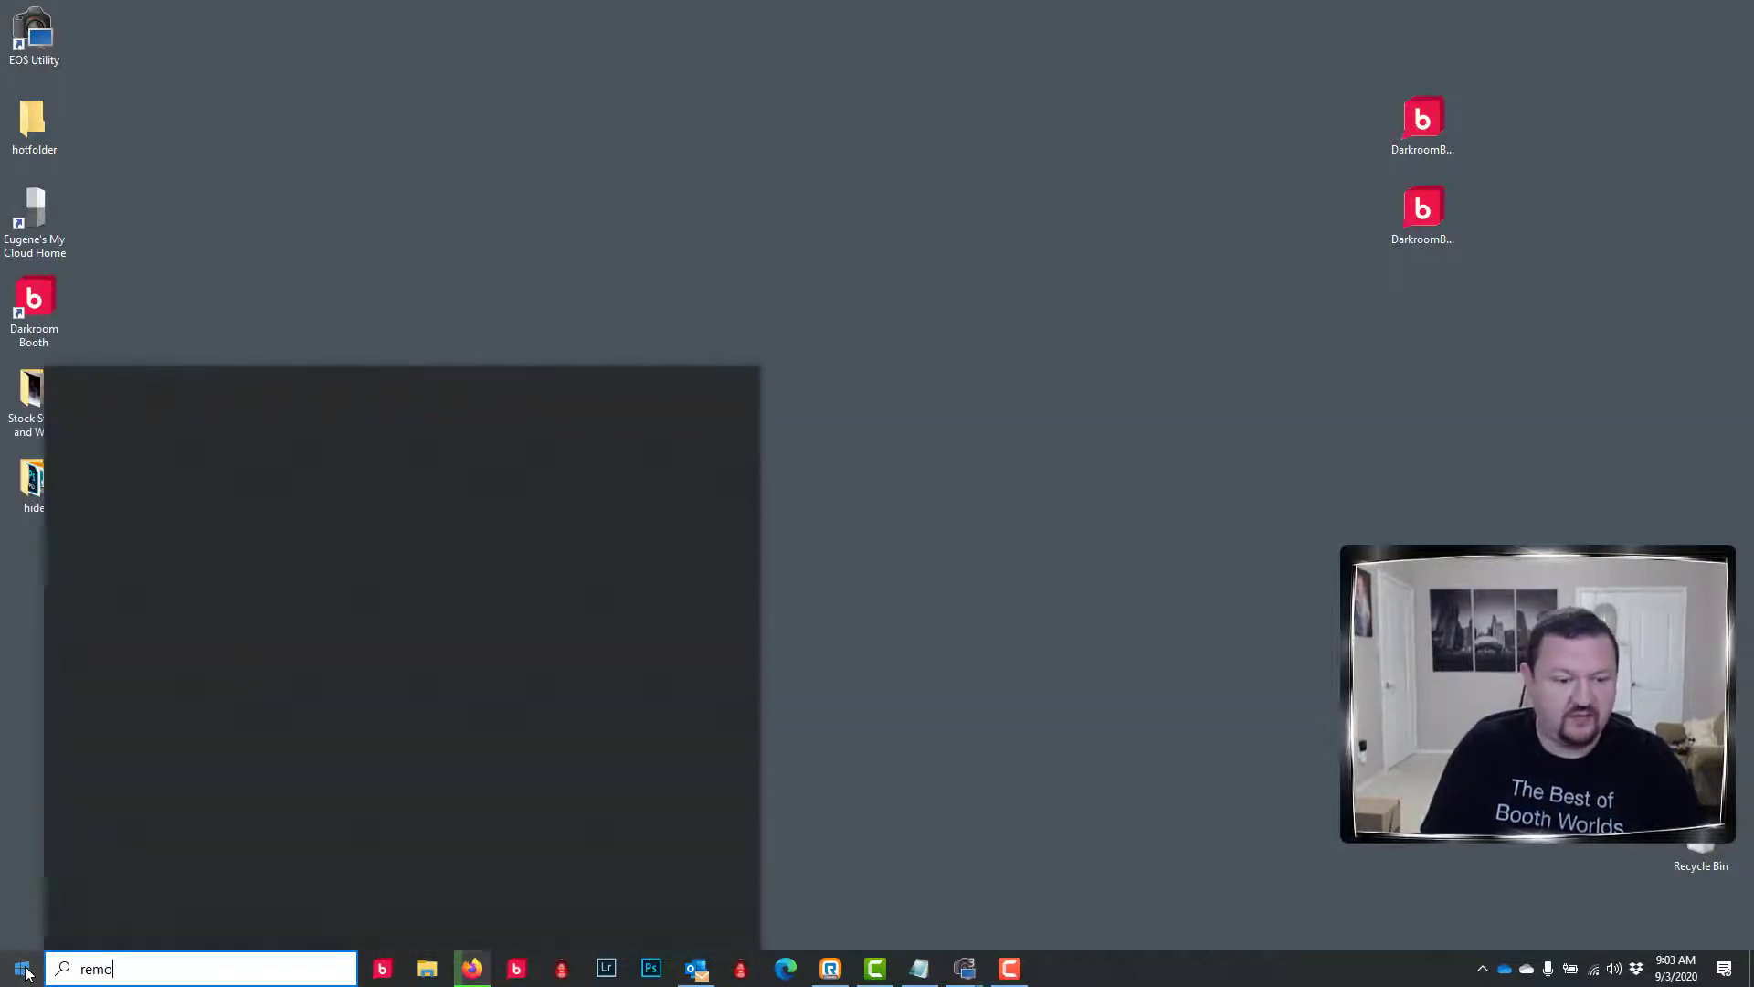
text(remo)
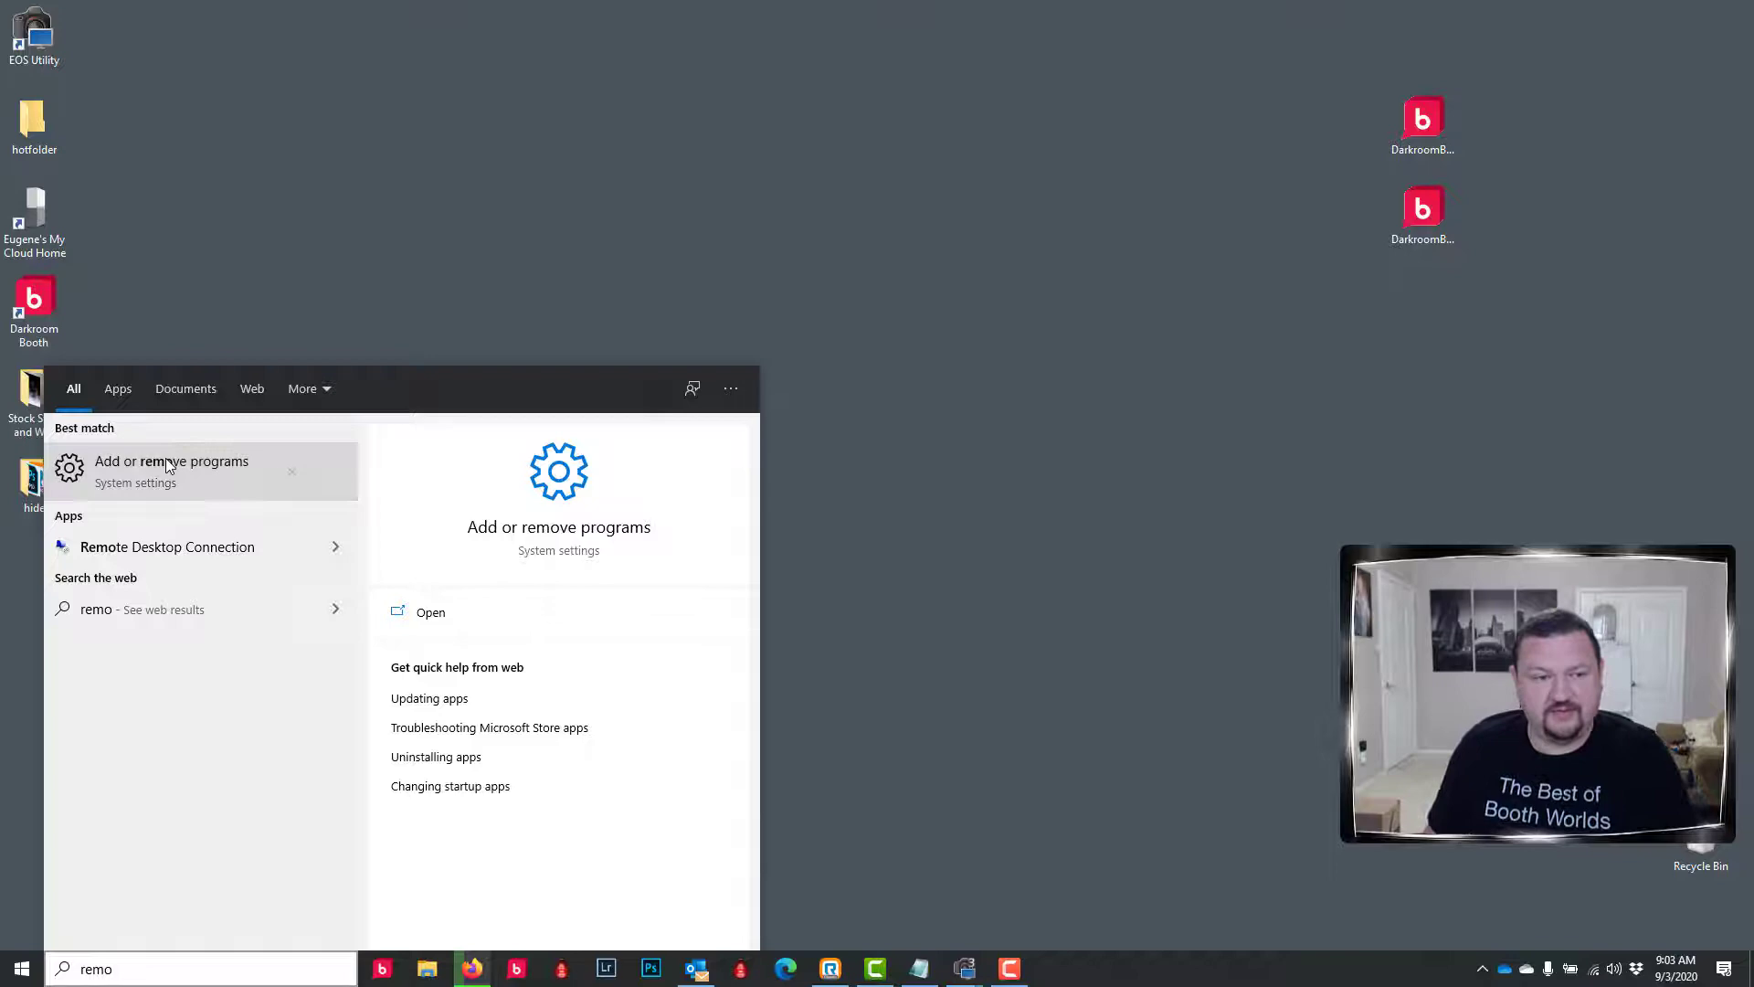
Step: In Apps & features, select Darkroom Booth 3.0.0.936 and confirm its uninstall
click(170, 461)
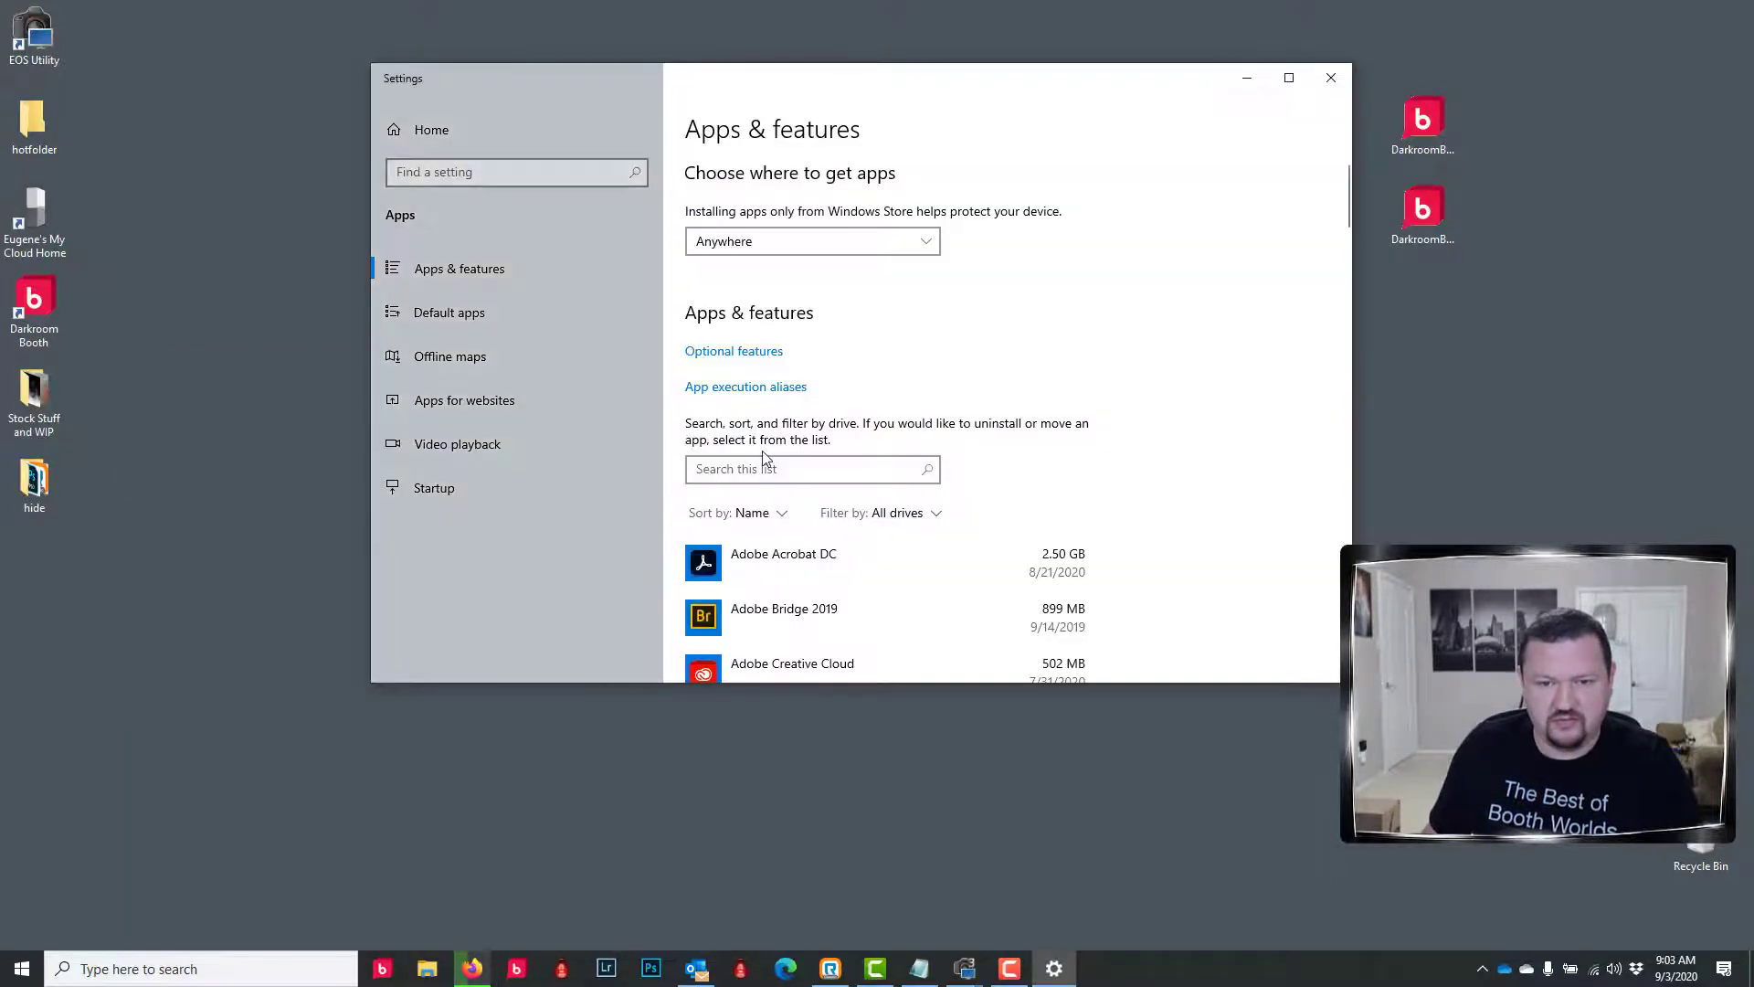
scroll(down, 3)
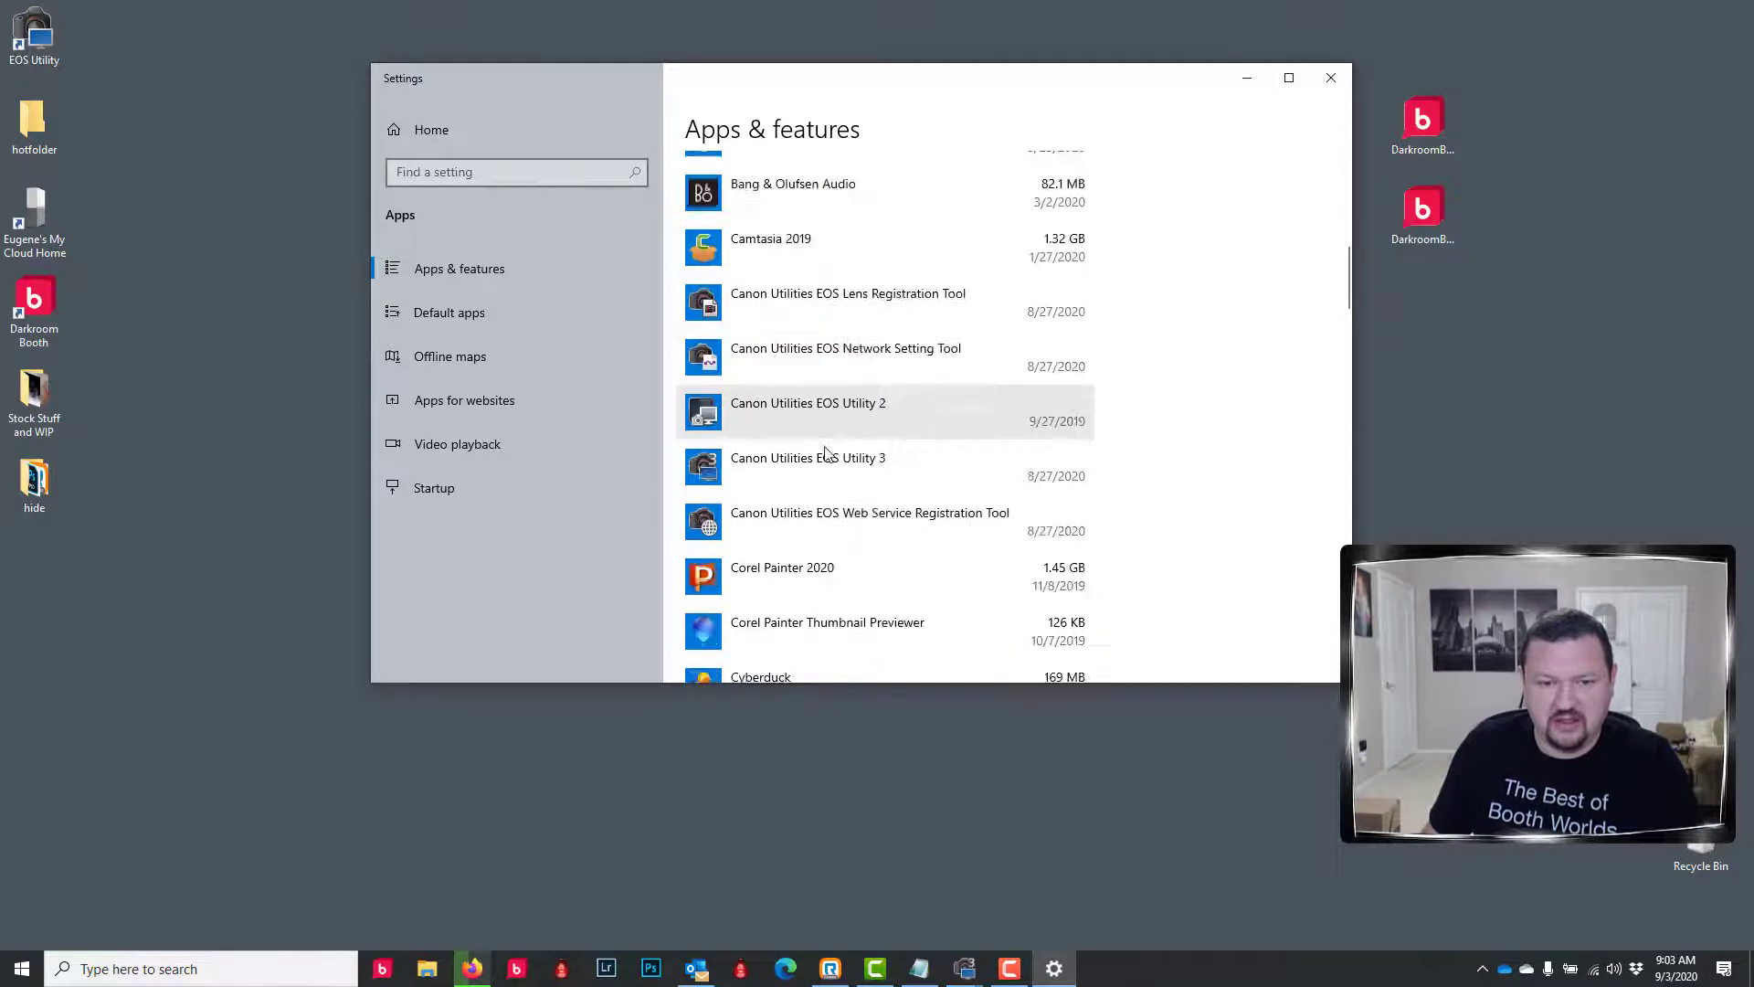
scroll(down, 3)
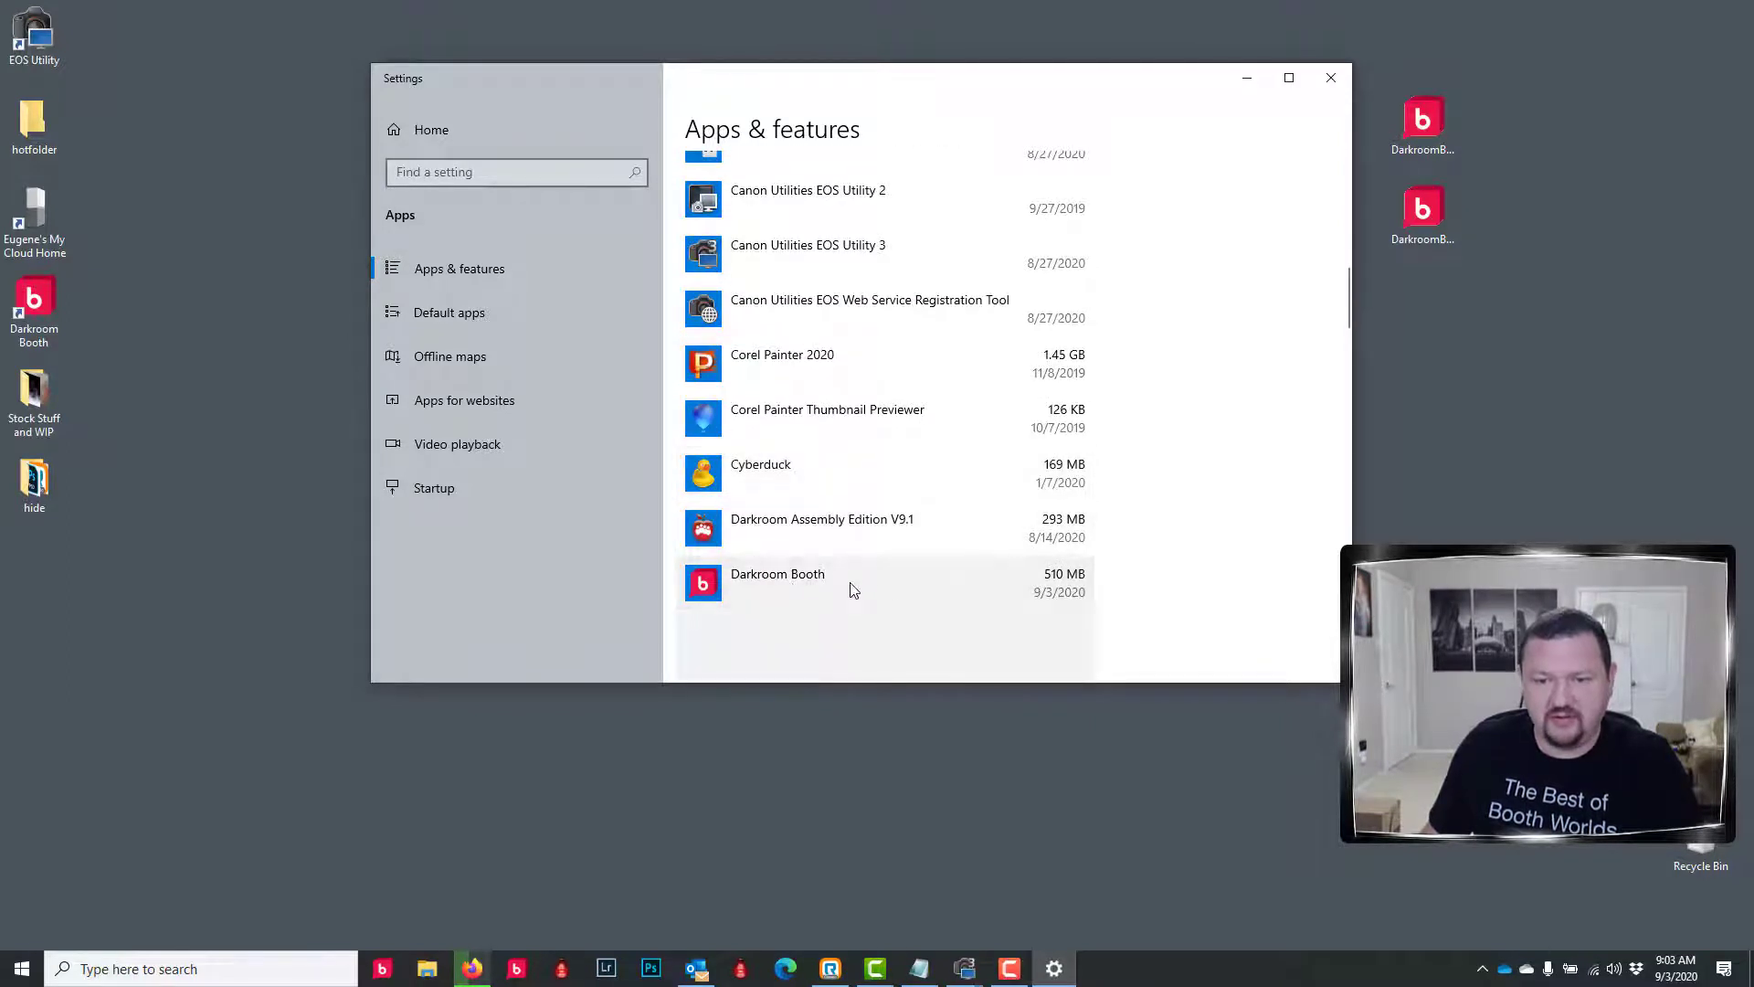
click(812, 577)
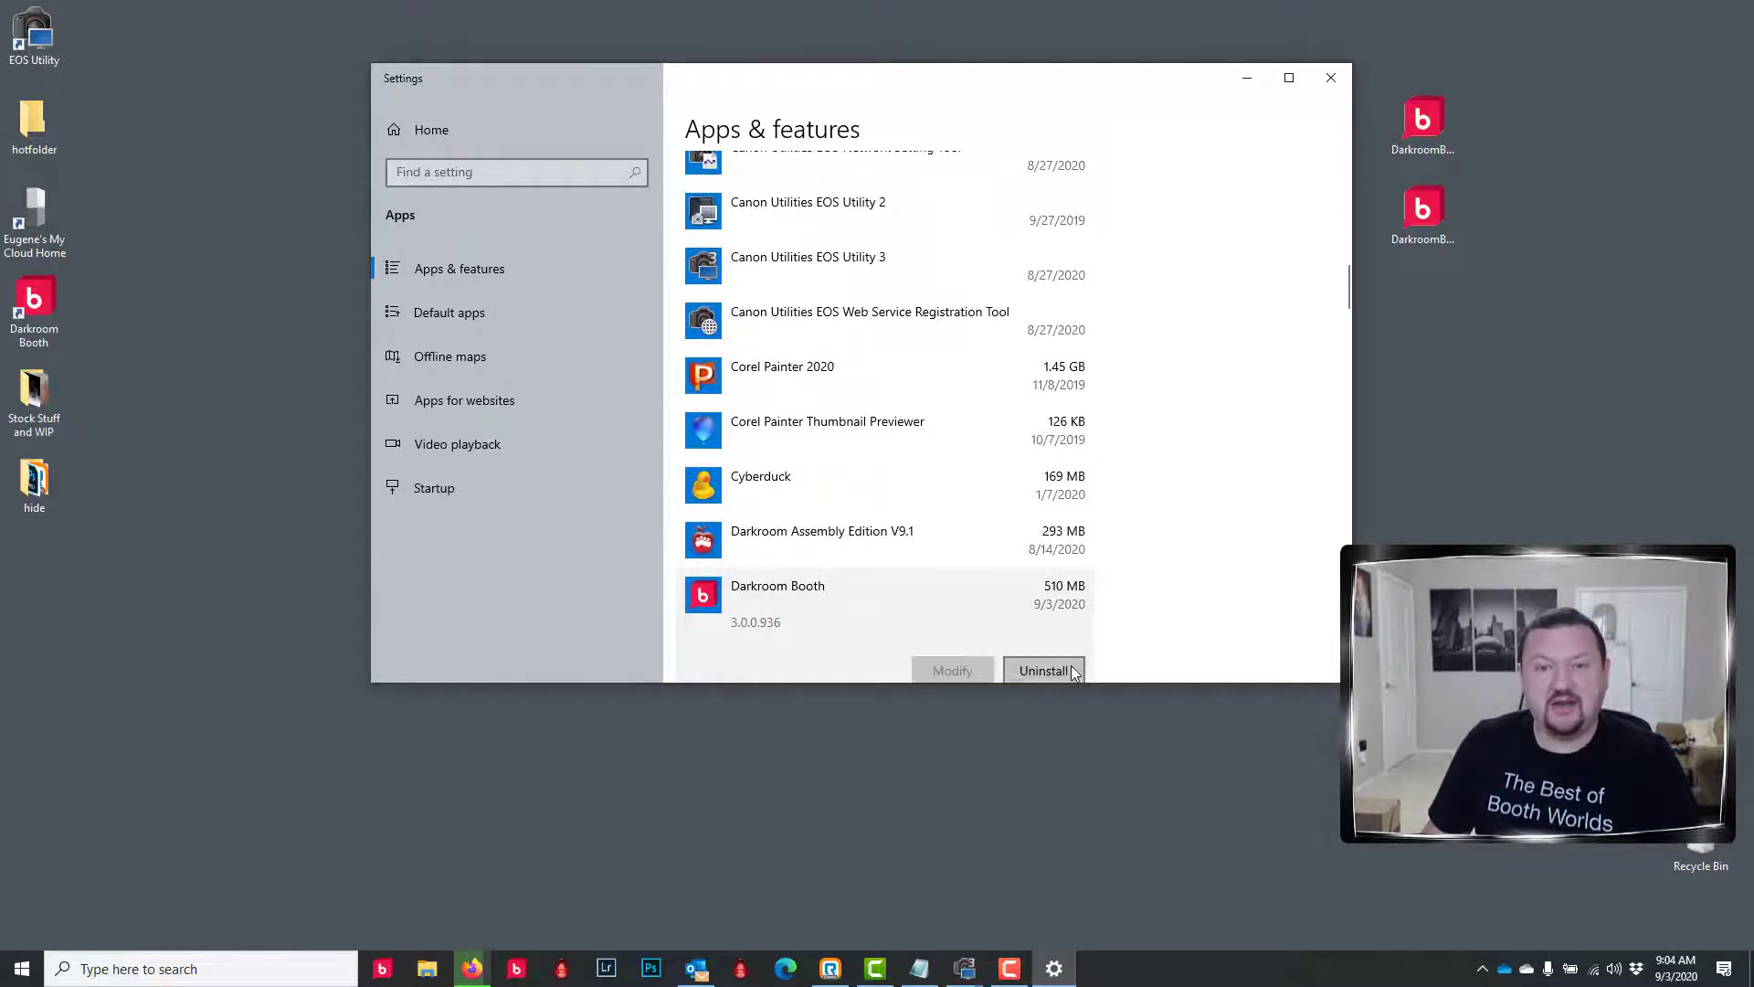
click(1044, 671)
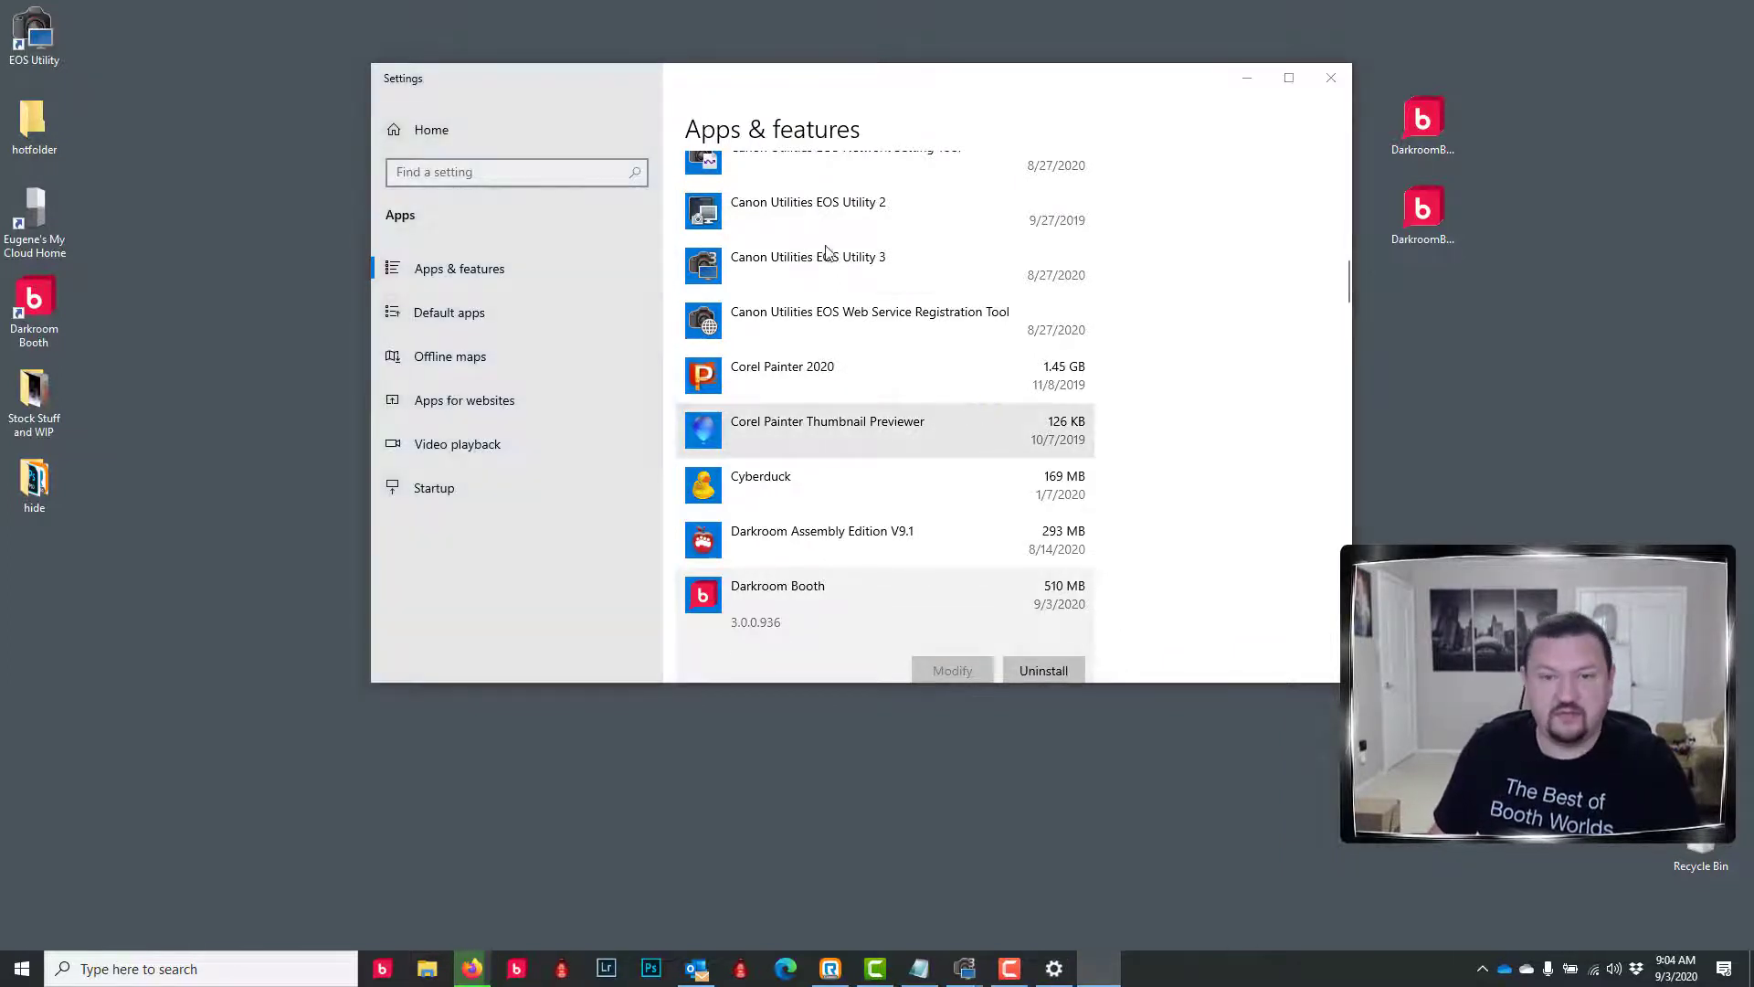
click(1043, 670)
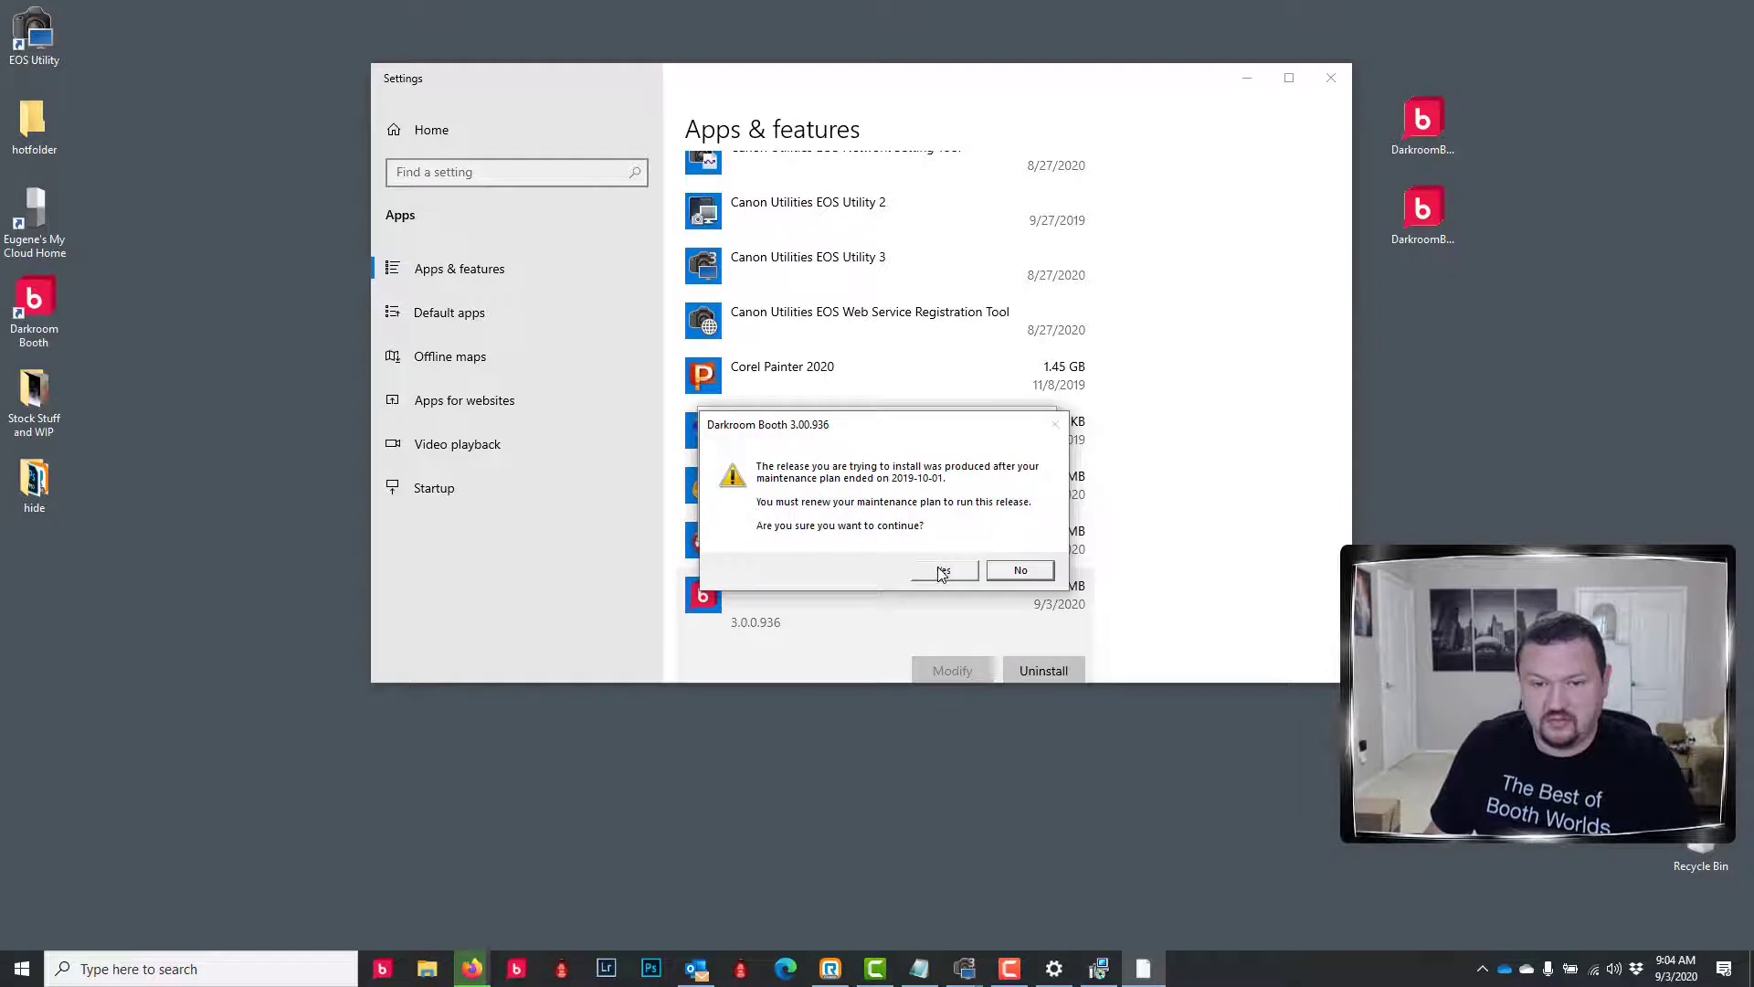
Step: Proceed past the maintenance warning and keep this computer's license
click(943, 570)
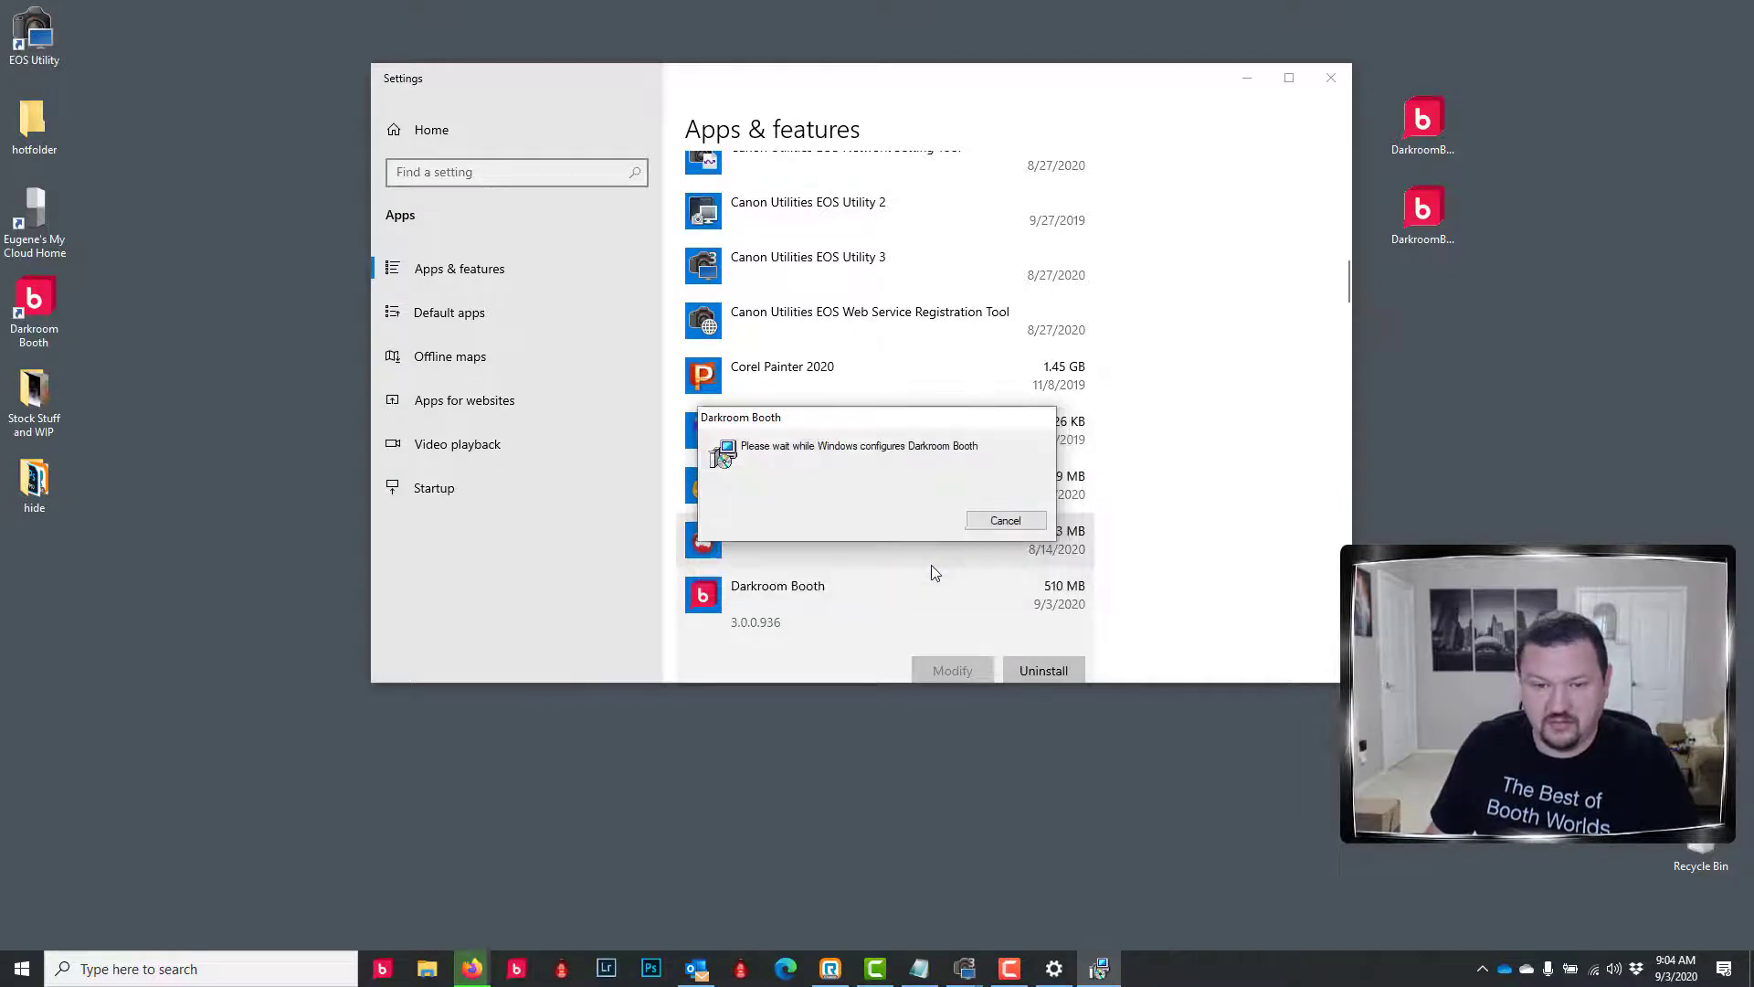
mouse_move(584, 789)
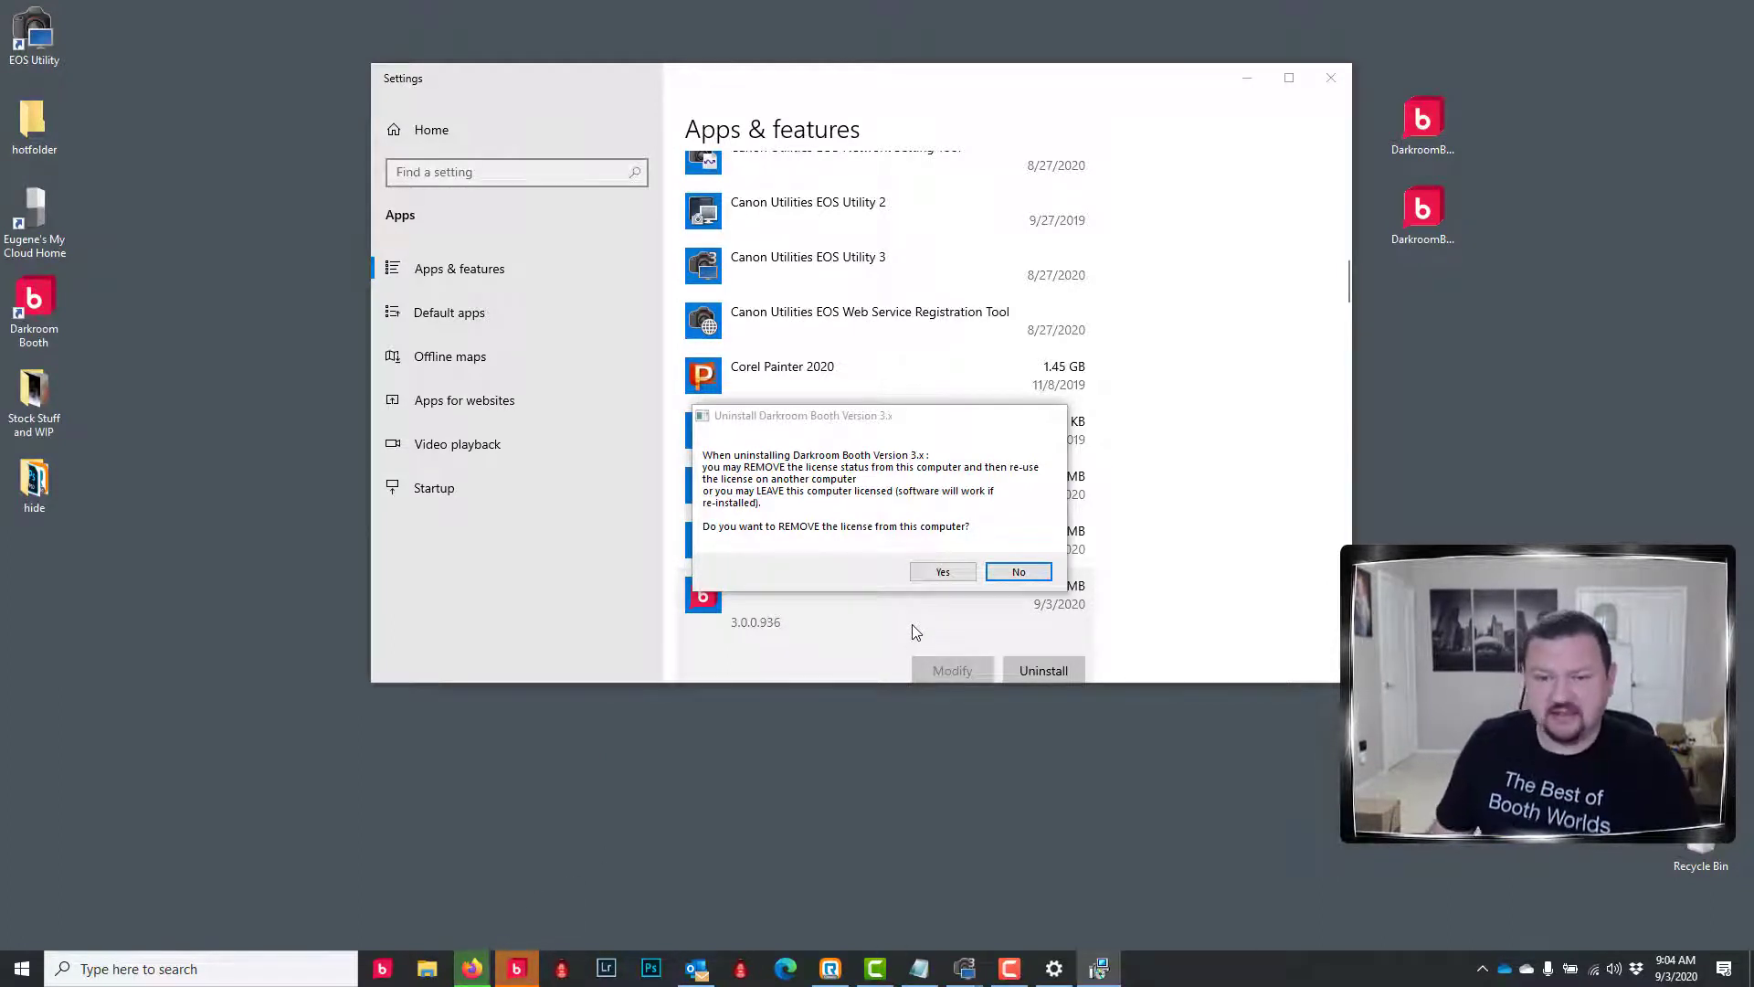
click(1019, 570)
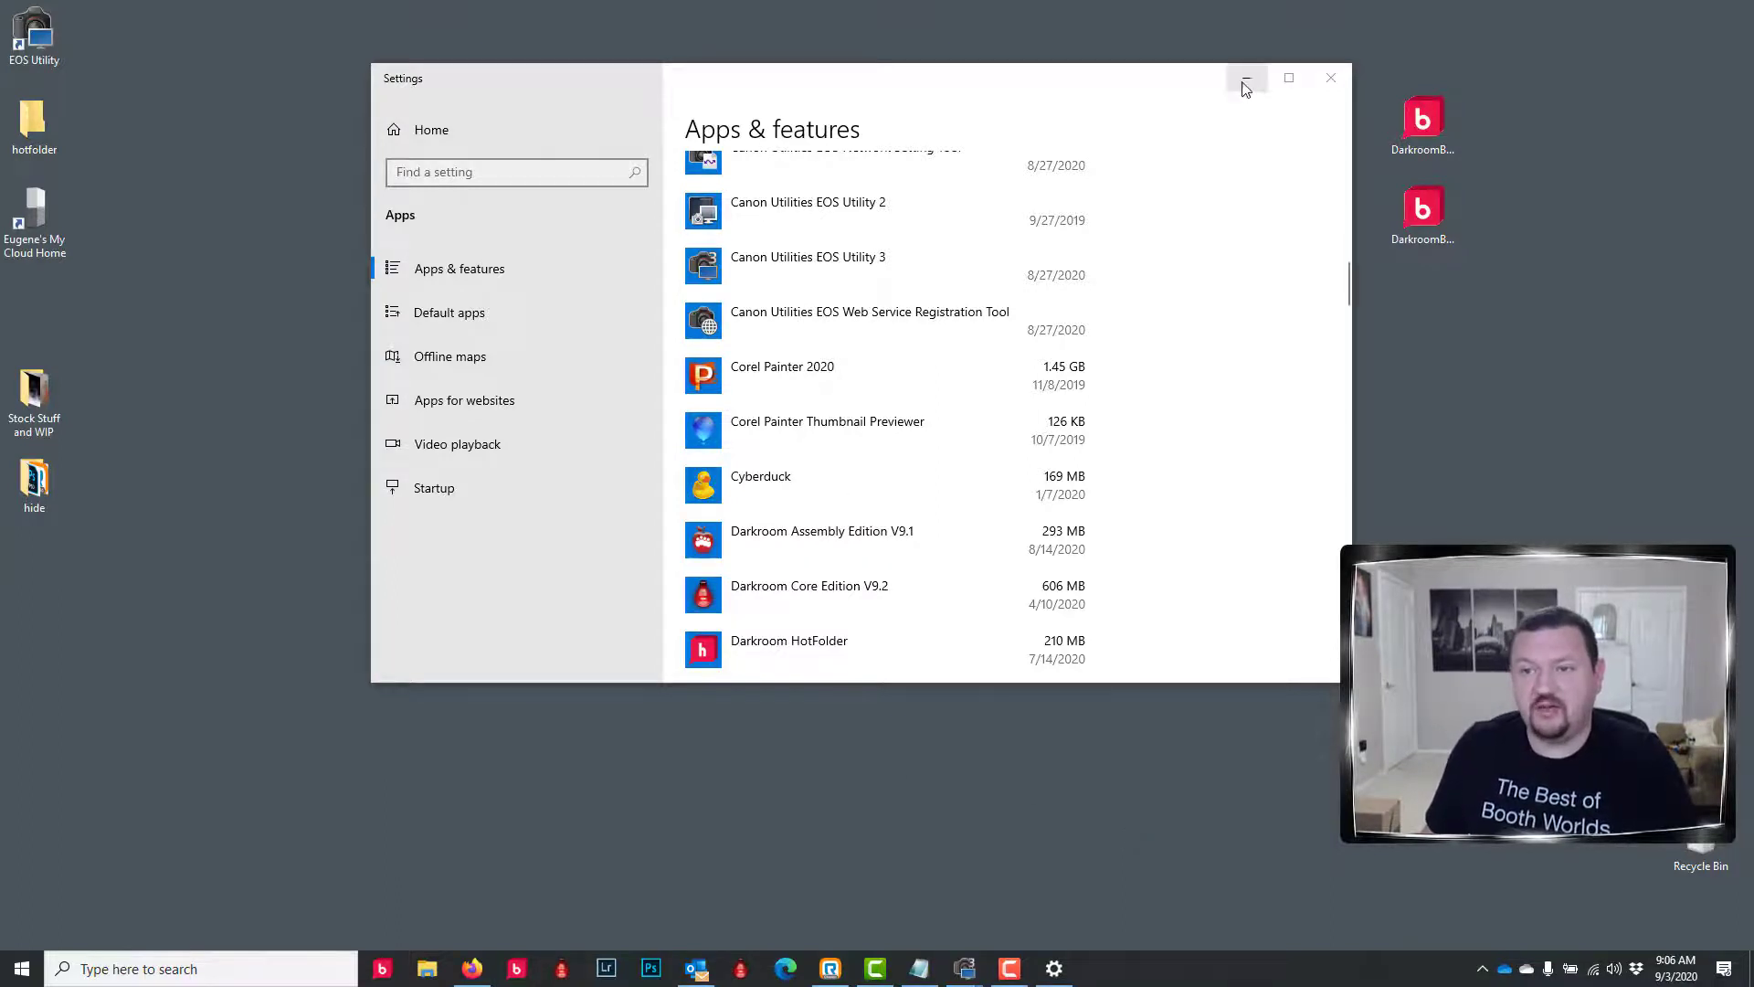
Step: Minimize Settings and launch DarkroomBoothSetup871.exe from the desktop
click(1246, 77)
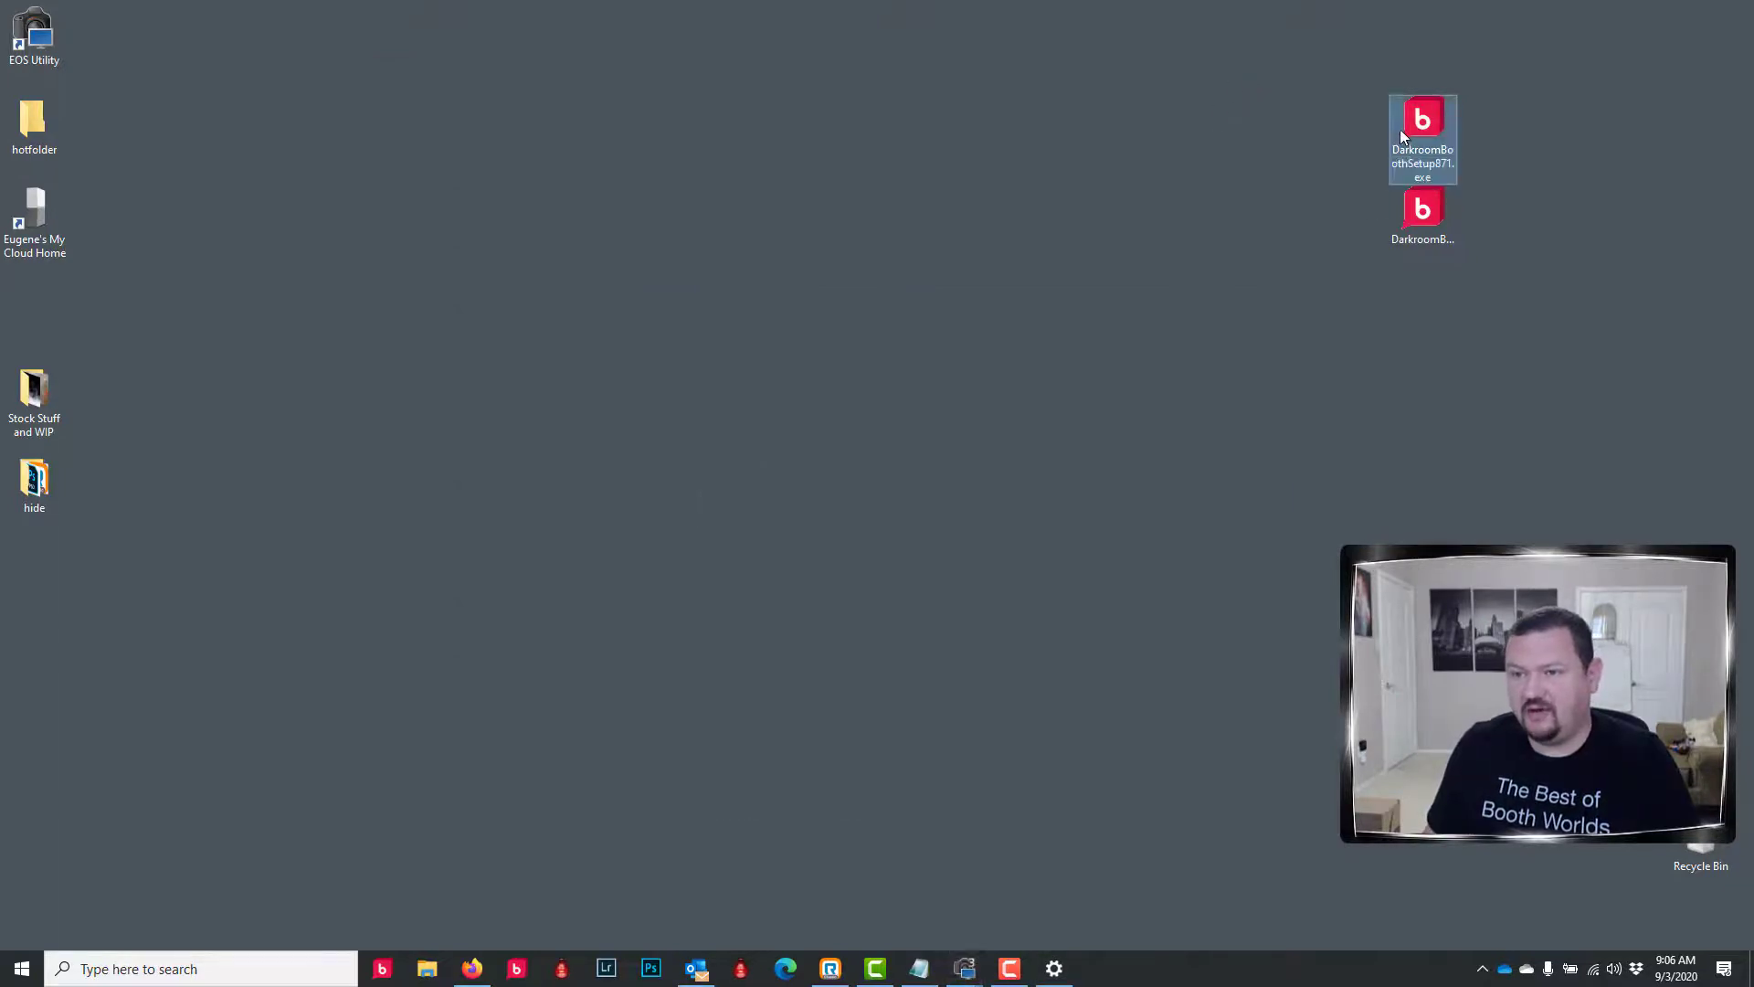
mouse_move(1418, 124)
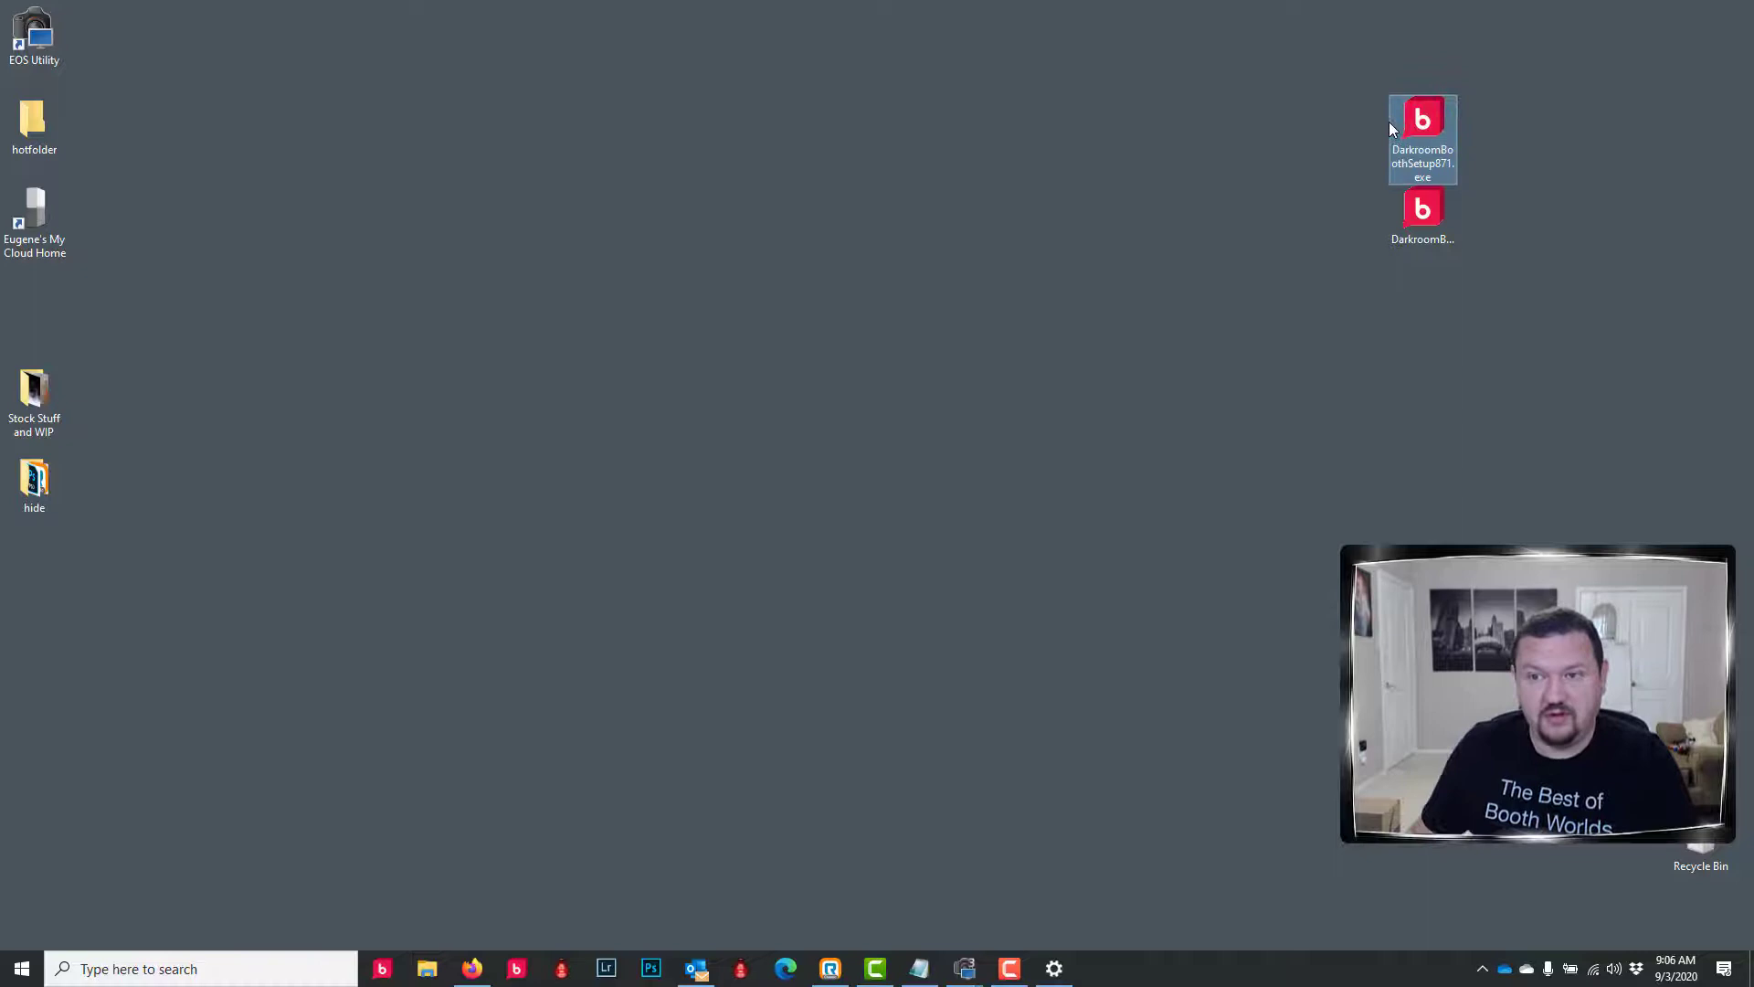
double_click(1424, 120)
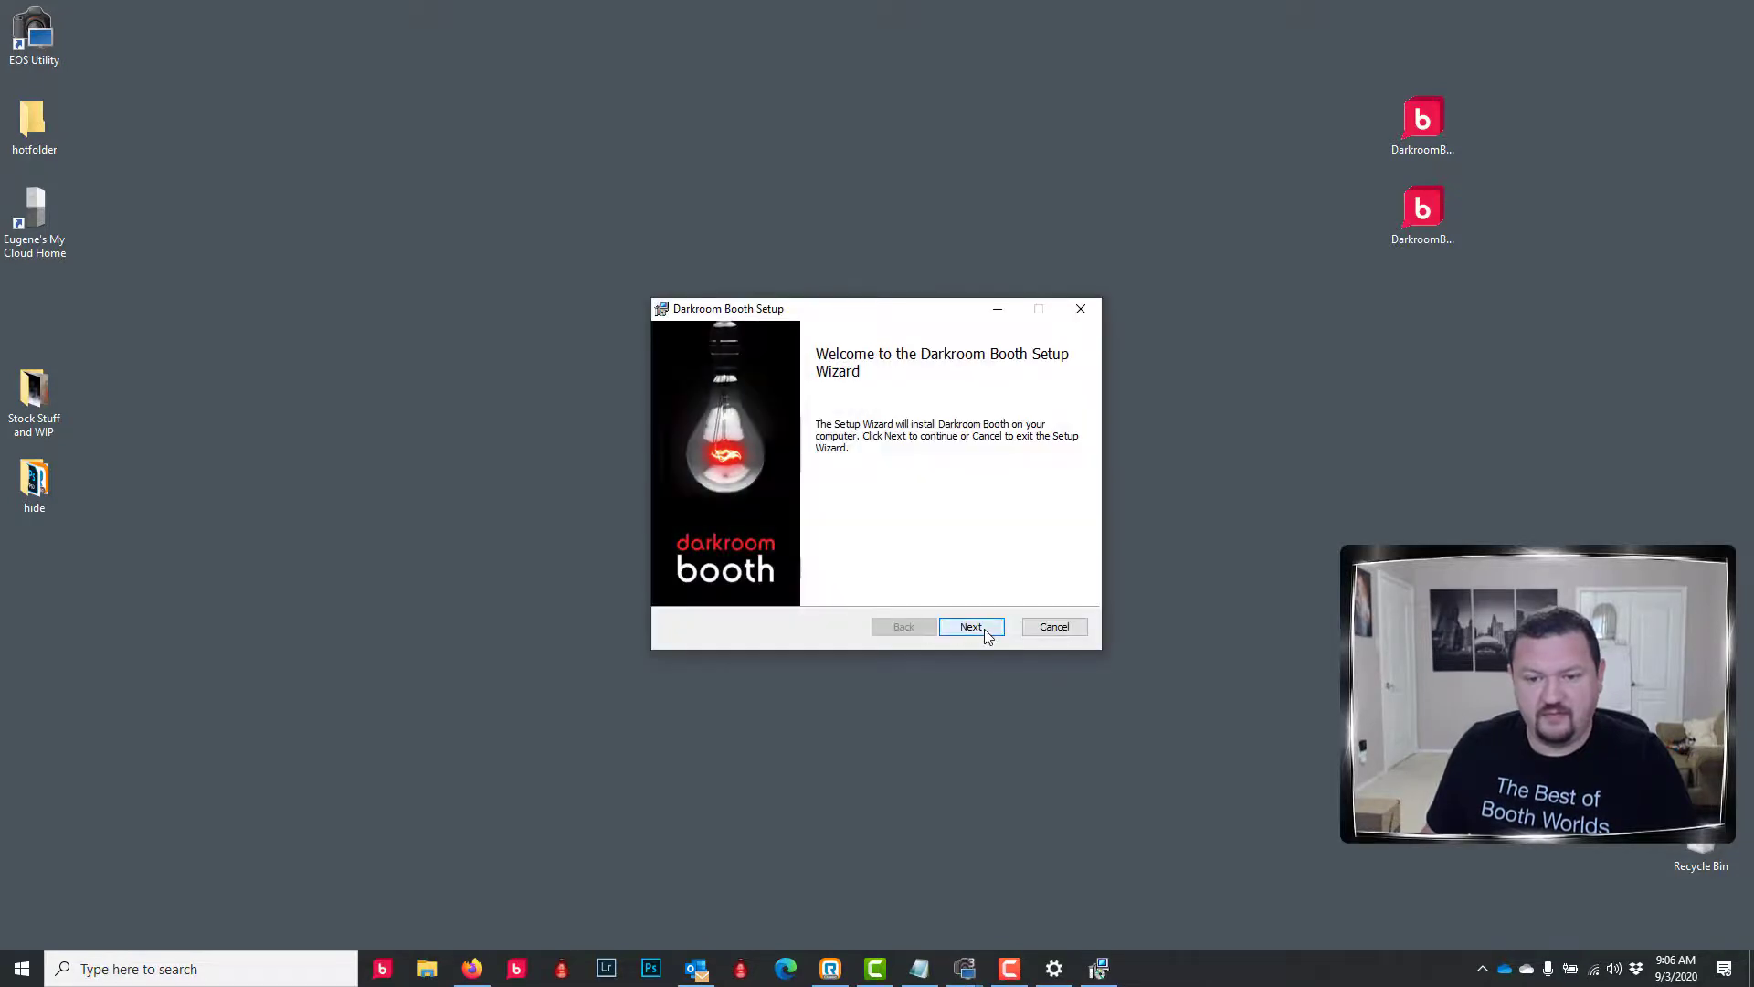
Step: Accept the EULA, install Darkroom Booth 3.0.871 and finish the setup wizard
click(972, 627)
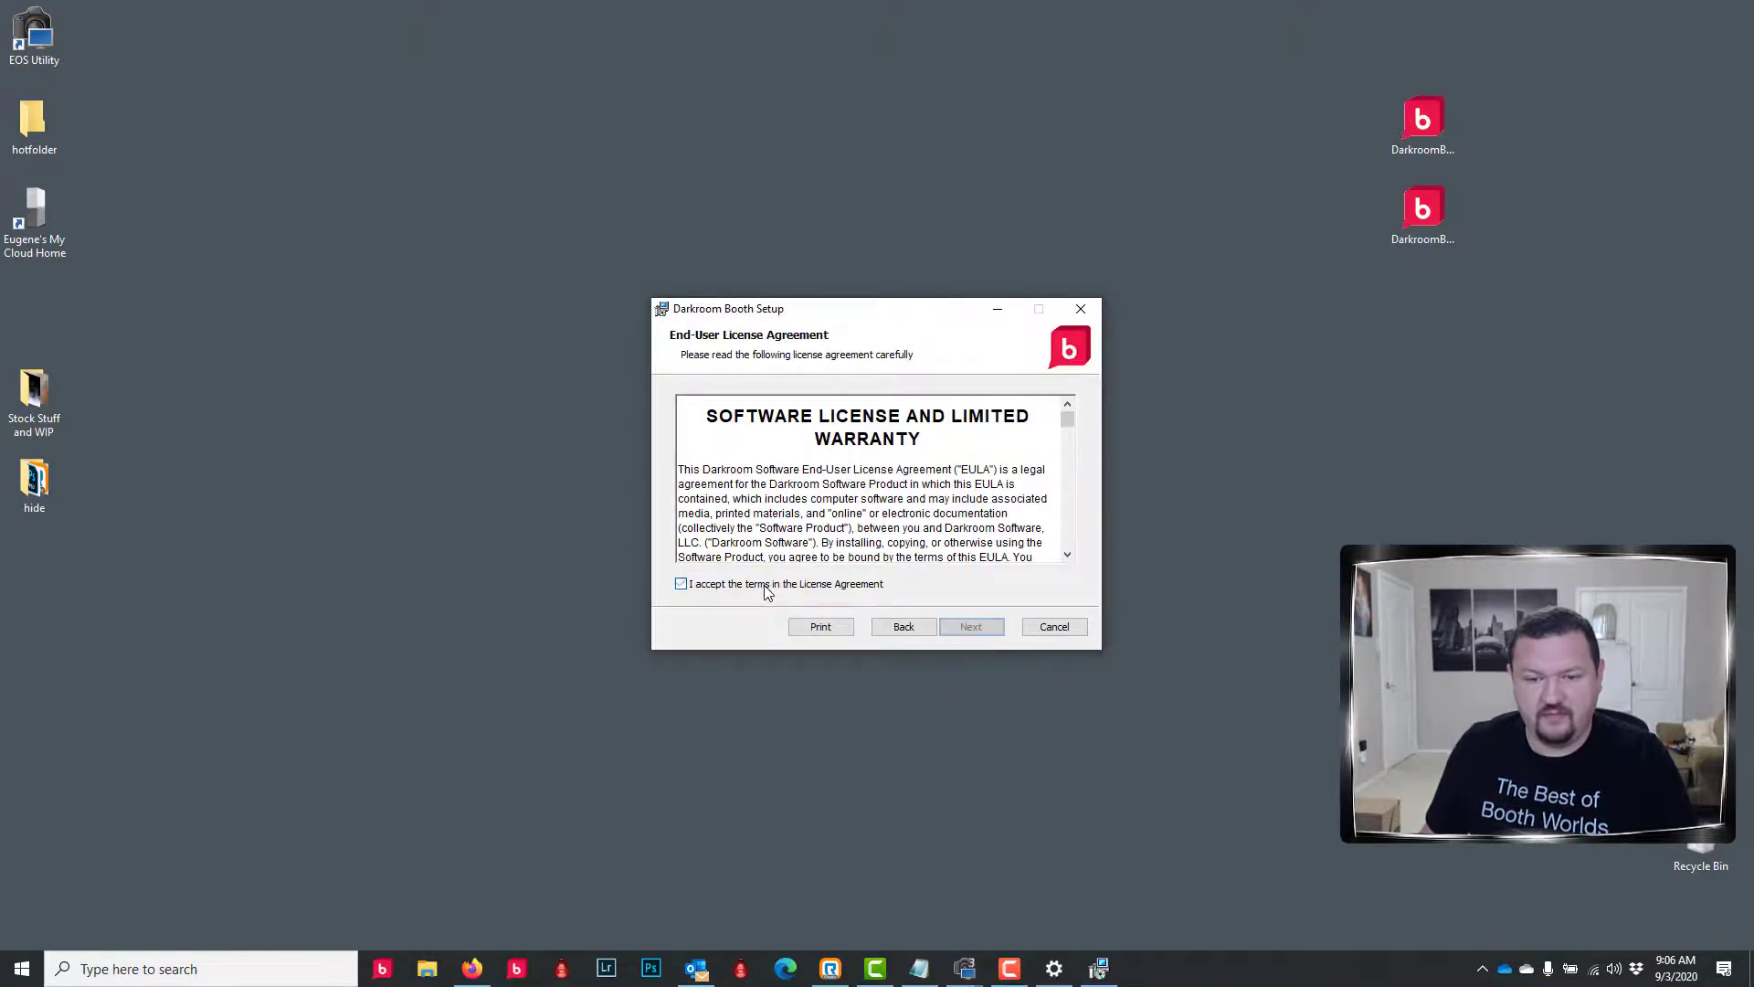
click(972, 627)
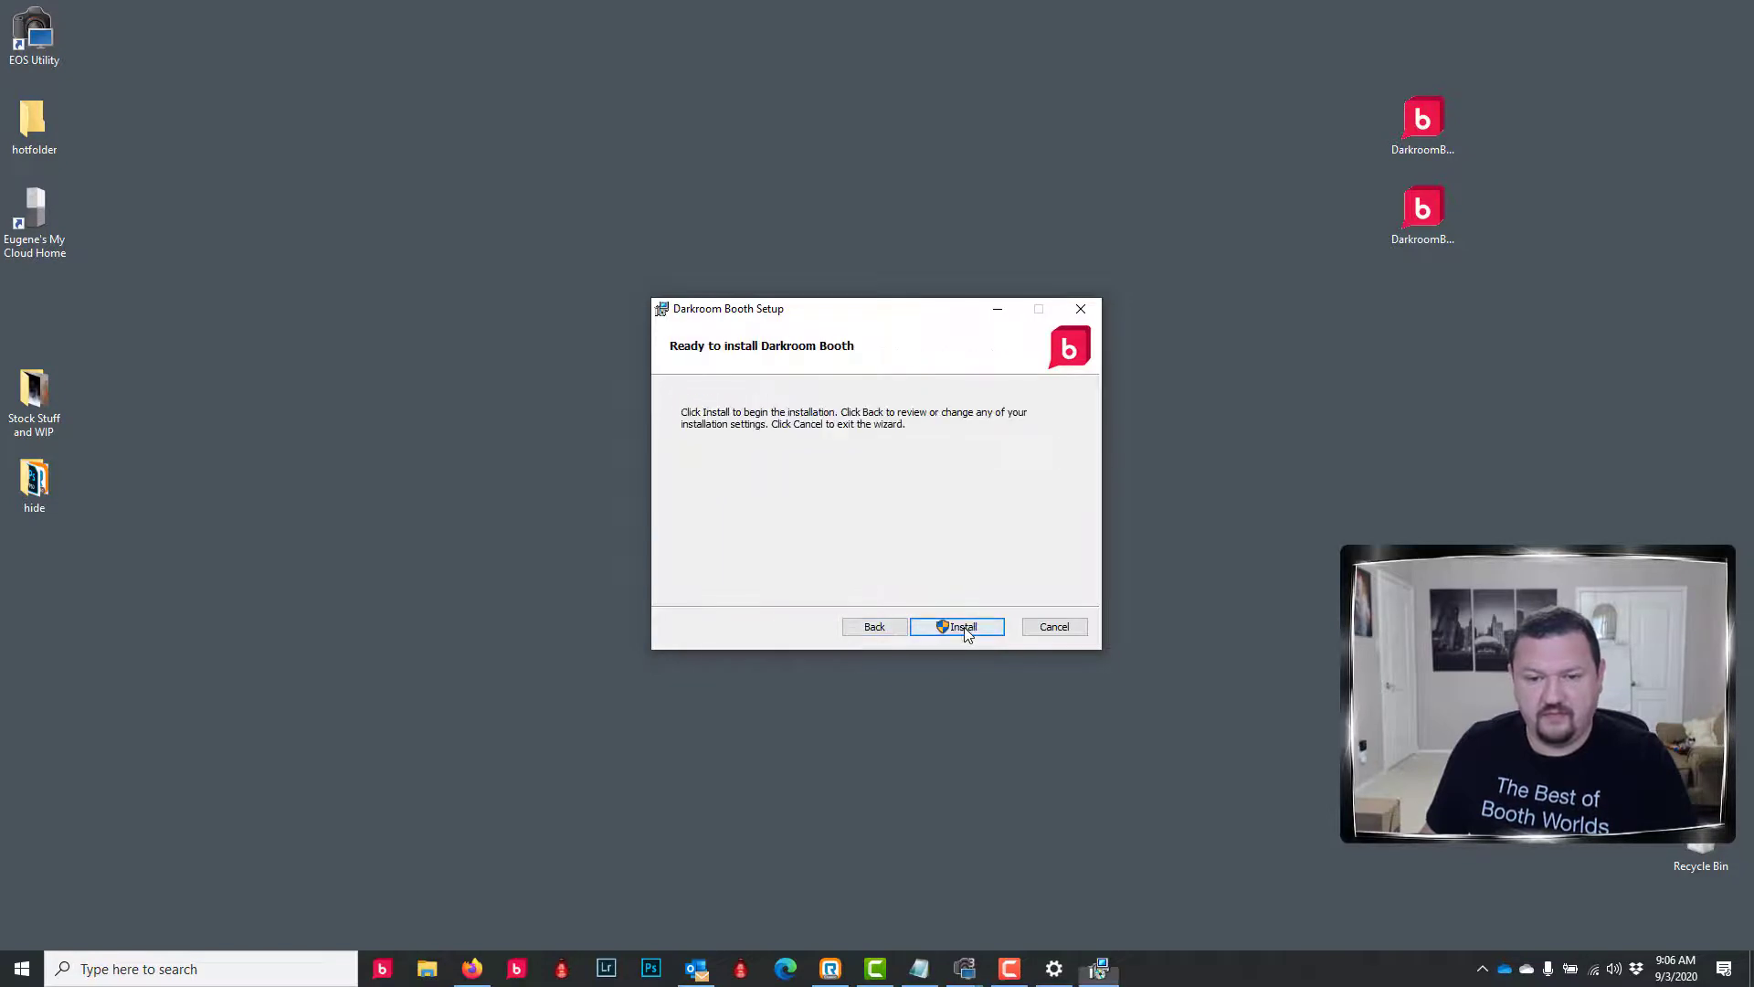
click(958, 627)
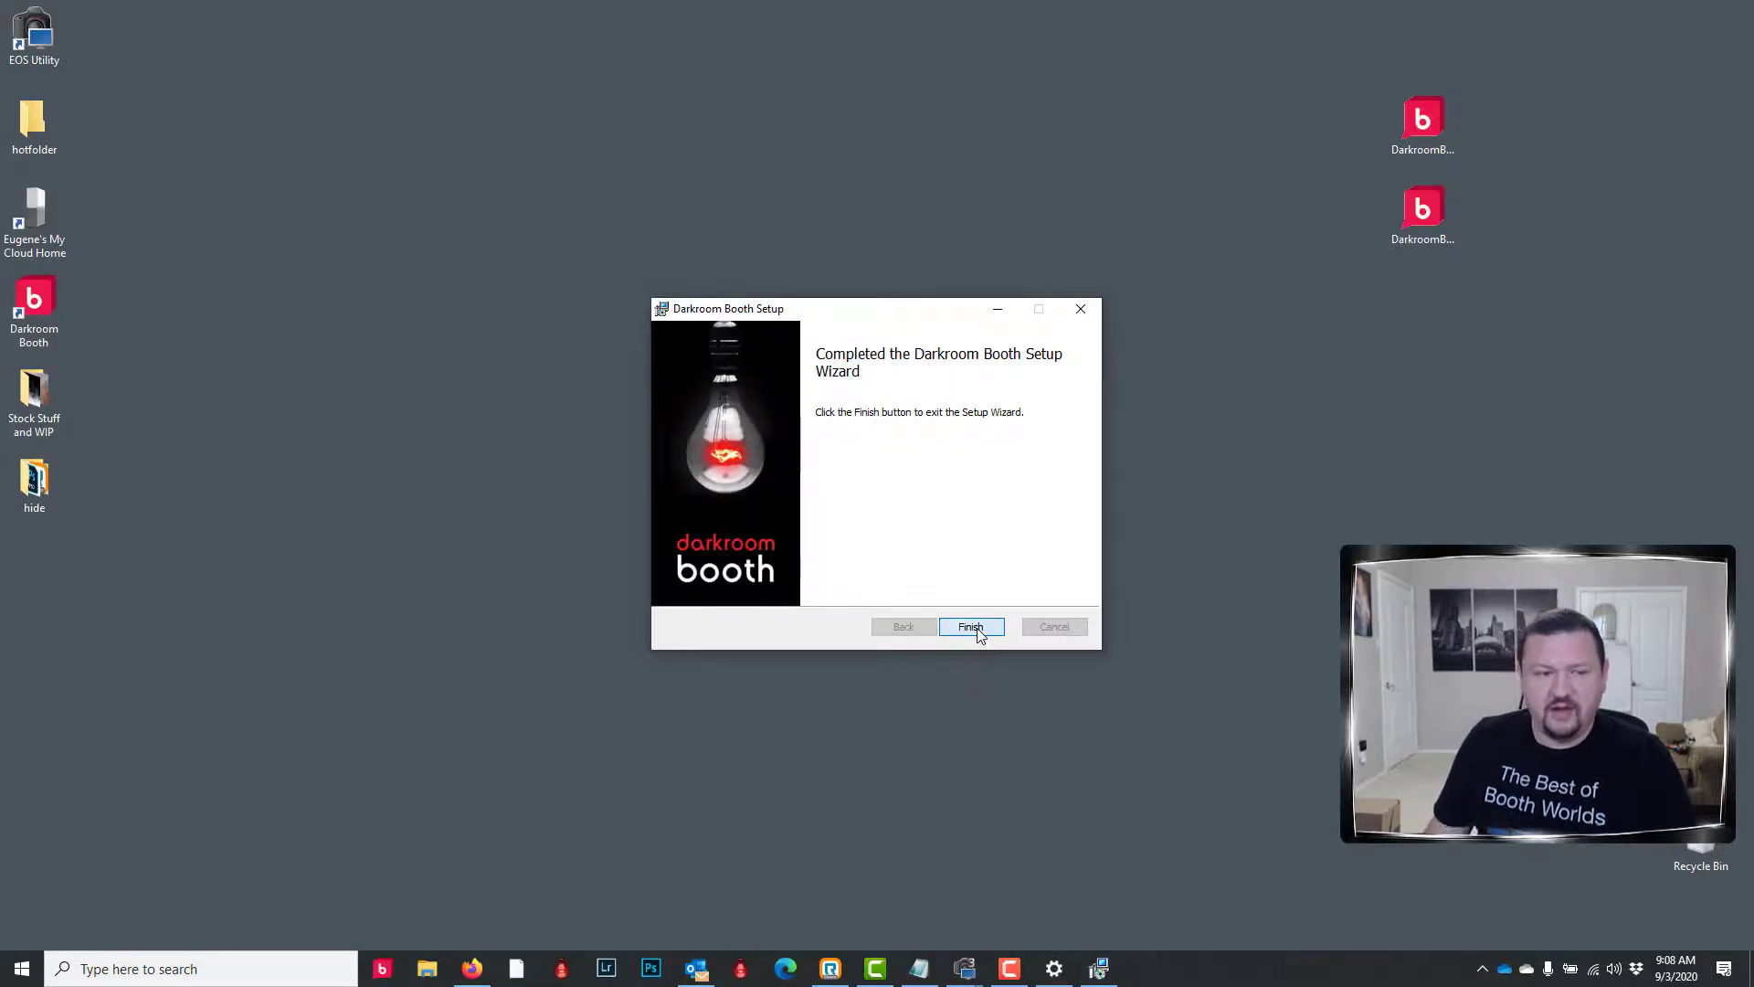
click(971, 627)
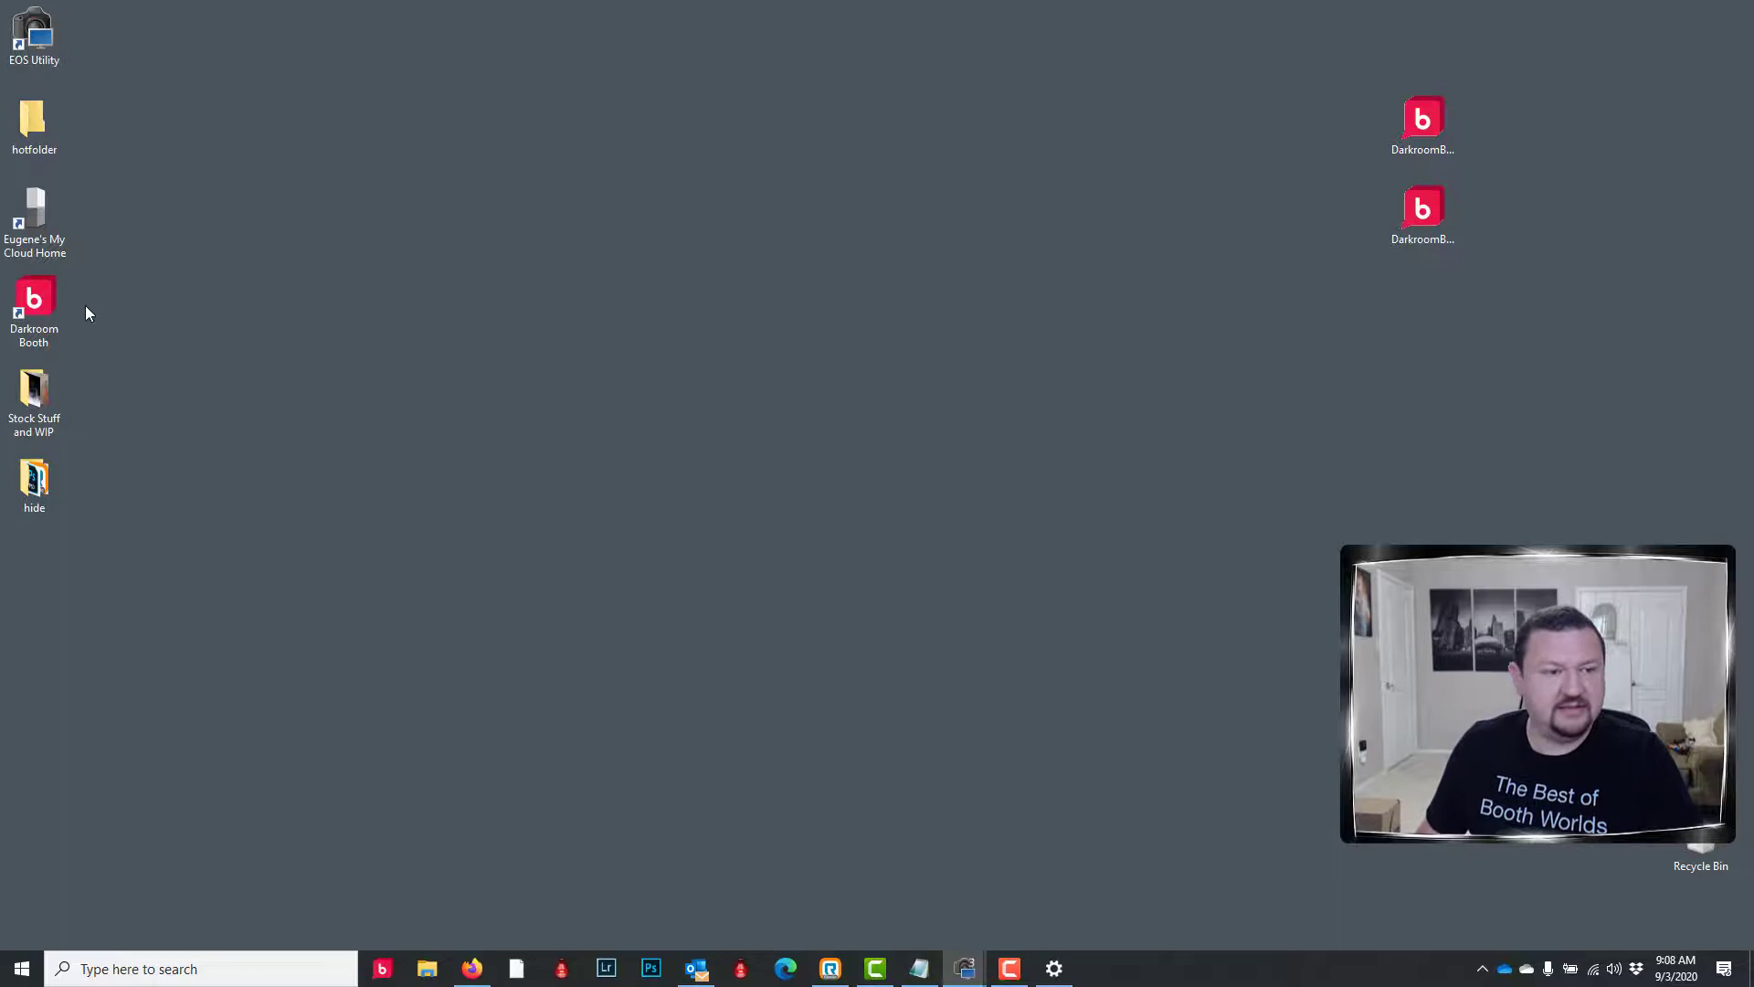
click(32, 300)
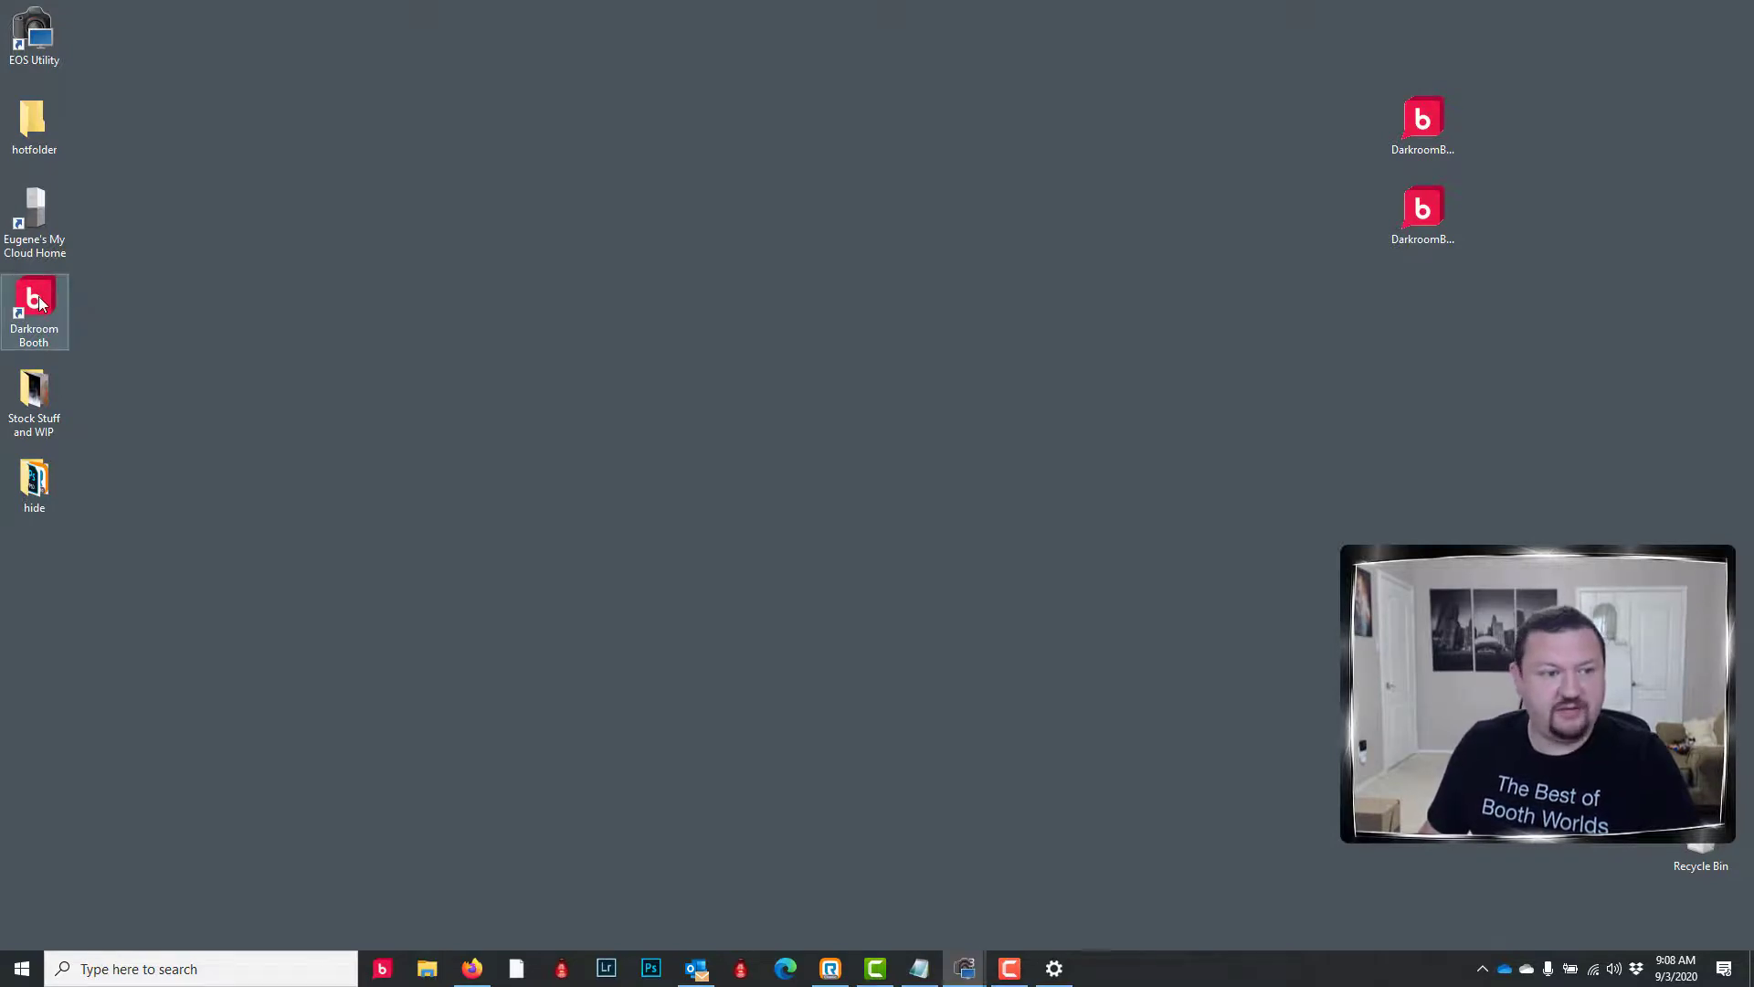
Step: Launch the reinstalled Darkroom Booth 3.0.871 and start it from the splash screen
double_click(32, 296)
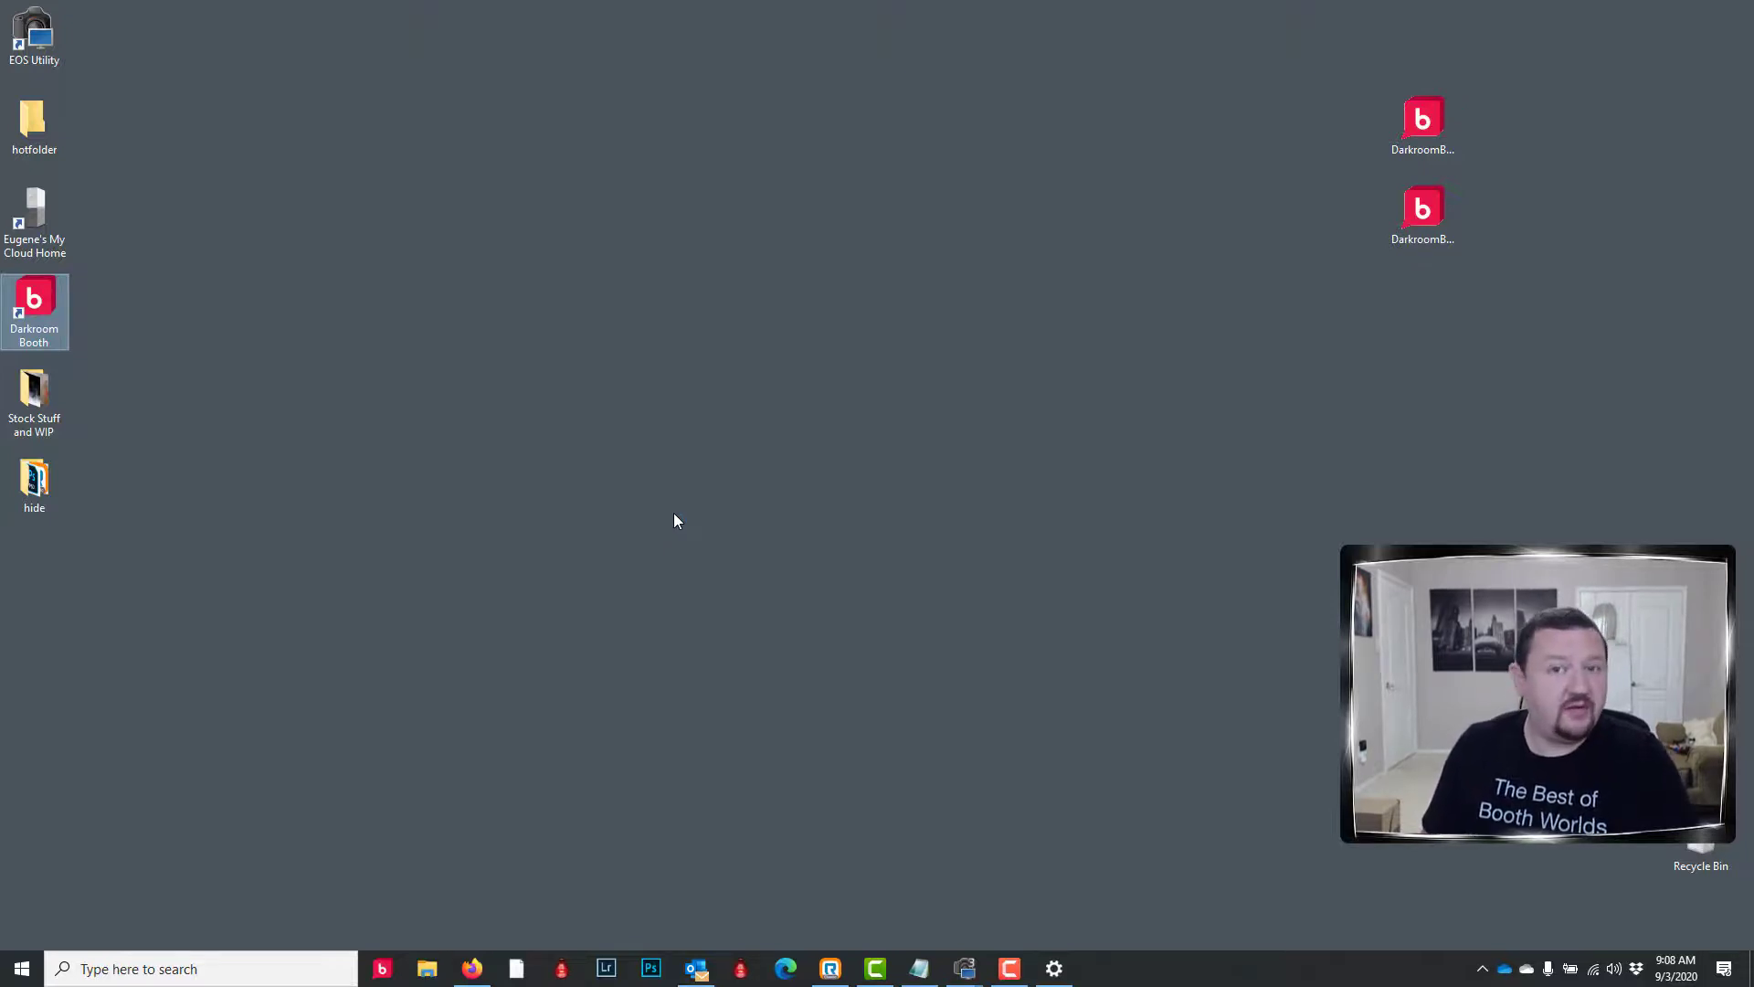
mouse_move(117, 307)
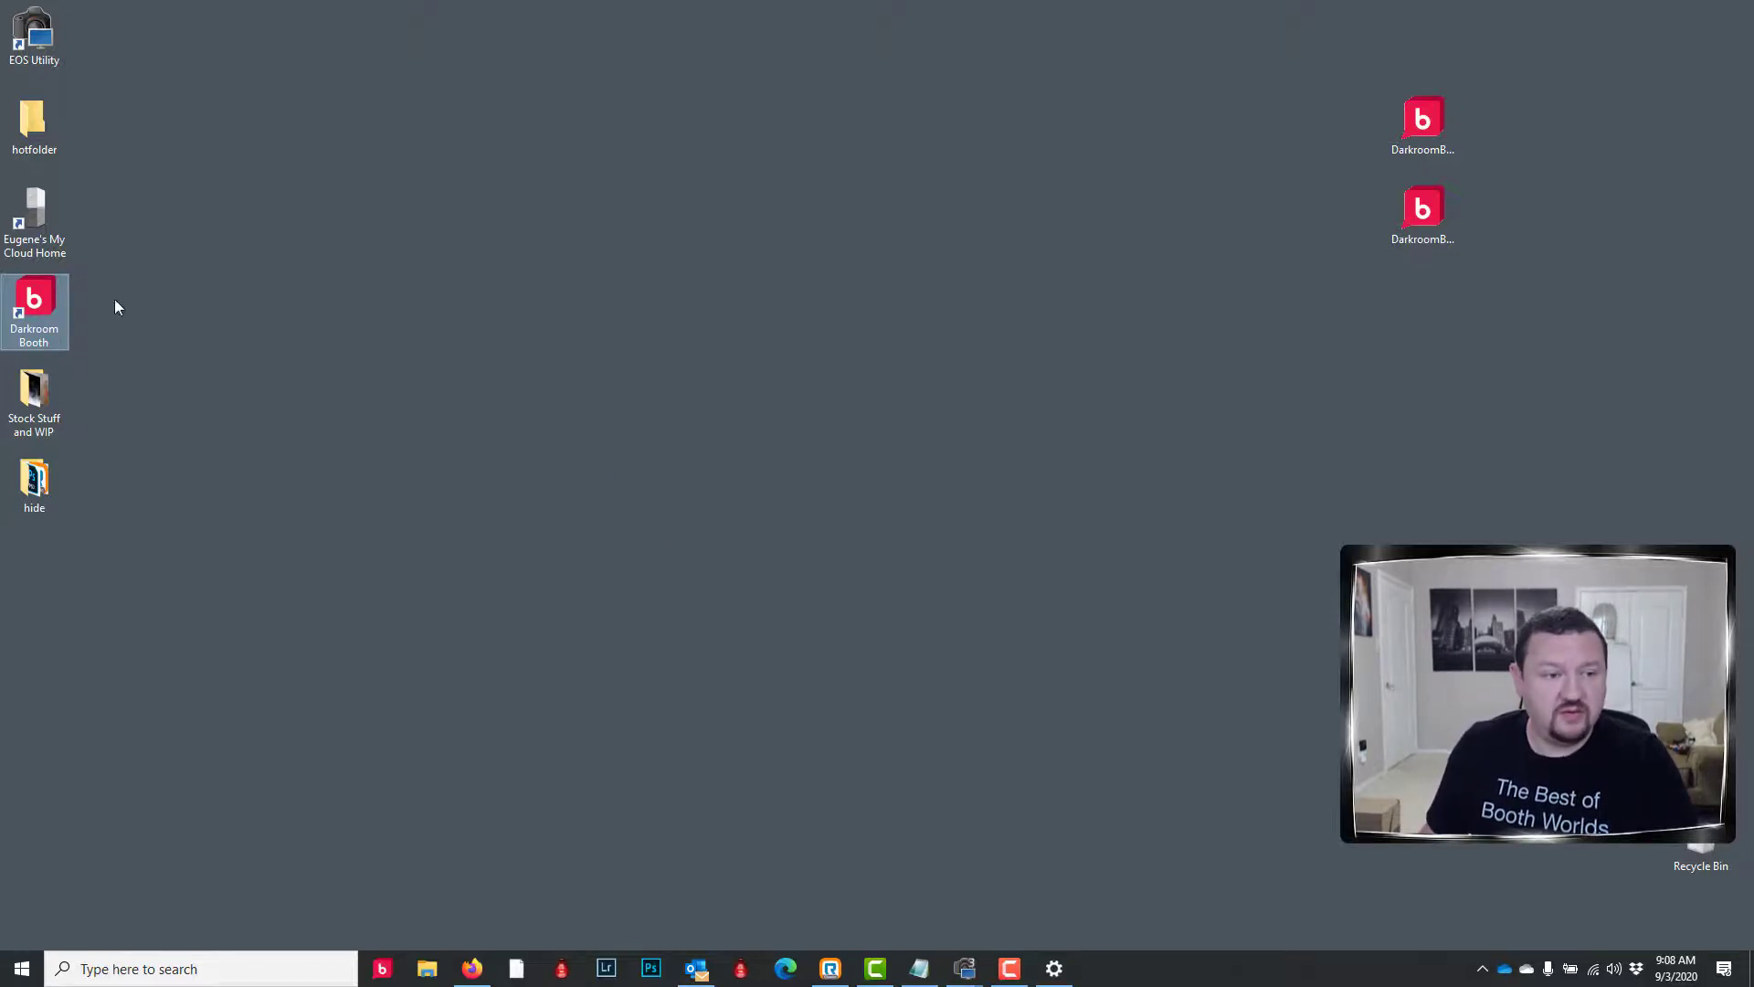
double_click(33, 296)
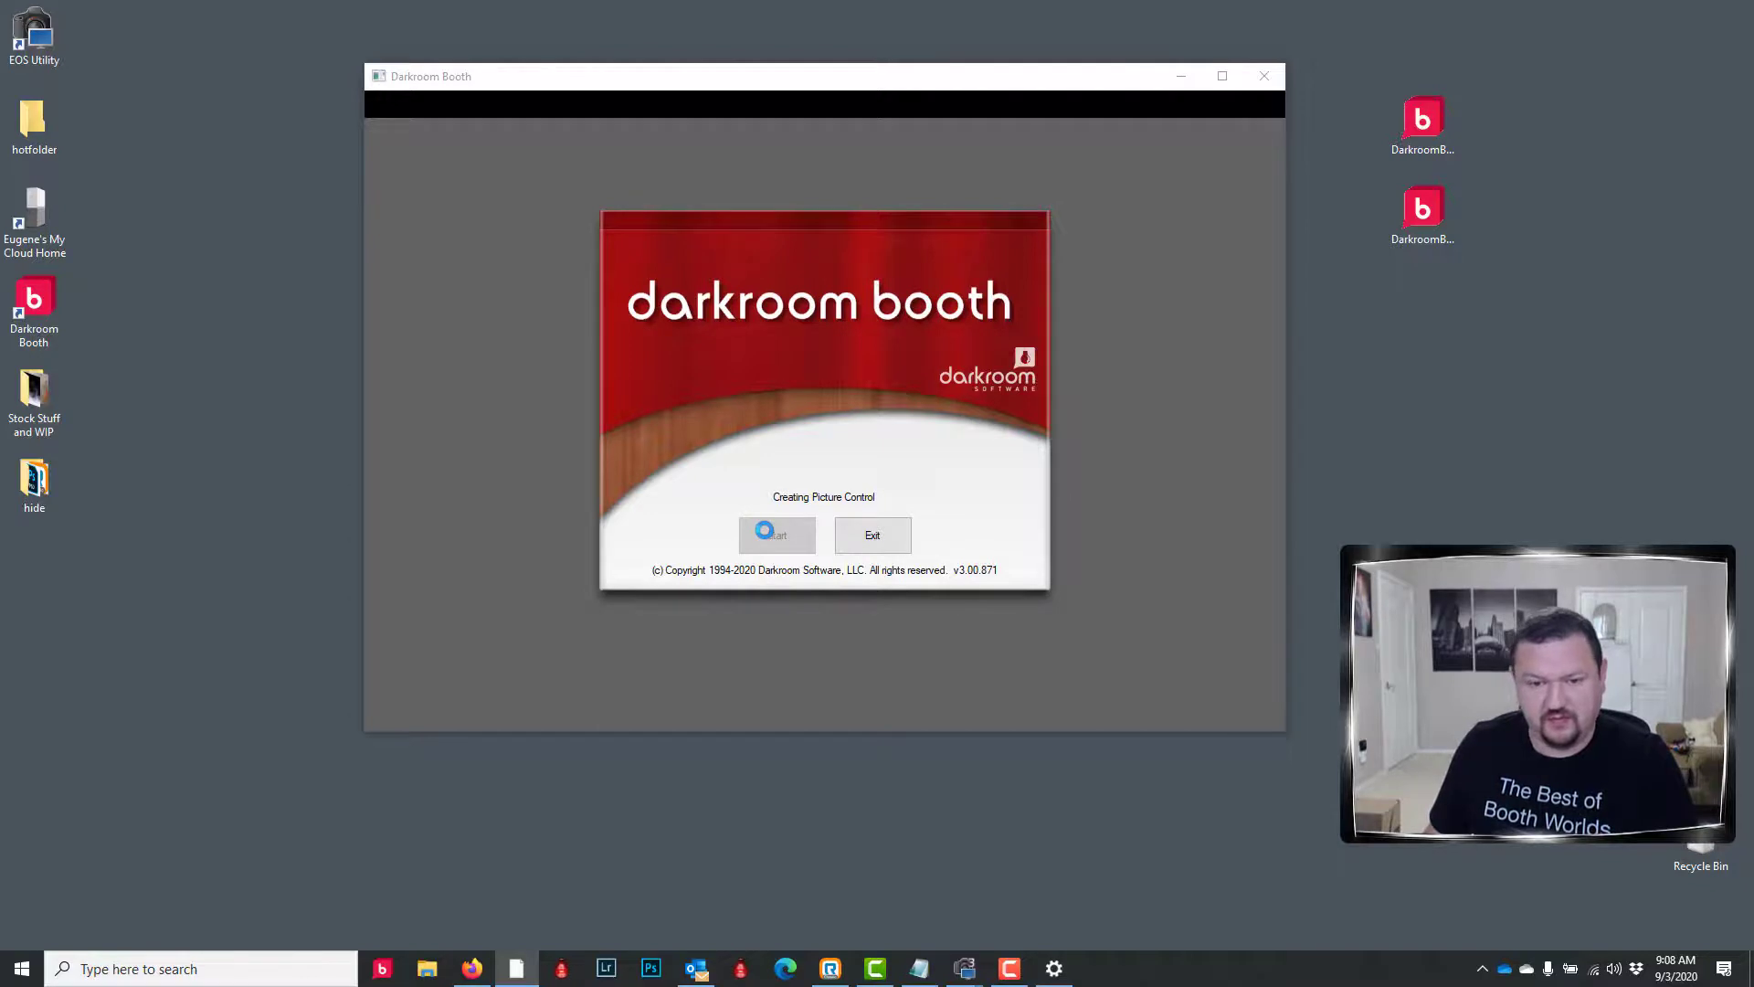
click(777, 536)
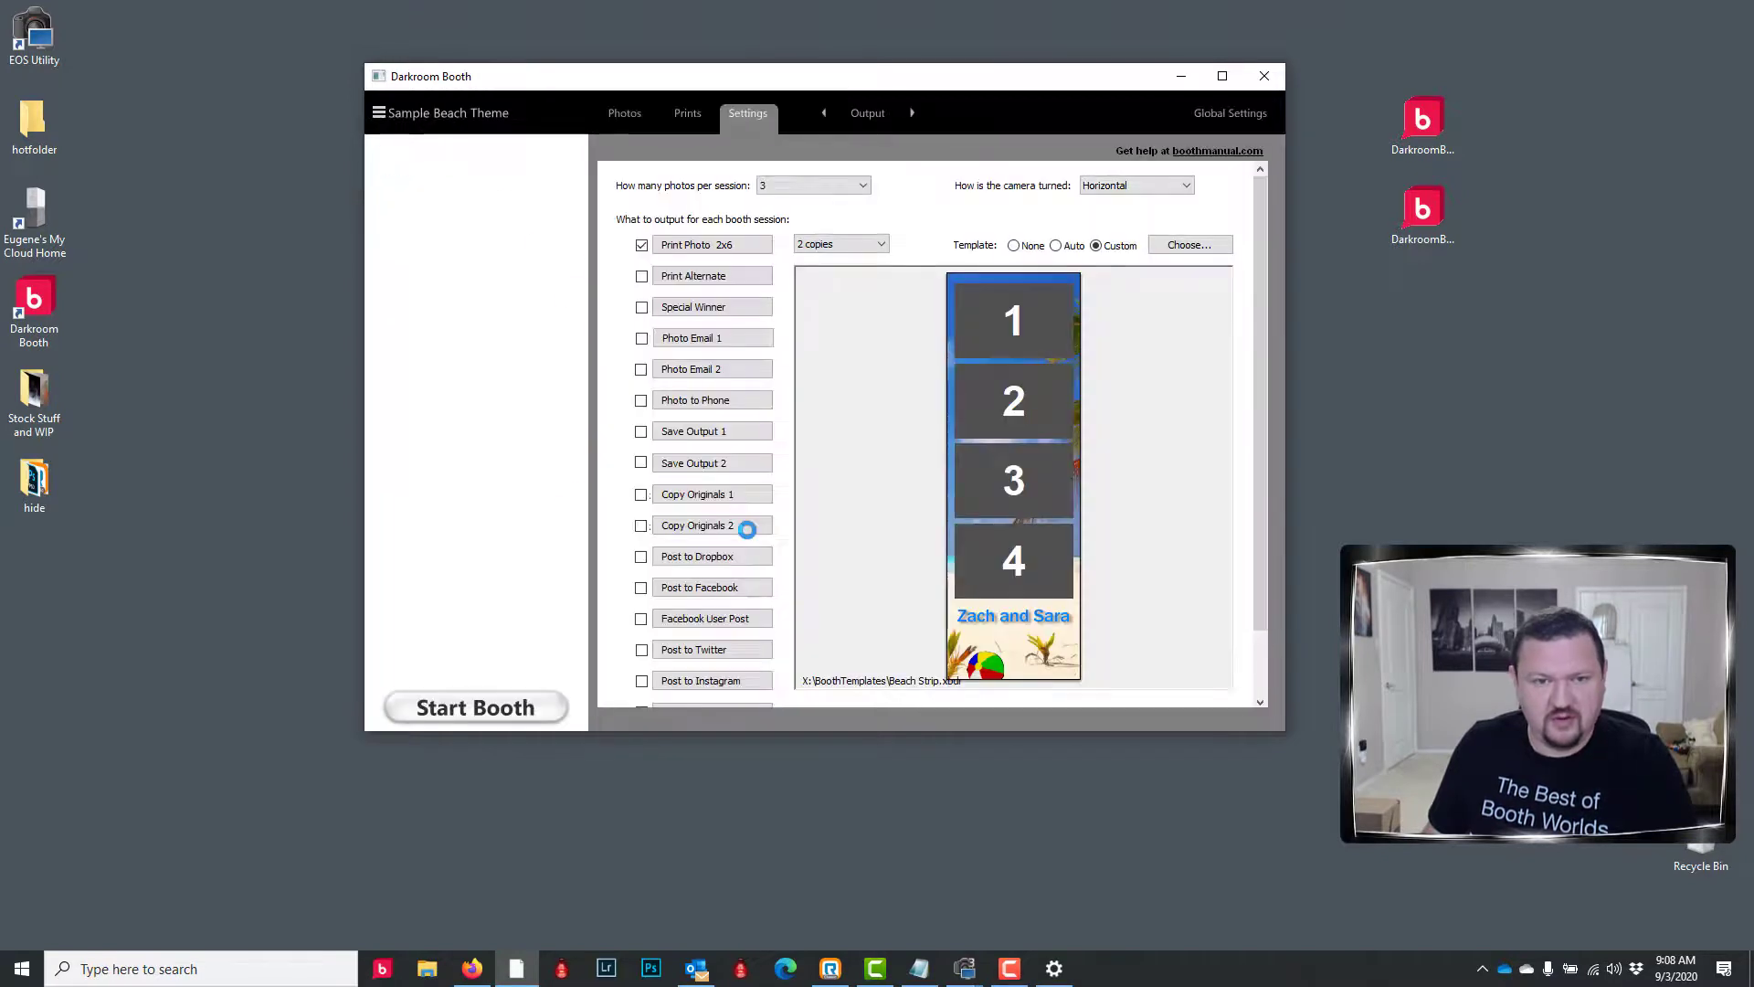
Step: Confirm the saved events list still holds Face Mask Sample and review its prints and settings
click(378, 114)
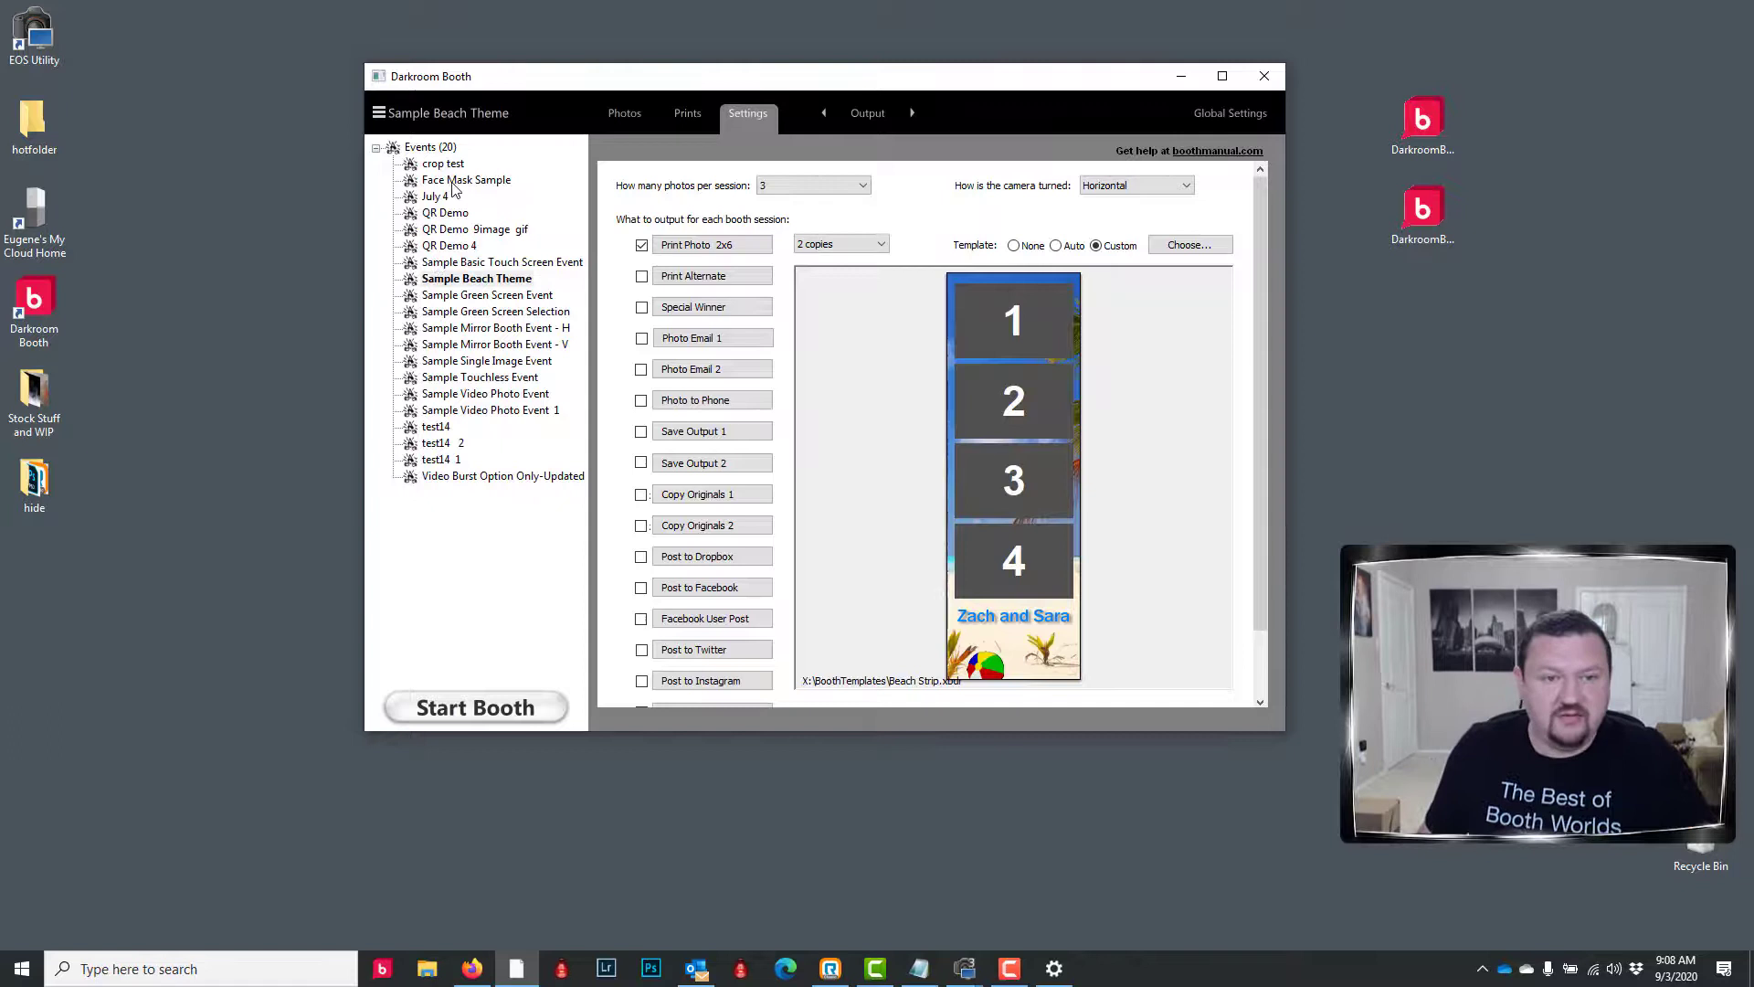
click(466, 179)
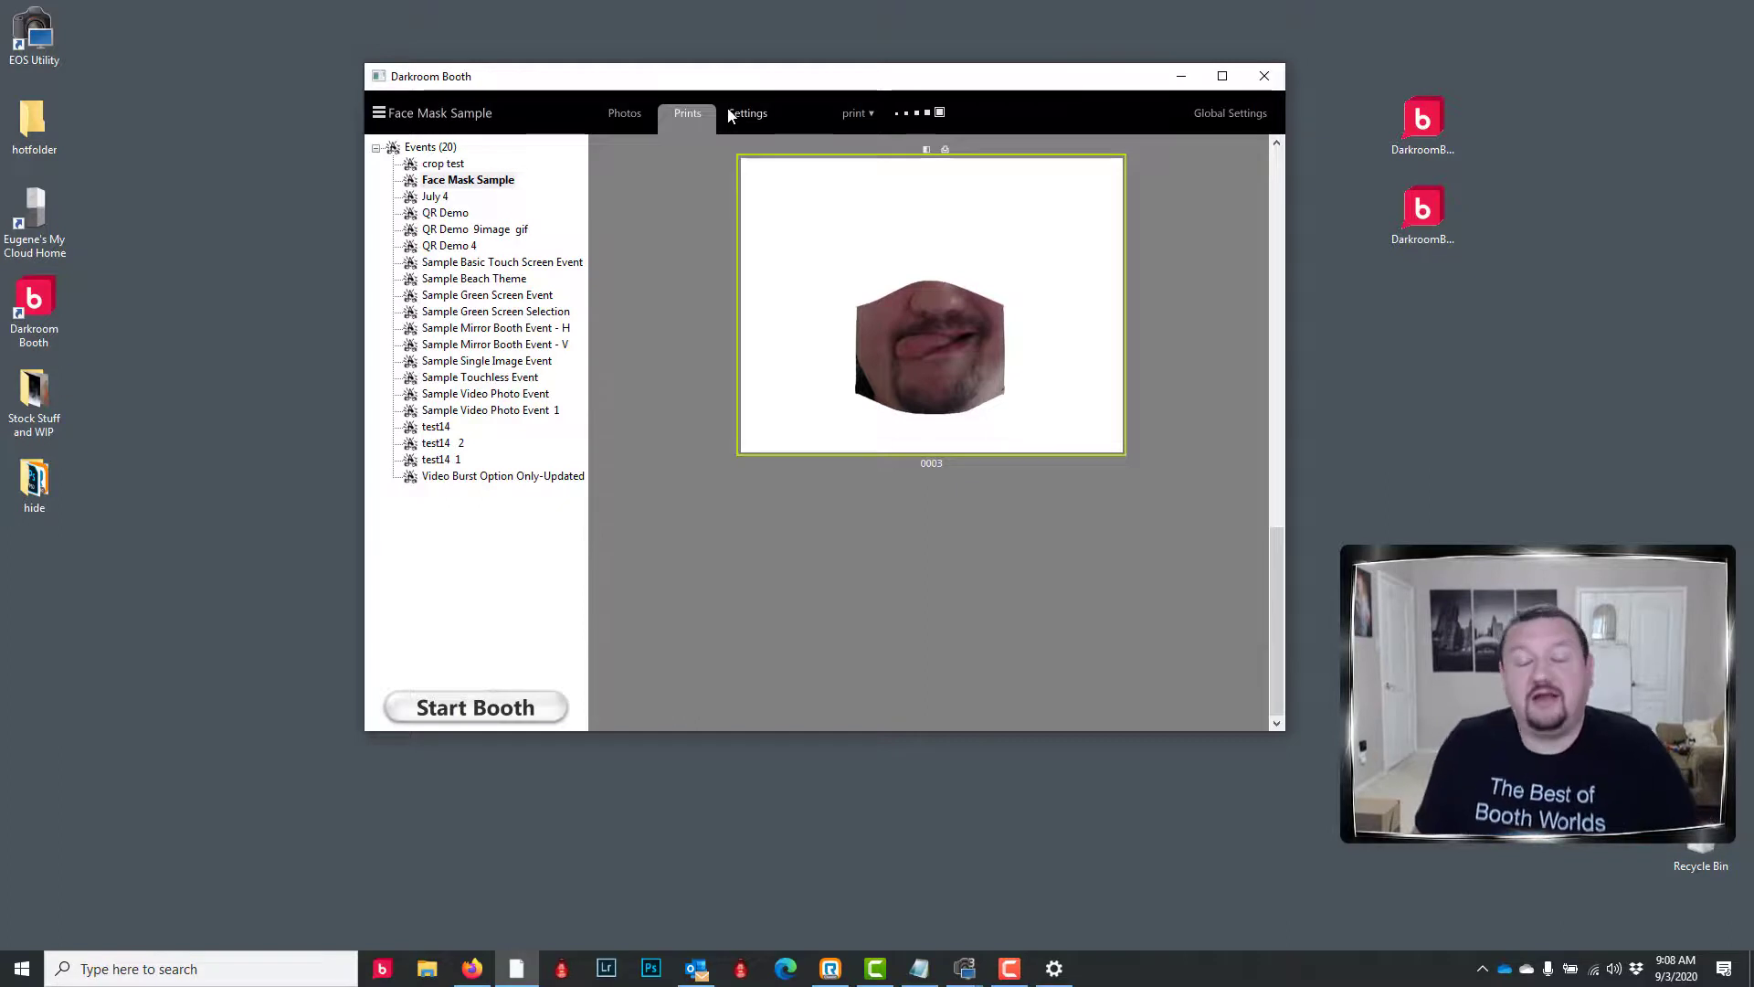
click(749, 113)
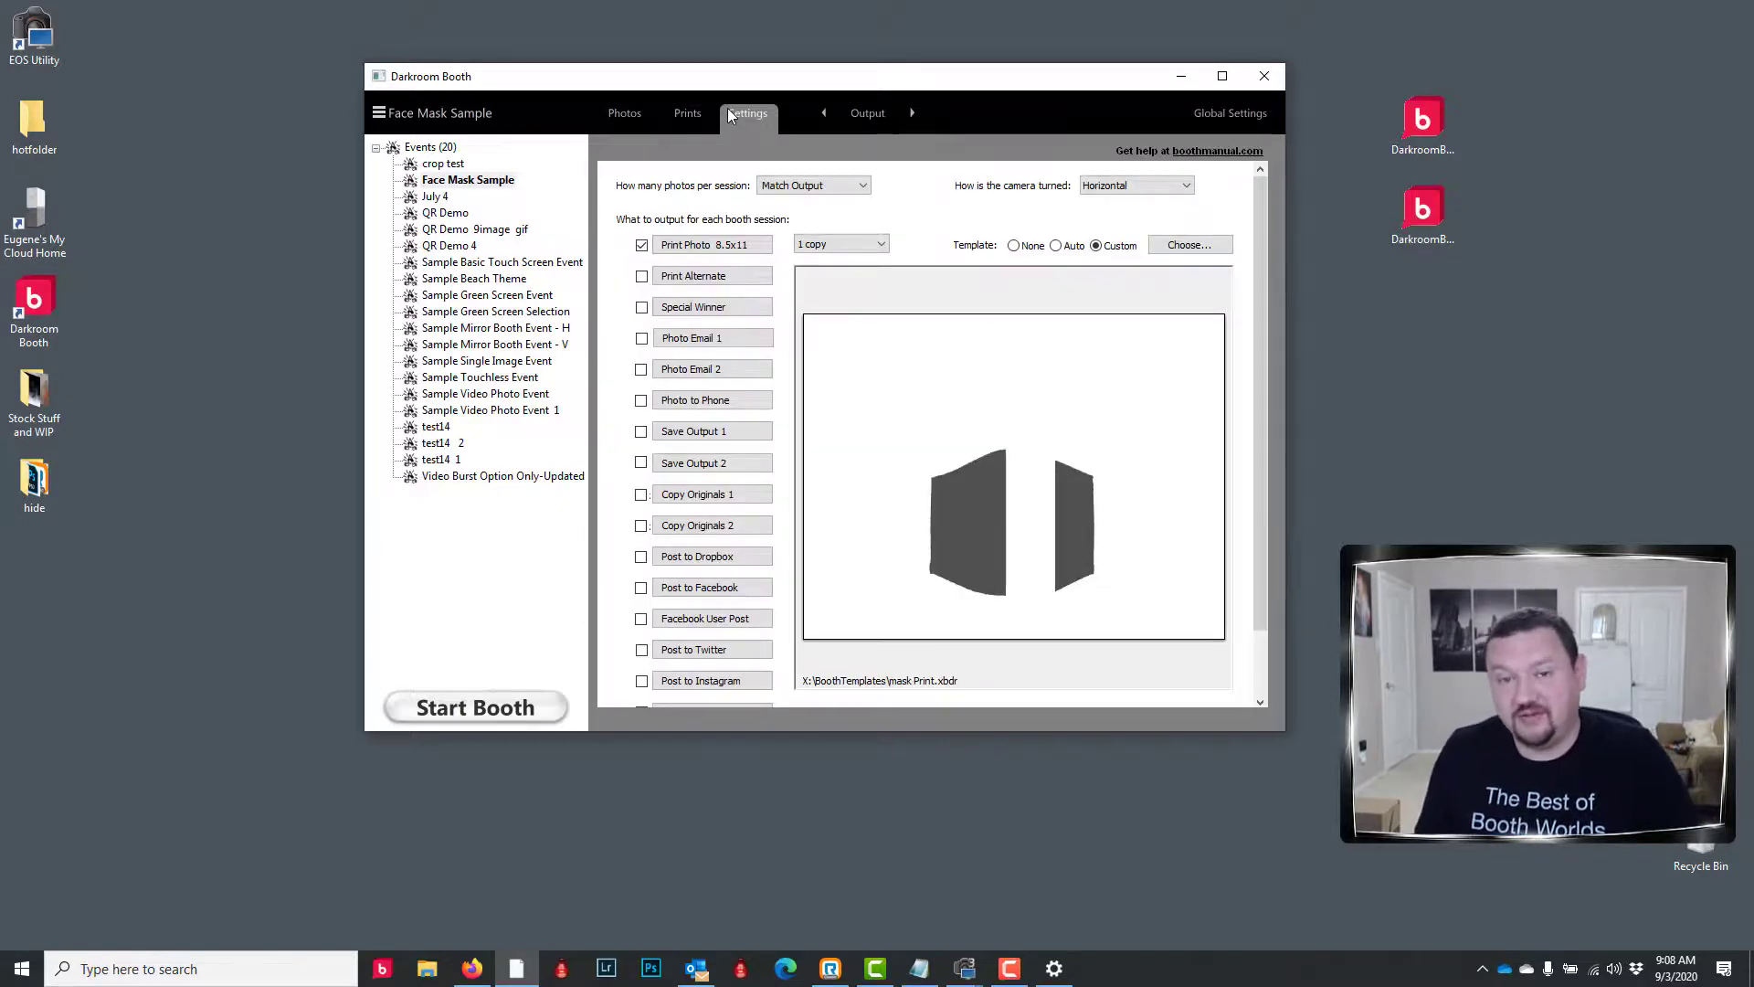